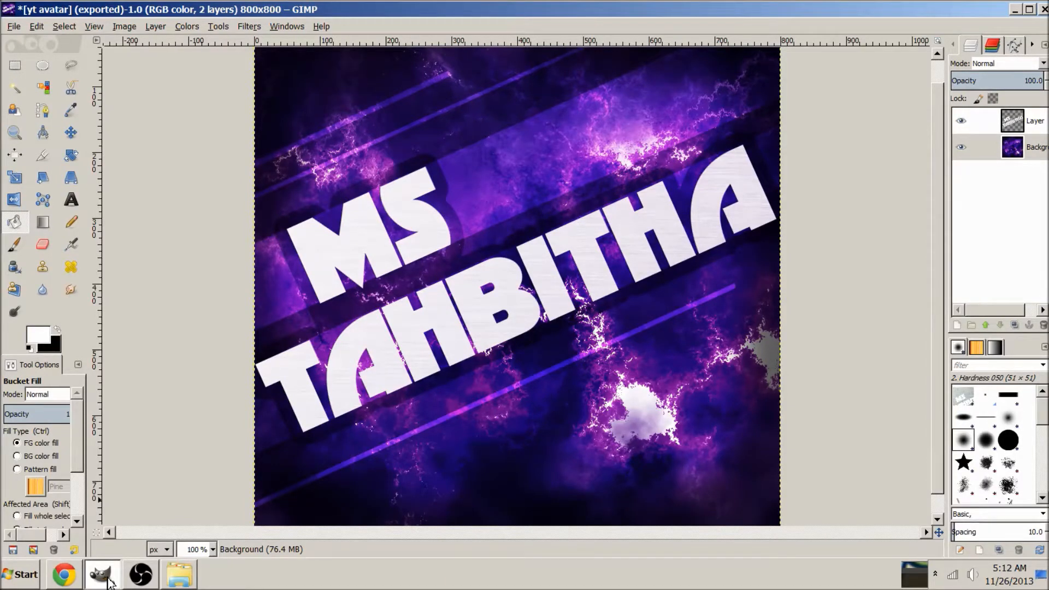
{"action": "mouse_move", "coordinate": [186, 297]}
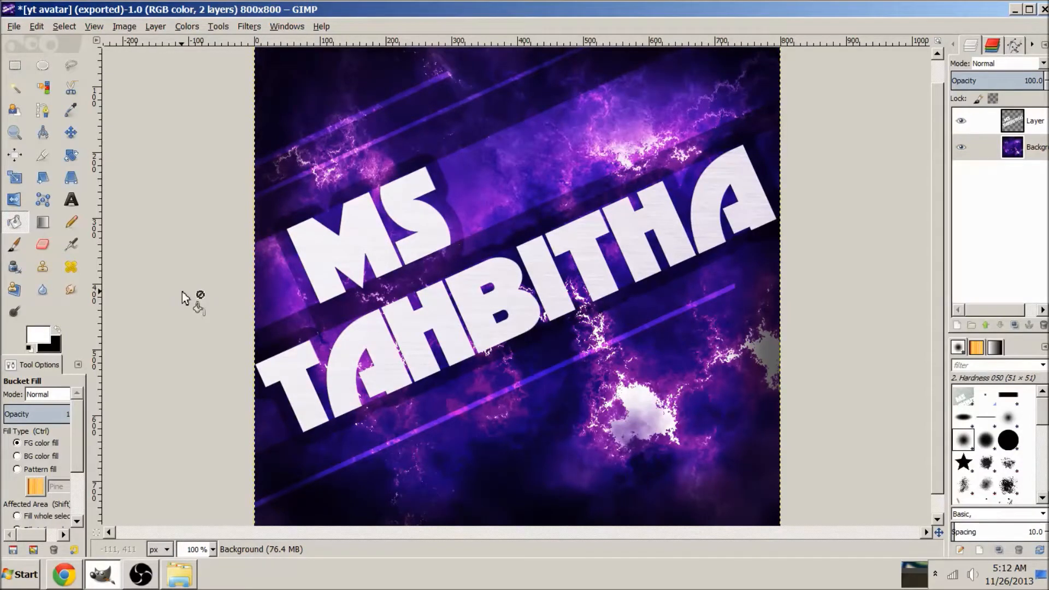
- Review the 'tech' font results and the Texture 161 page with its usage rules in Chrome
{"action": "left_click", "coordinate": [63, 574]}
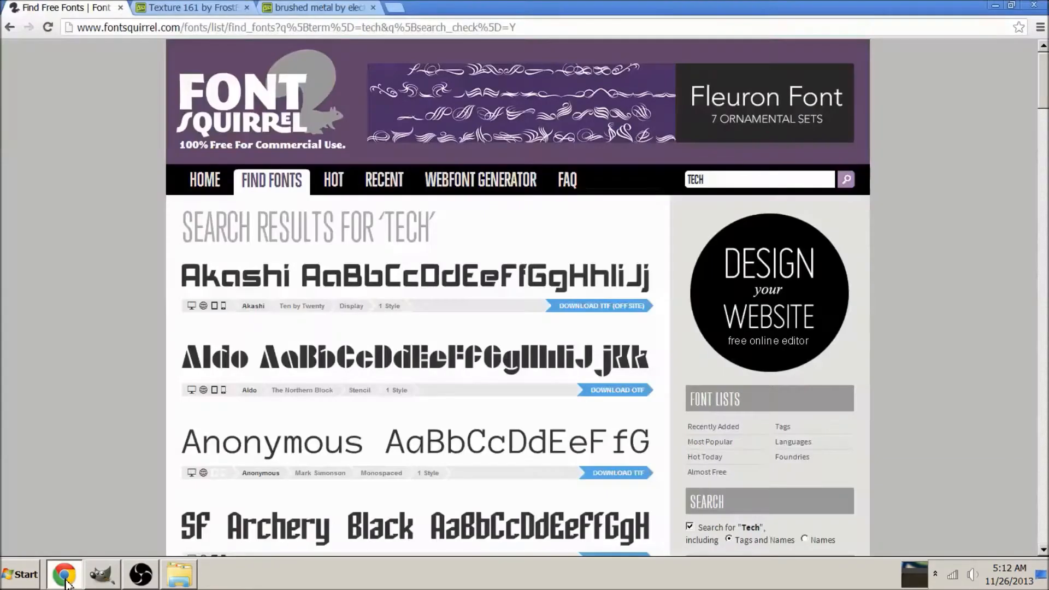
{"action": "mouse_move", "coordinate": [127, 186]}
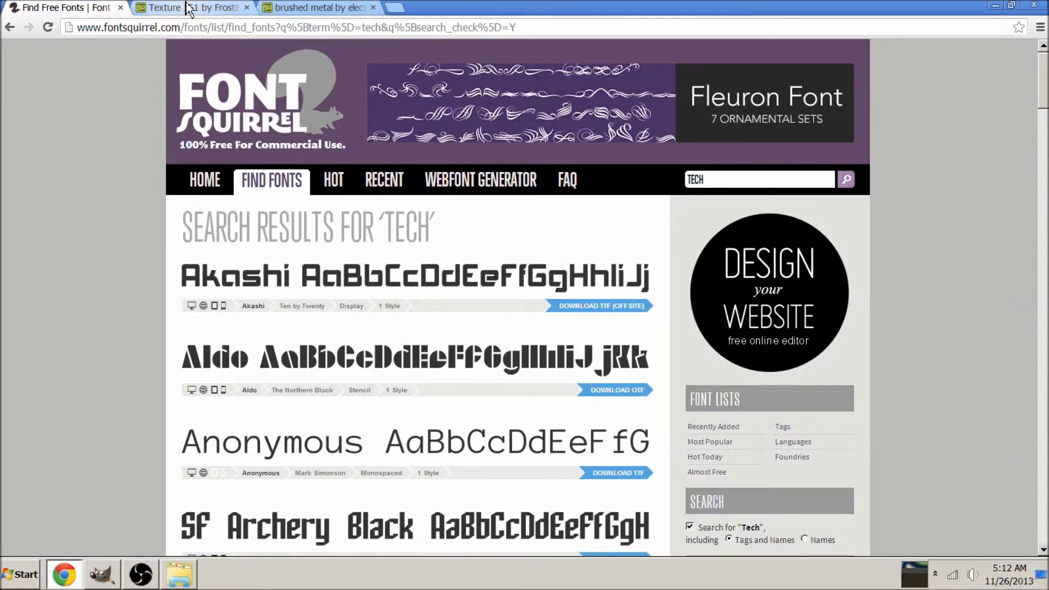
{"action": "mouse_move", "coordinate": [119, 144]}
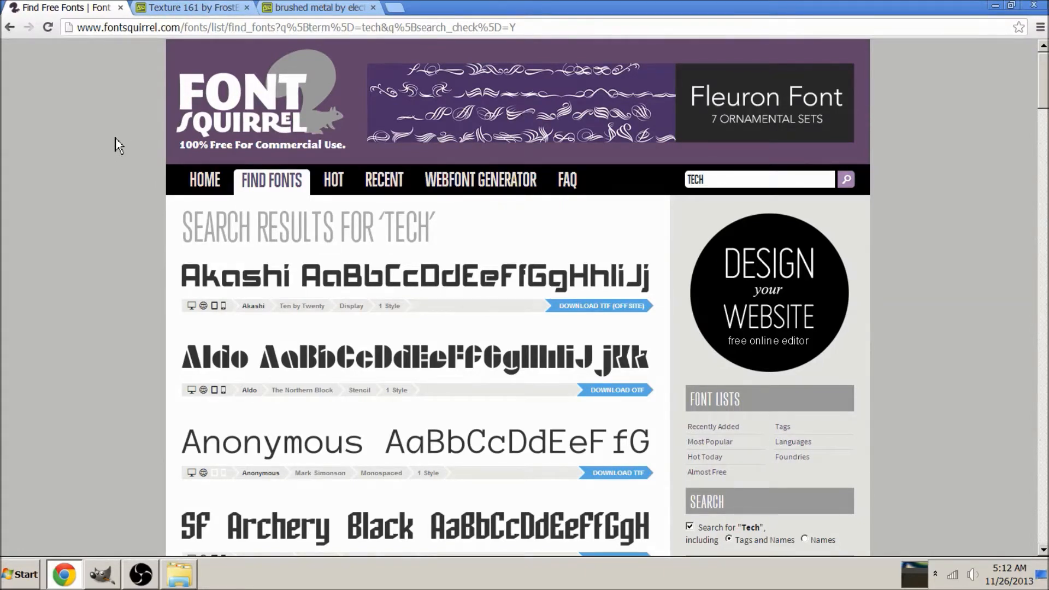
{"action": "left_click", "coordinate": [190, 8]}
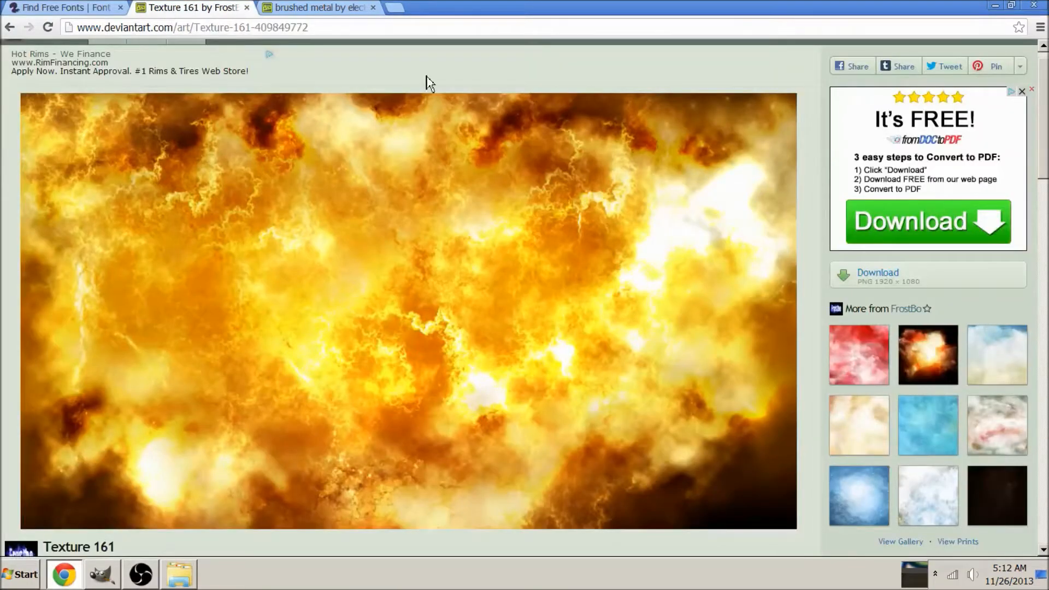
{"action": "mouse_move", "coordinate": [521, 206]}
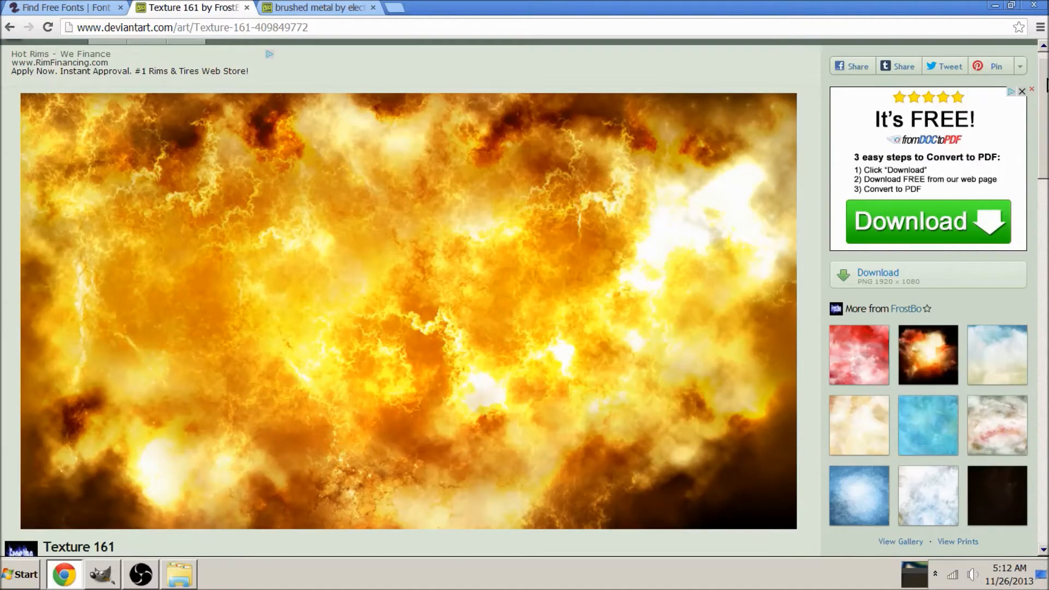
{"action": "scroll", "scroll_direction": "down", "scroll_amount": 3}
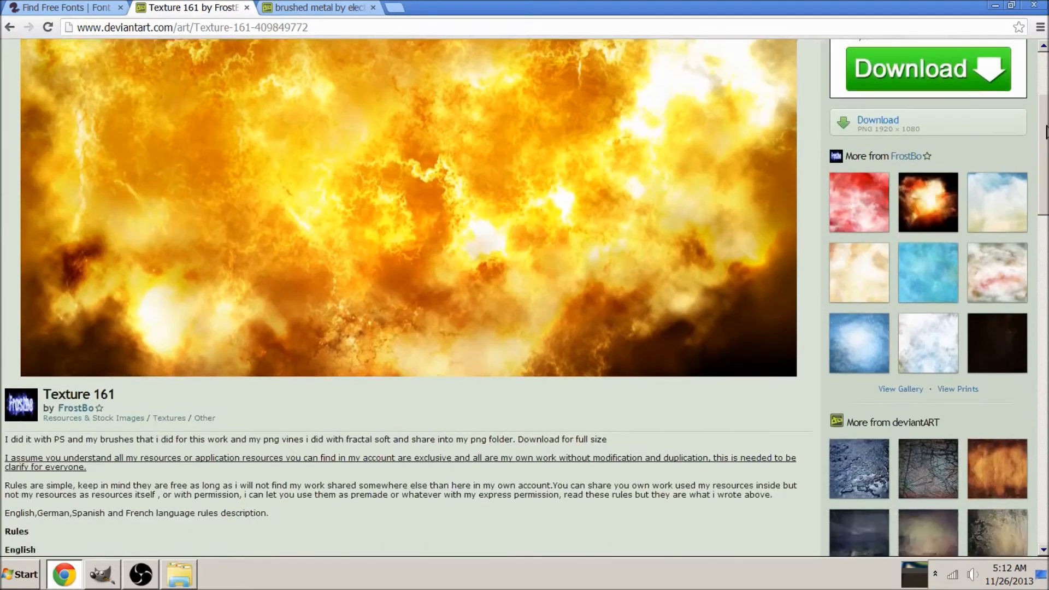
{"action": "scroll", "scroll_direction": "down", "scroll_amount": 3}
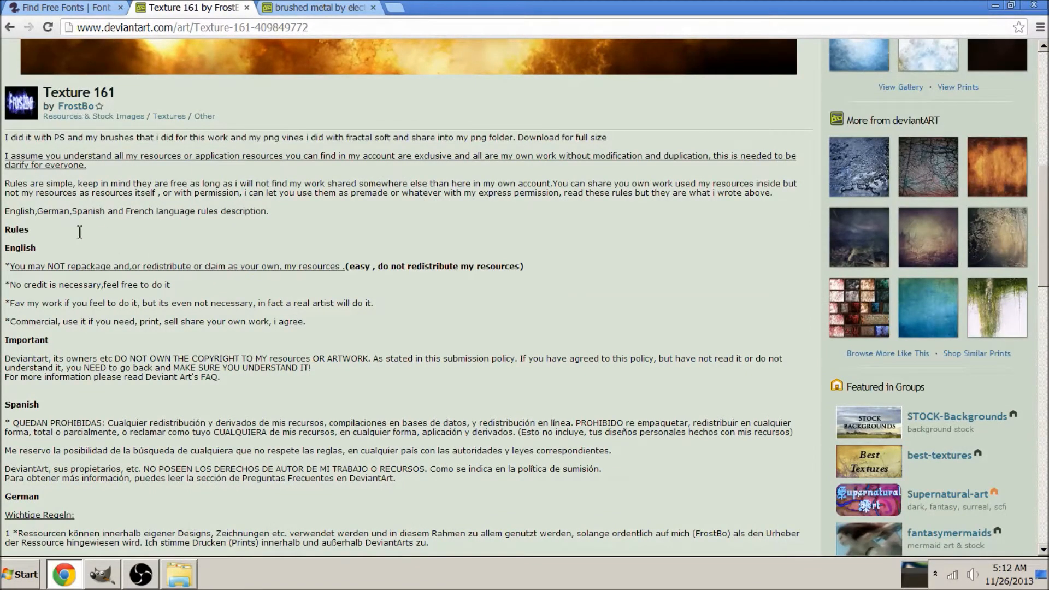
{"action": "mouse_move", "coordinate": [190, 267]}
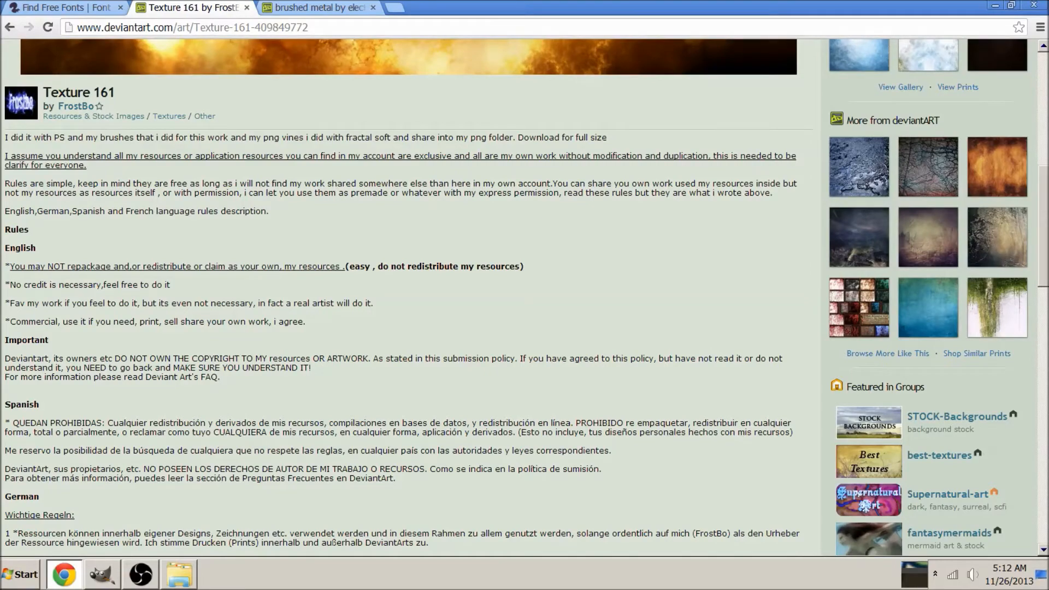
{"action": "scroll", "scroll_direction": "up", "scroll_amount": 3}
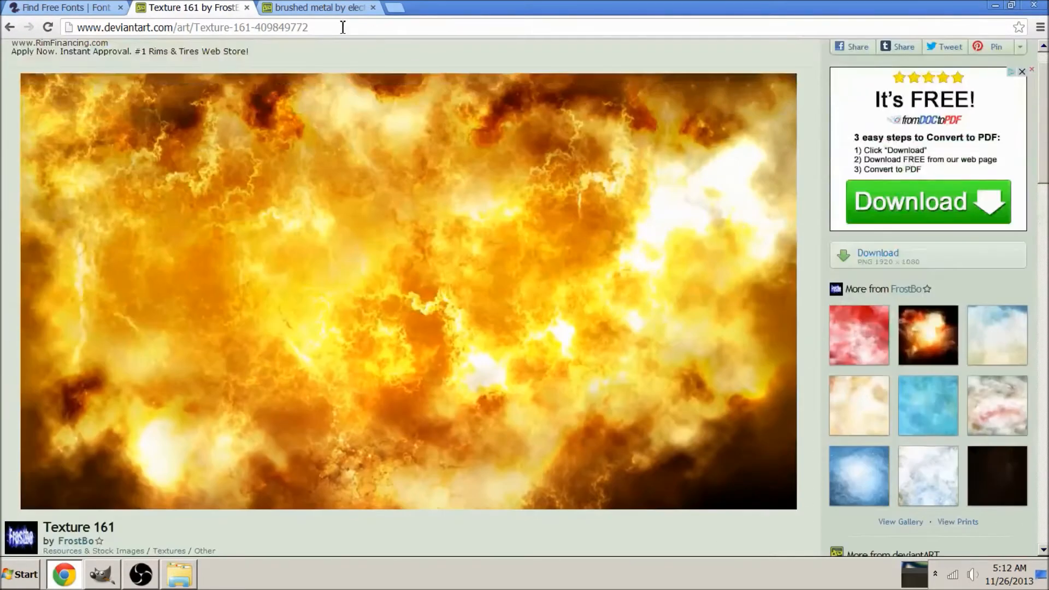
- Look over the brushed metal texture page on deviantART
{"action": "left_click", "coordinate": [318, 7]}
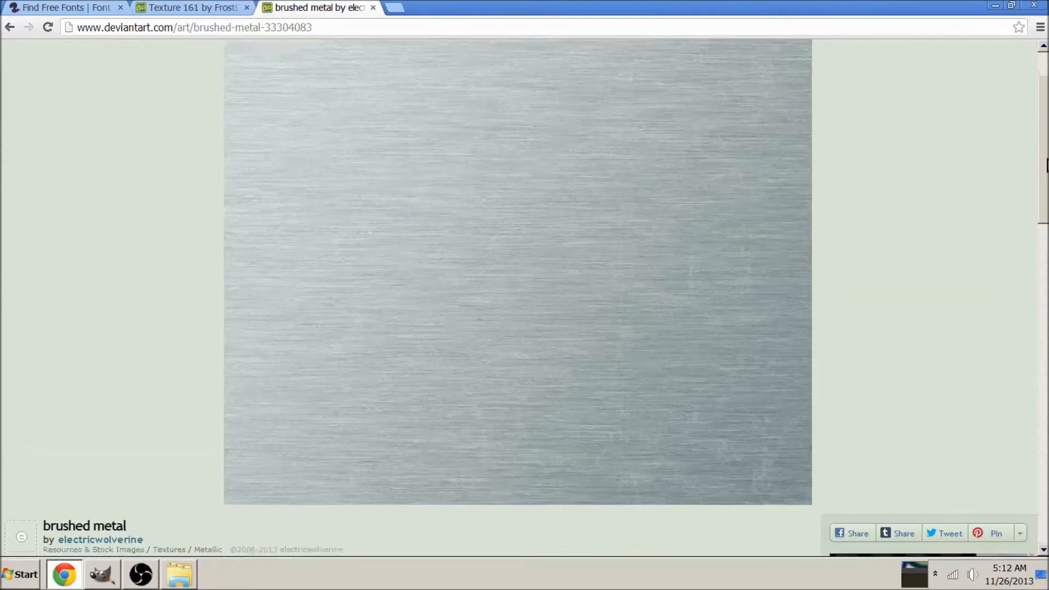
{"action": "scroll", "scroll_direction": "down", "scroll_amount": 3}
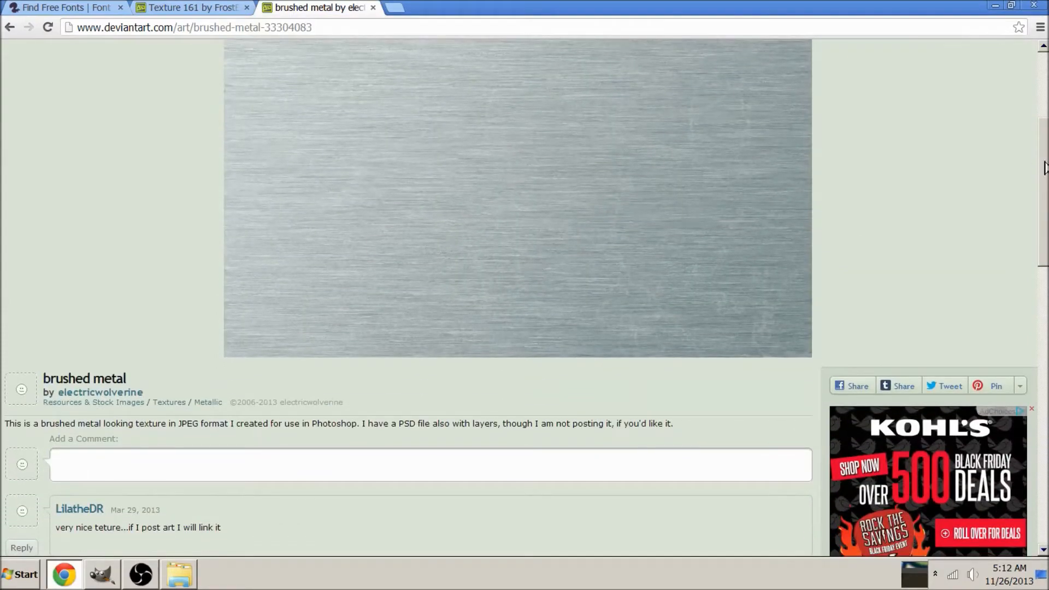
{"action": "scroll", "scroll_direction": "up", "scroll_amount": 3}
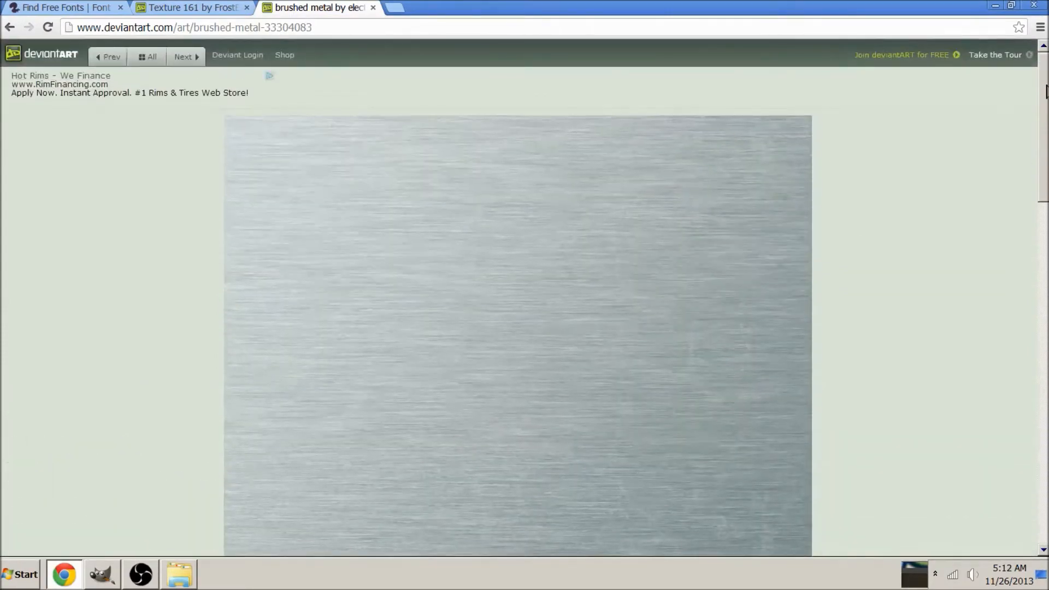
{"action": "mouse_move", "coordinate": [83, 518]}
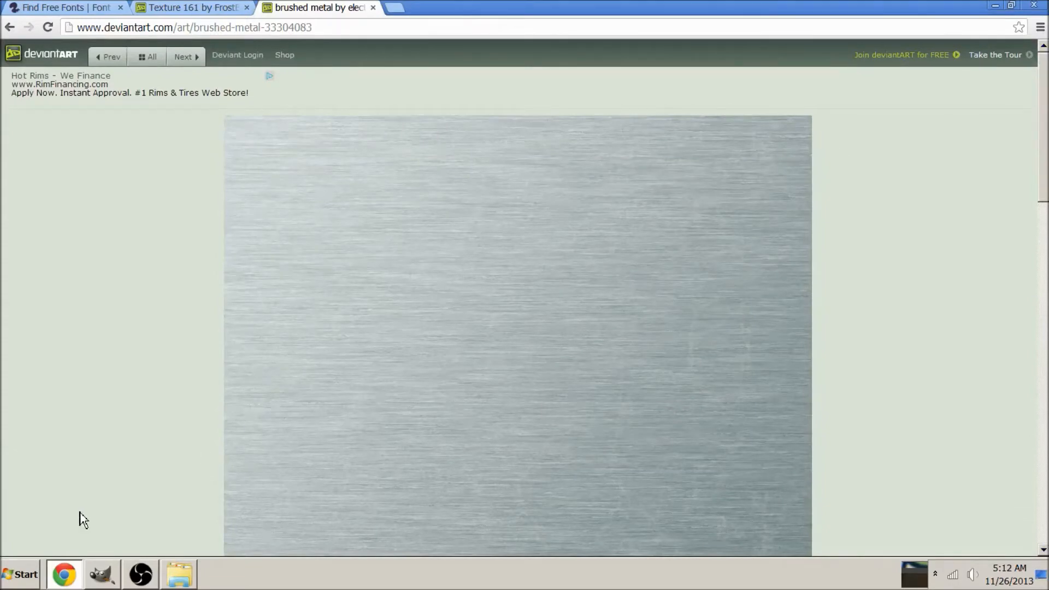
- Create a new 800×800 image in GIMP and bucket-fill its canvas with white
{"action": "left_click", "coordinate": [101, 574]}
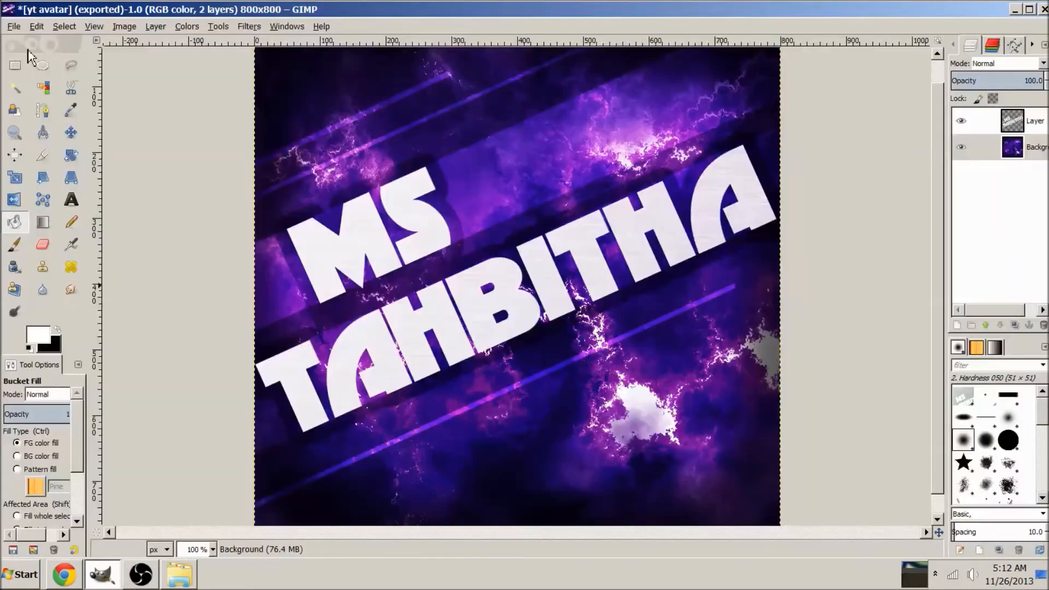
{"action": "left_click", "coordinate": [13, 27]}
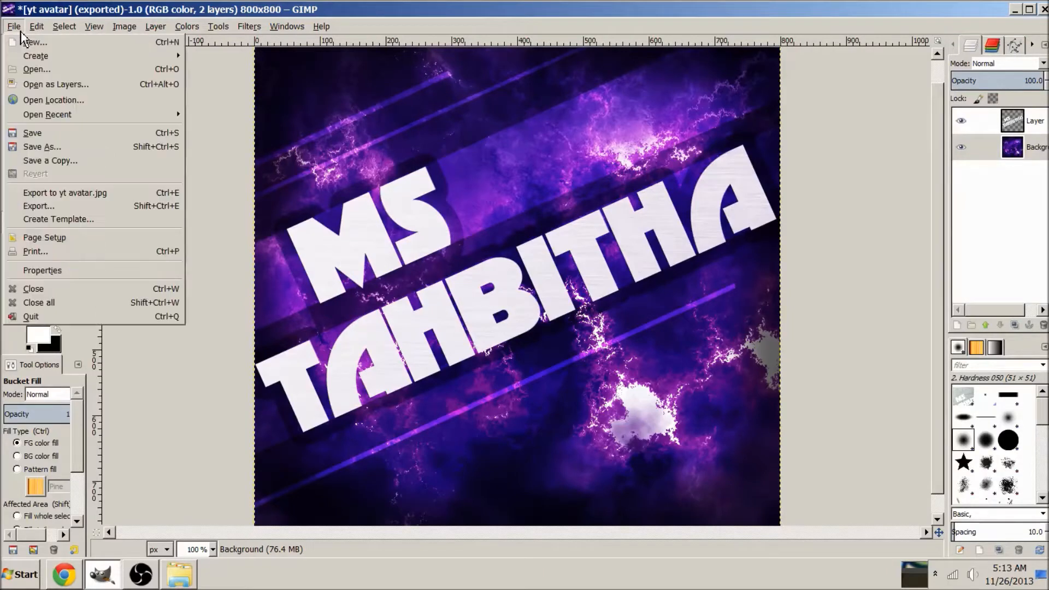
{"action": "left_click", "coordinate": [34, 42]}
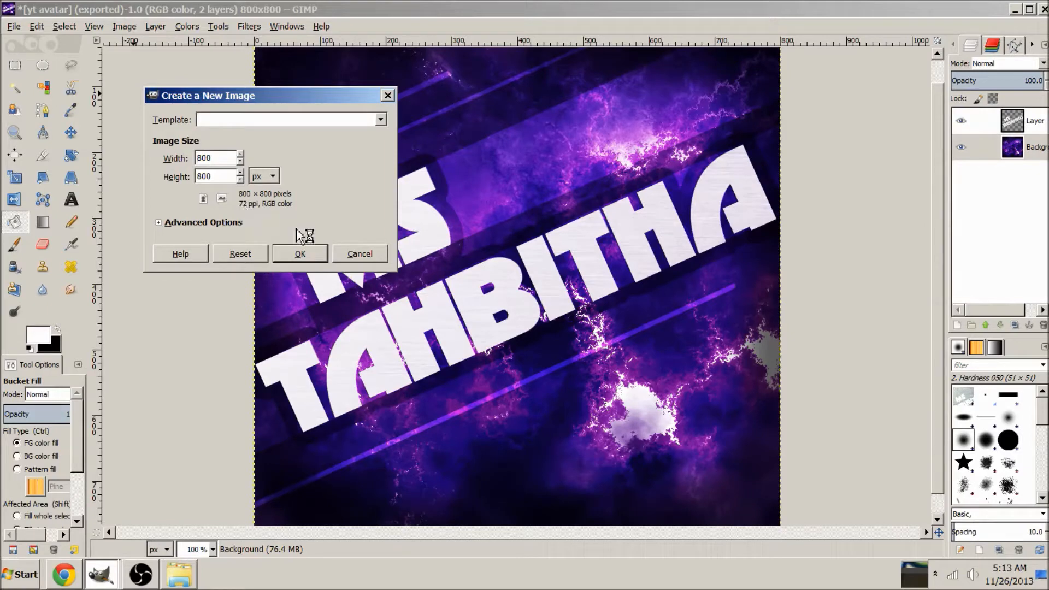
{"action": "left_click", "coordinate": [300, 253]}
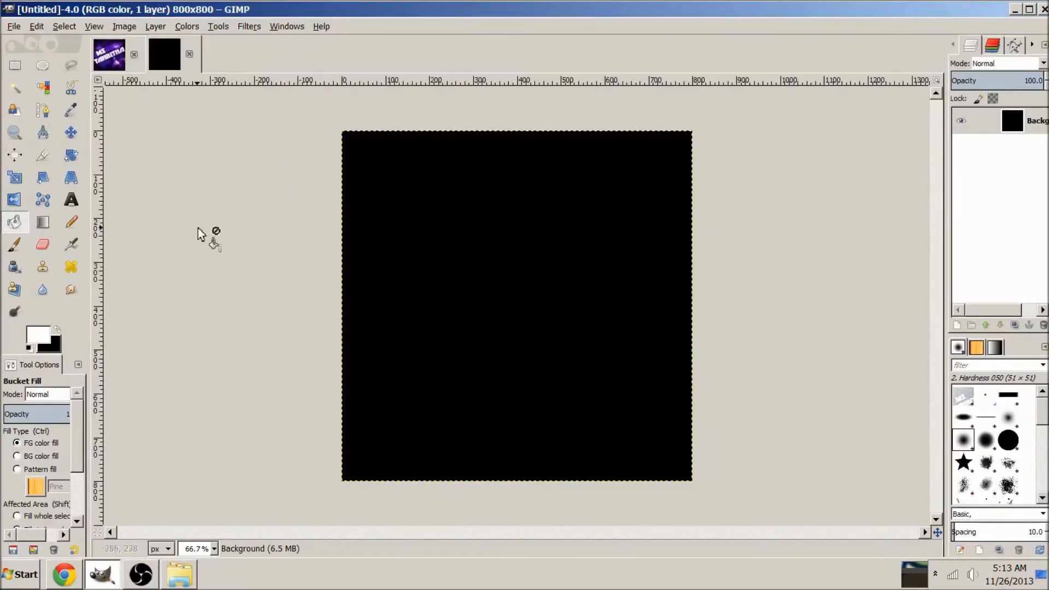
{"action": "left_click", "coordinate": [517, 302]}
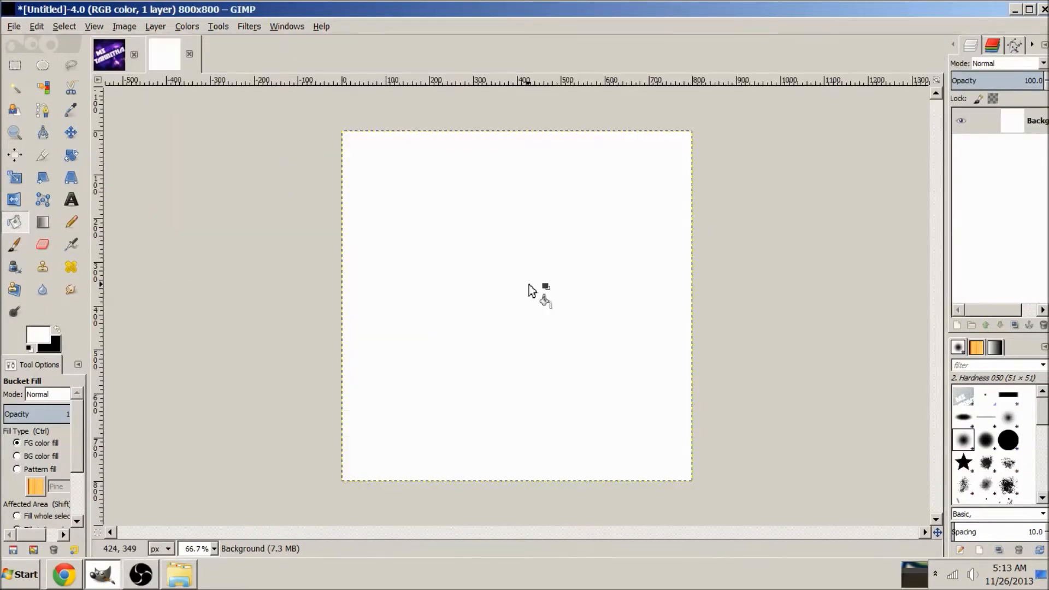
{"action": "mouse_move", "coordinate": [158, 382]}
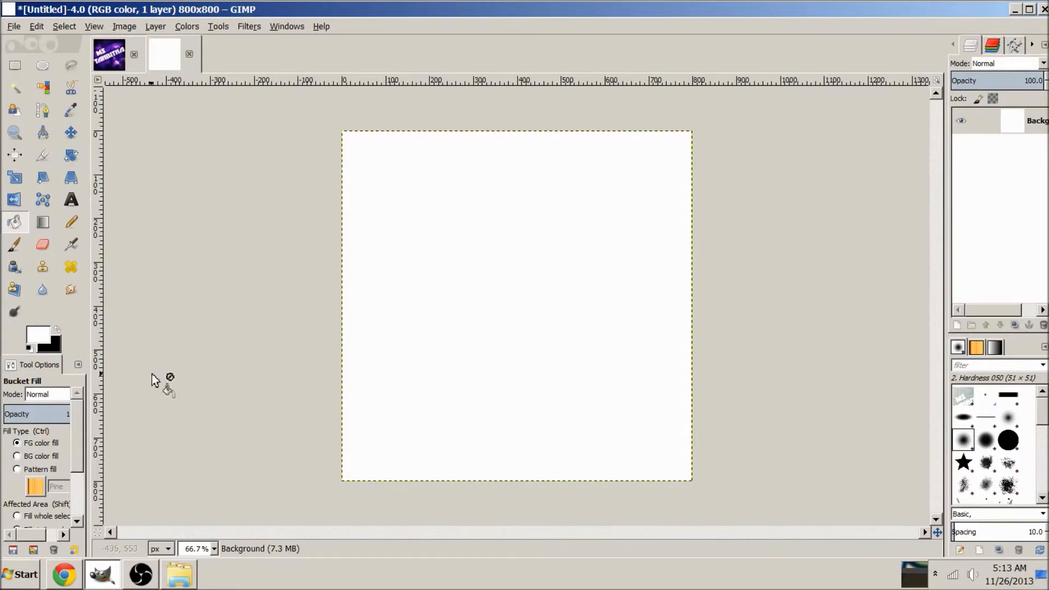
{"action": "left_click", "coordinate": [214, 548]}
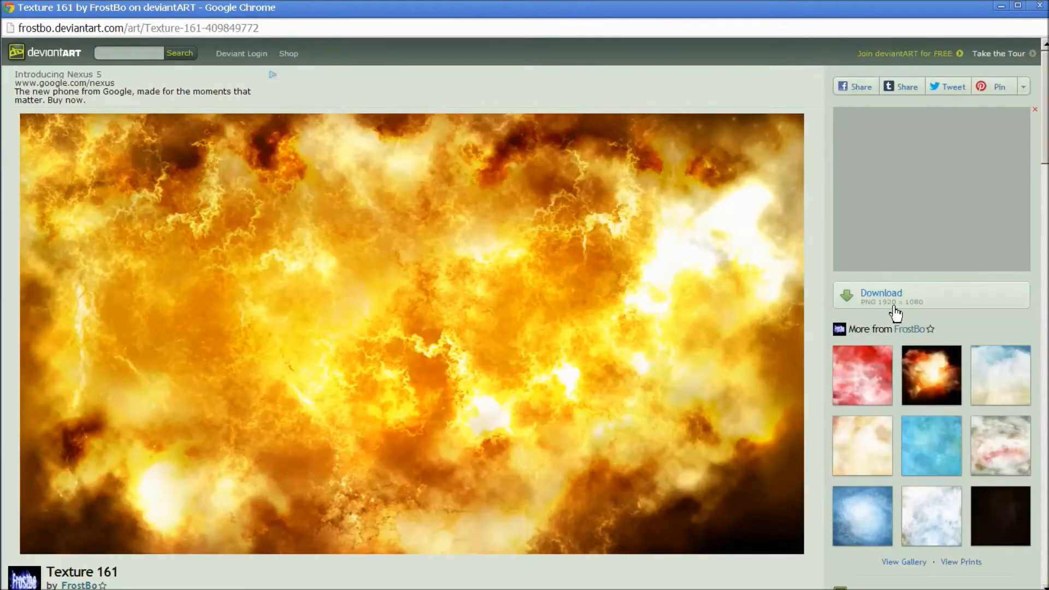
- Copy the Texture 161 image from Chrome, paste it into the canvas and anchor it as the background layer
{"action": "right_click", "coordinate": [248, 197]}
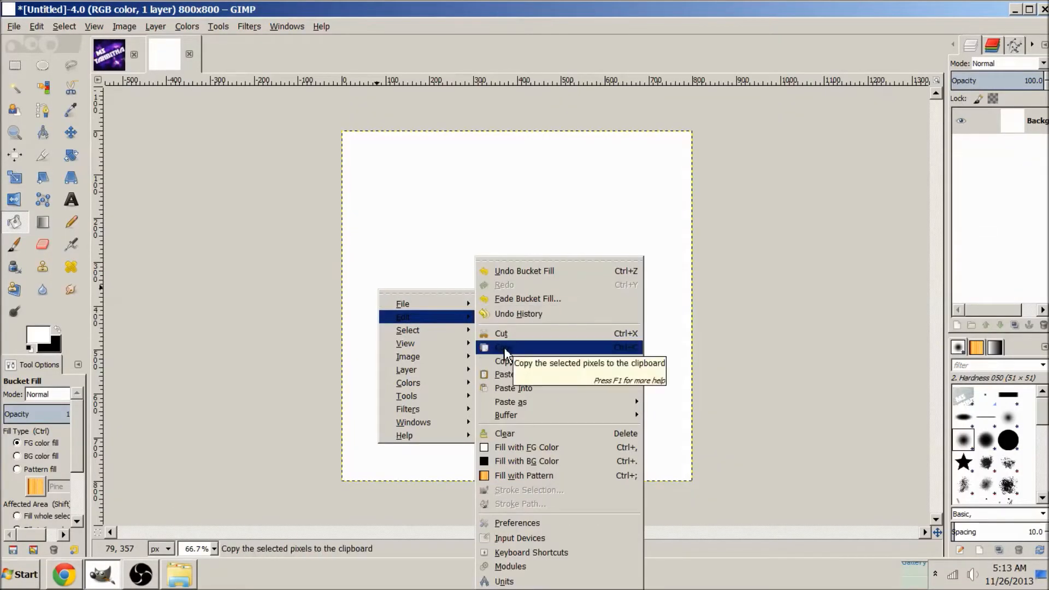
{"action": "left_click", "coordinate": [507, 373]}
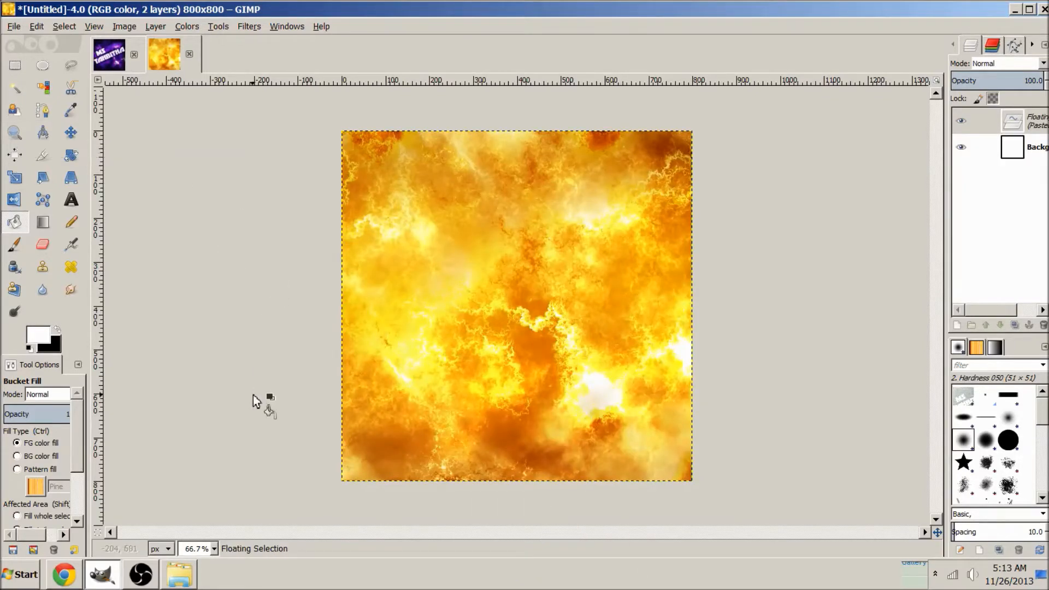
{"action": "left_click", "coordinate": [155, 27]}
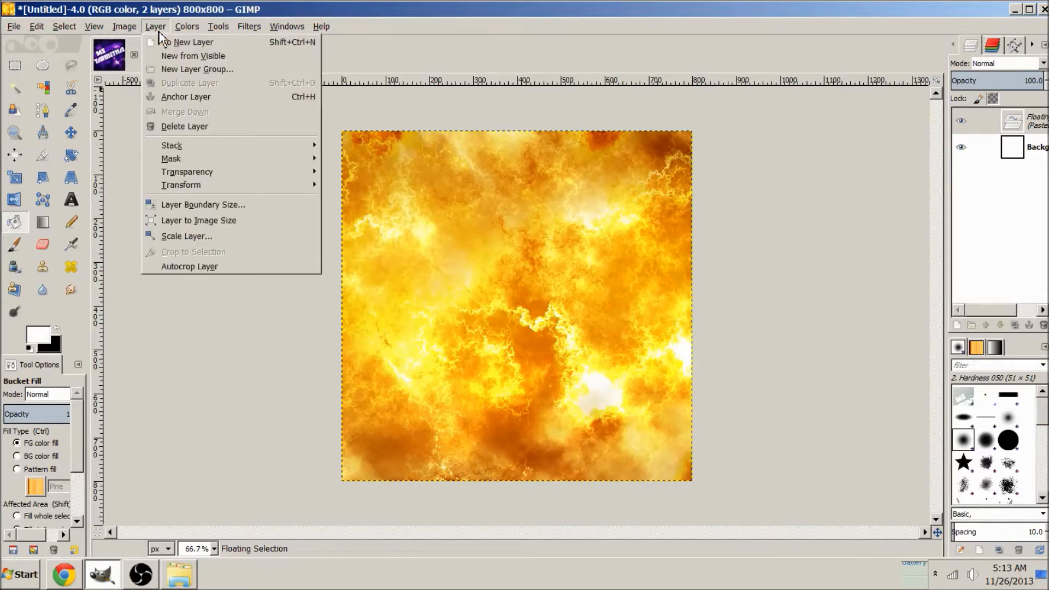
{"action": "left_click", "coordinate": [186, 96]}
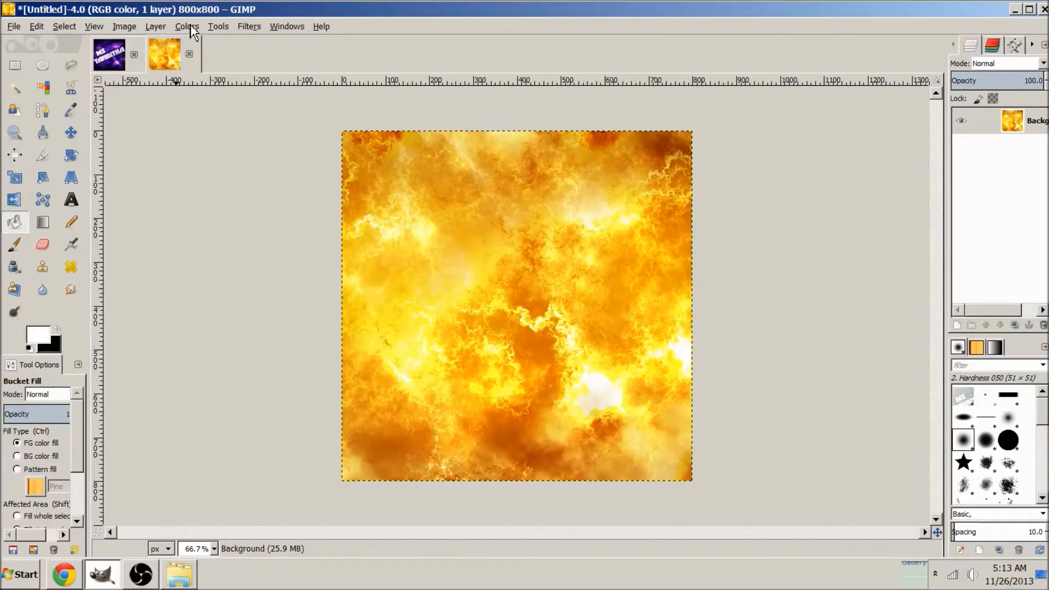
- Recolour the texture with Hue-Saturation: hue −142, lightness −4, saturation −30
{"action": "left_click", "coordinate": [186, 26]}
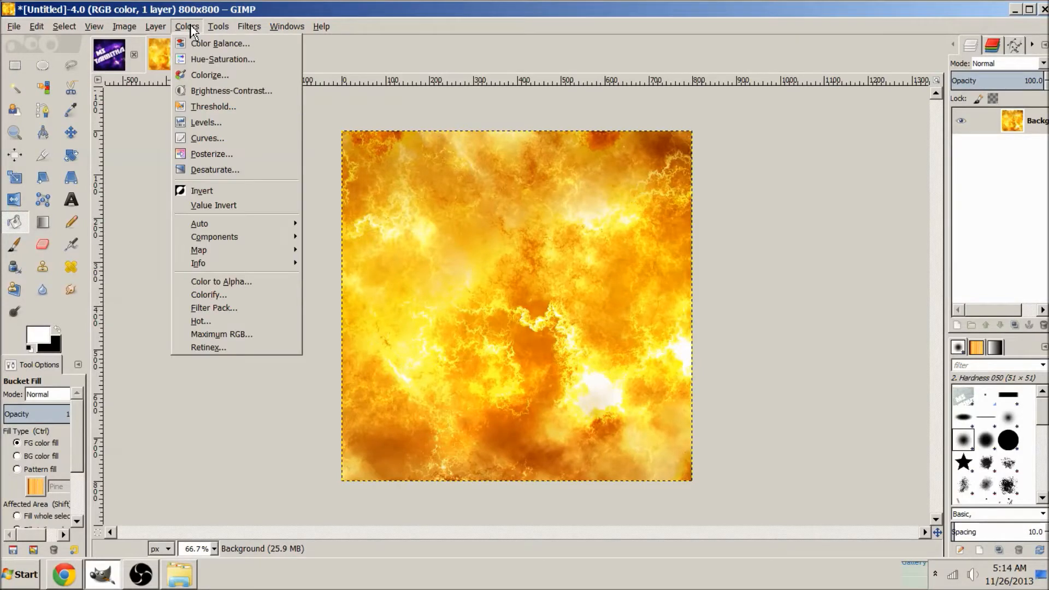
{"action": "mouse_move", "coordinate": [218, 59]}
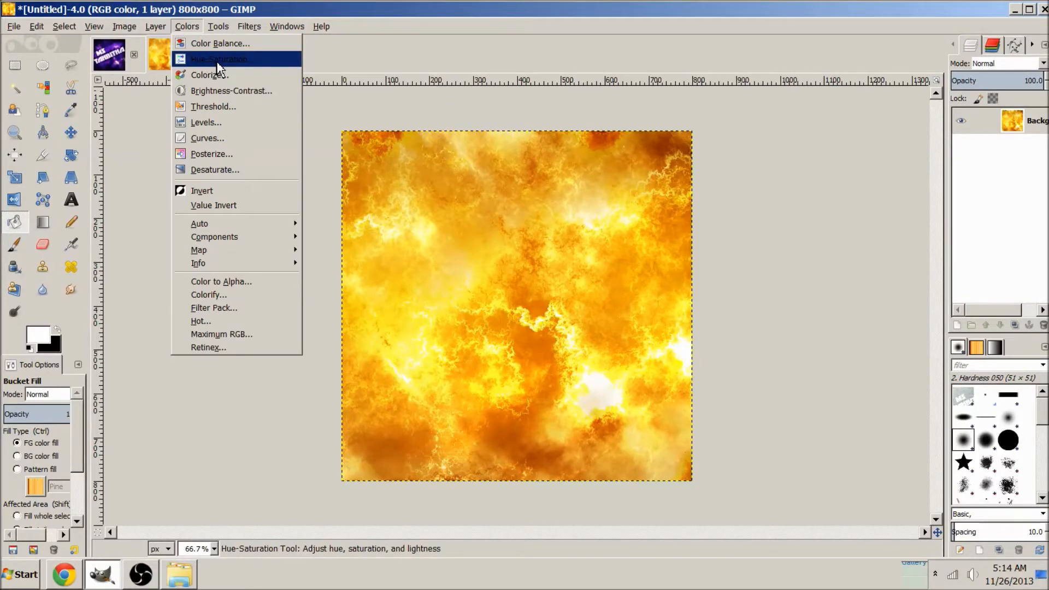
{"action": "left_click", "coordinate": [217, 59]}
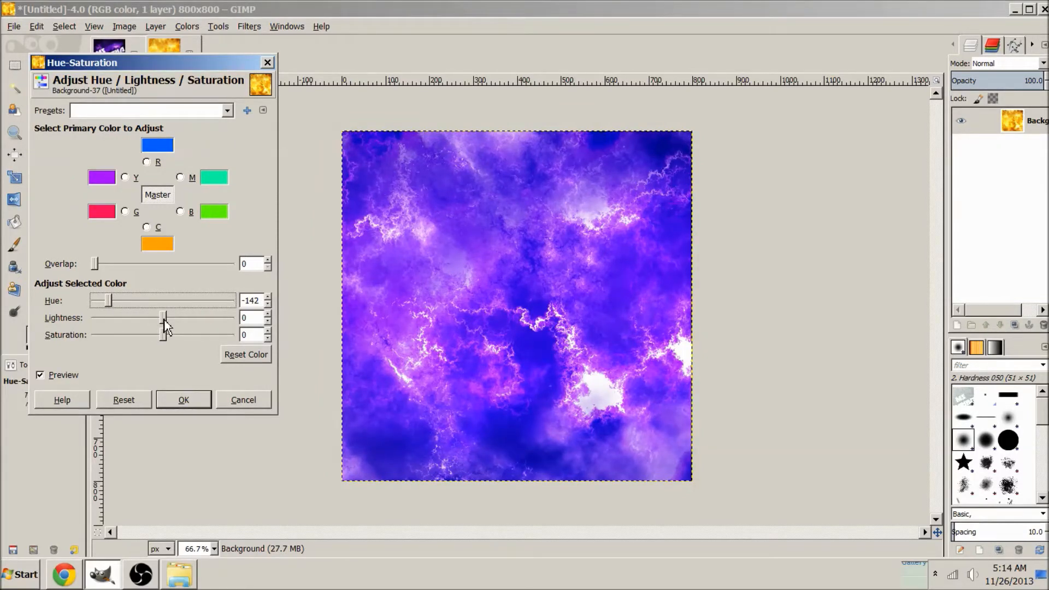
{"action": "mouse_move", "coordinate": [73, 341]}
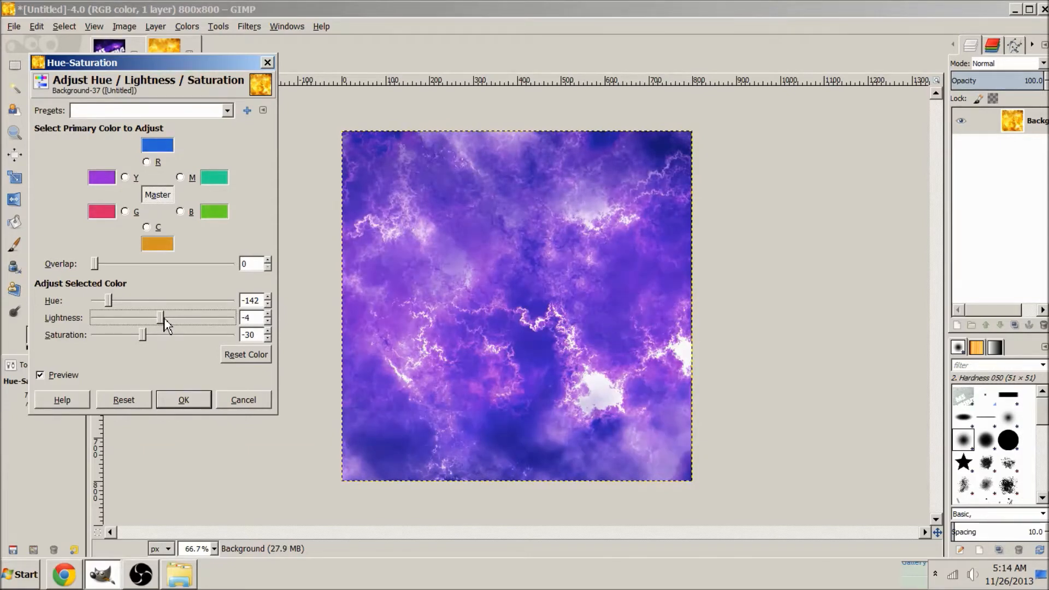
{"action": "left_click", "coordinate": [184, 400]}
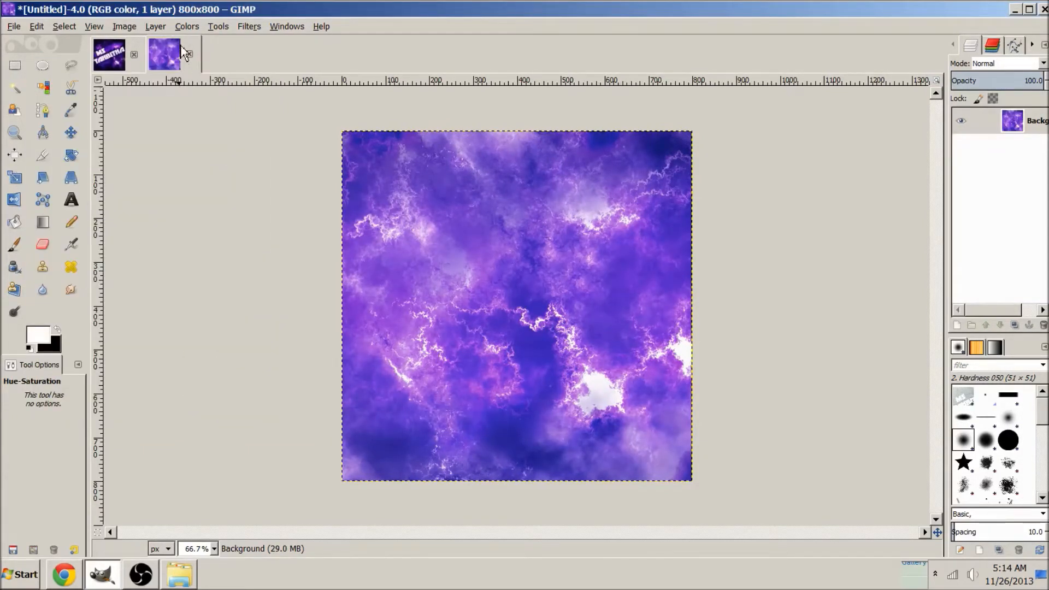
- Darken the nebula with a Curves adjustment pulled below the diagonal
{"action": "left_click", "coordinate": [185, 27]}
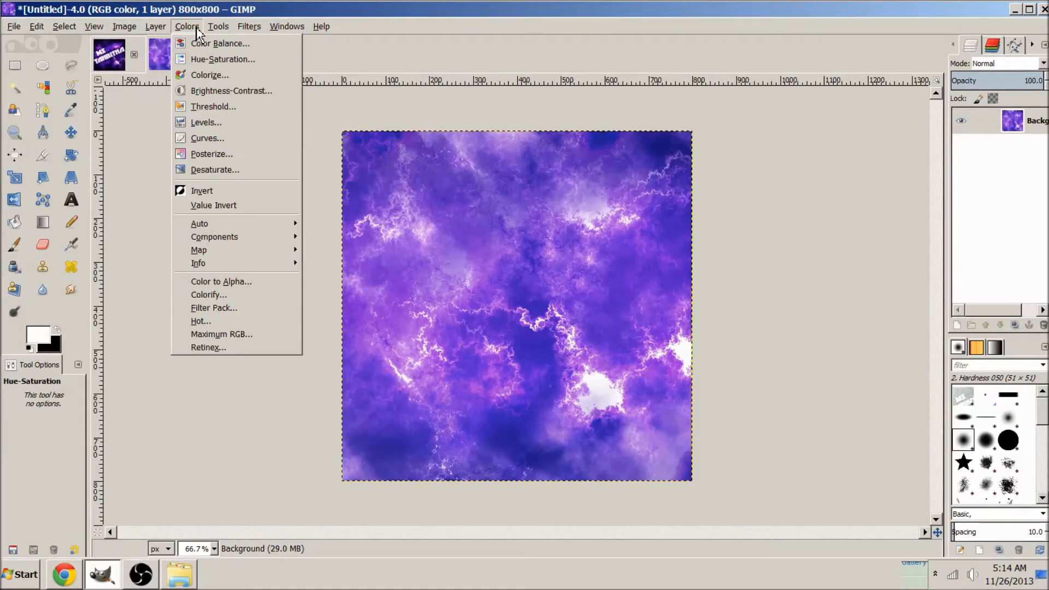
{"action": "mouse_move", "coordinate": [208, 138]}
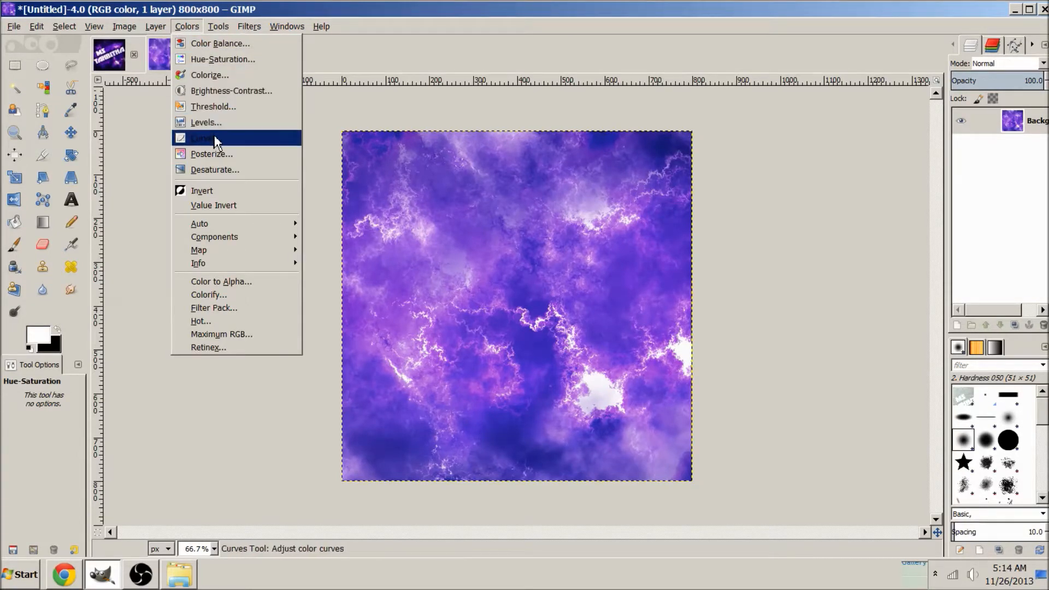
{"action": "left_click", "coordinate": [204, 137]}
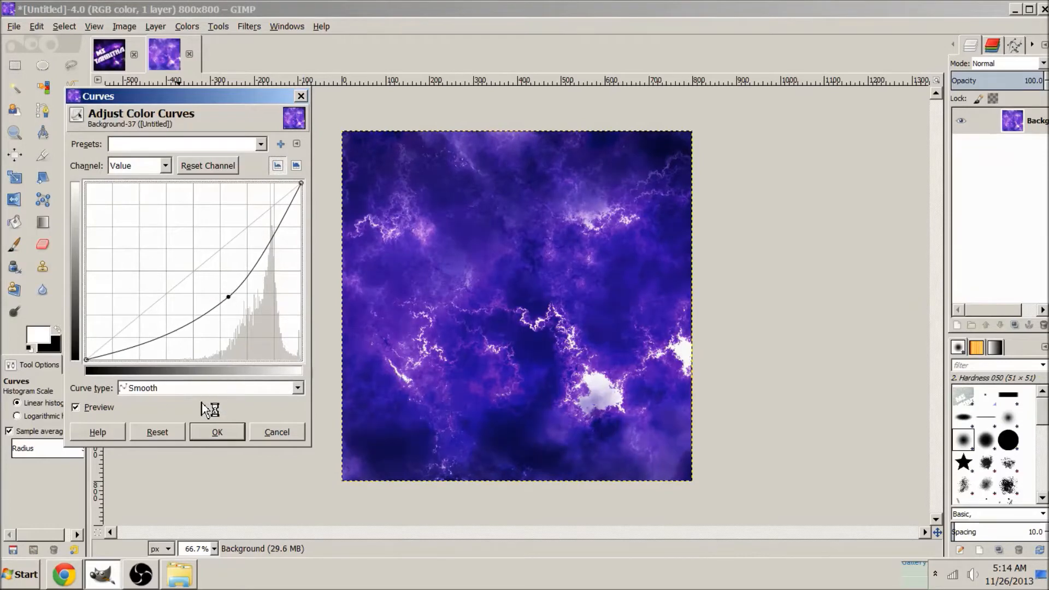
{"action": "left_click", "coordinate": [216, 431]}
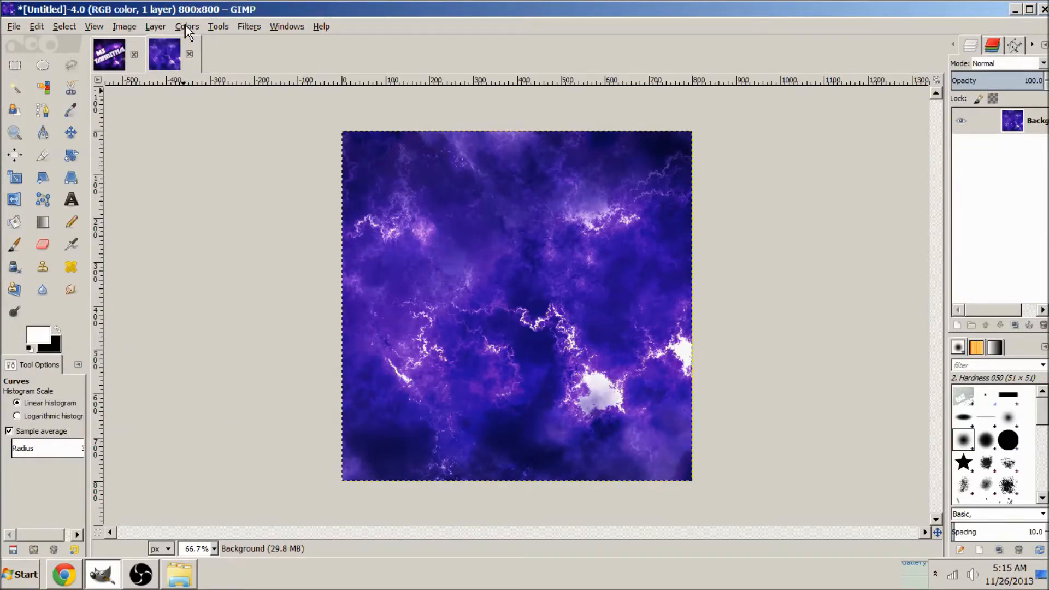
{"action": "mouse_move", "coordinate": [472, 139]}
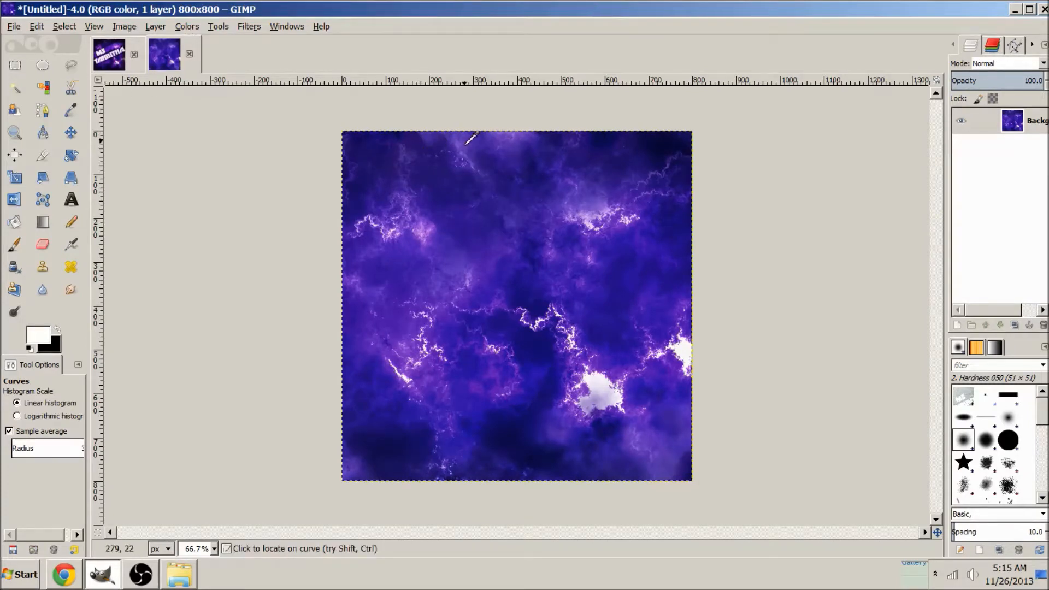
{"action": "mouse_move", "coordinate": [365, 450]}
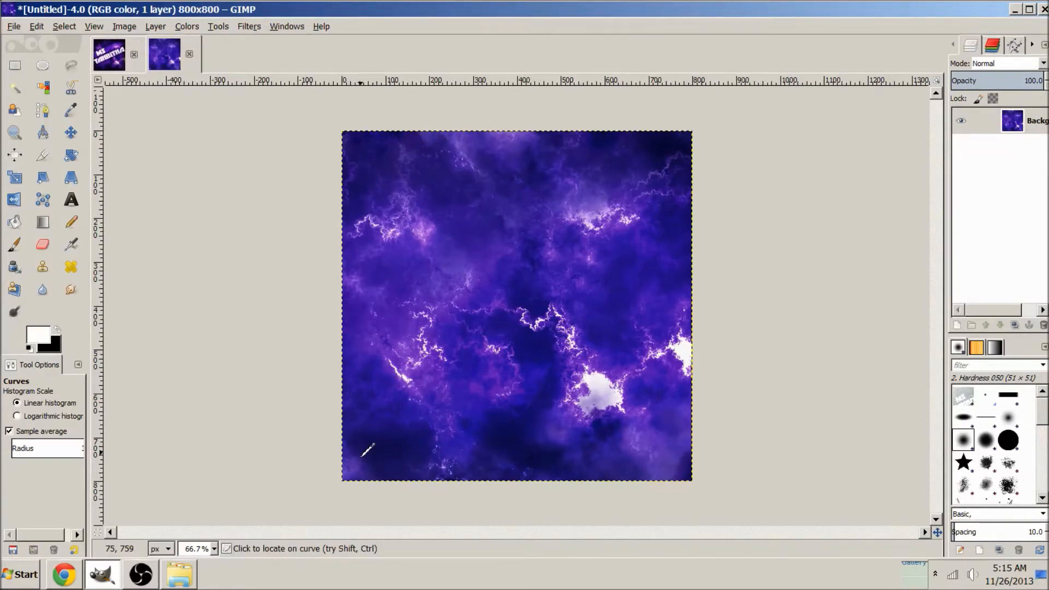
{"action": "mouse_move", "coordinate": [381, 445]}
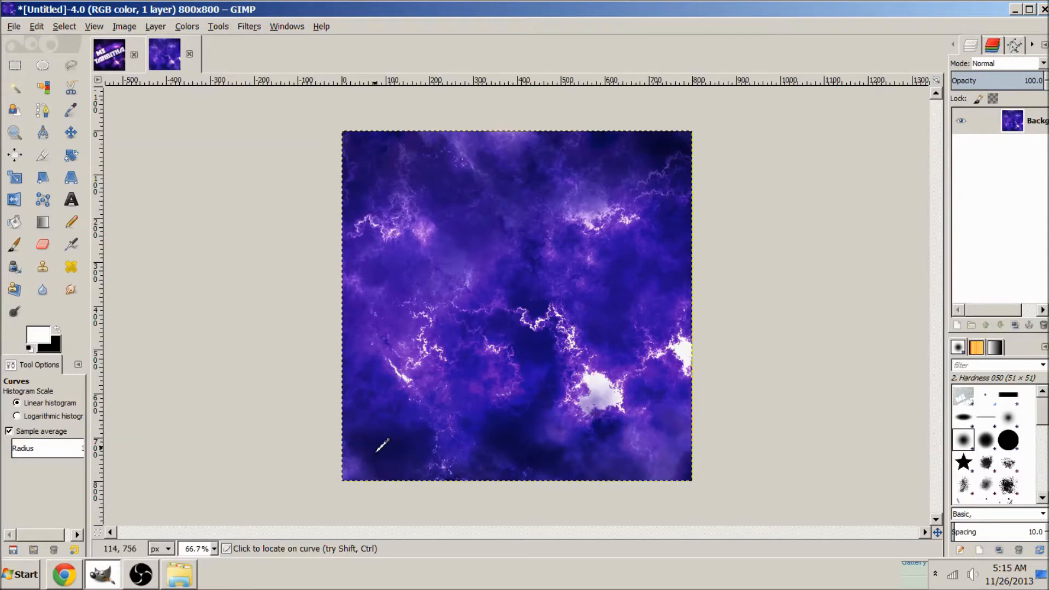
{"action": "mouse_move", "coordinate": [514, 448]}
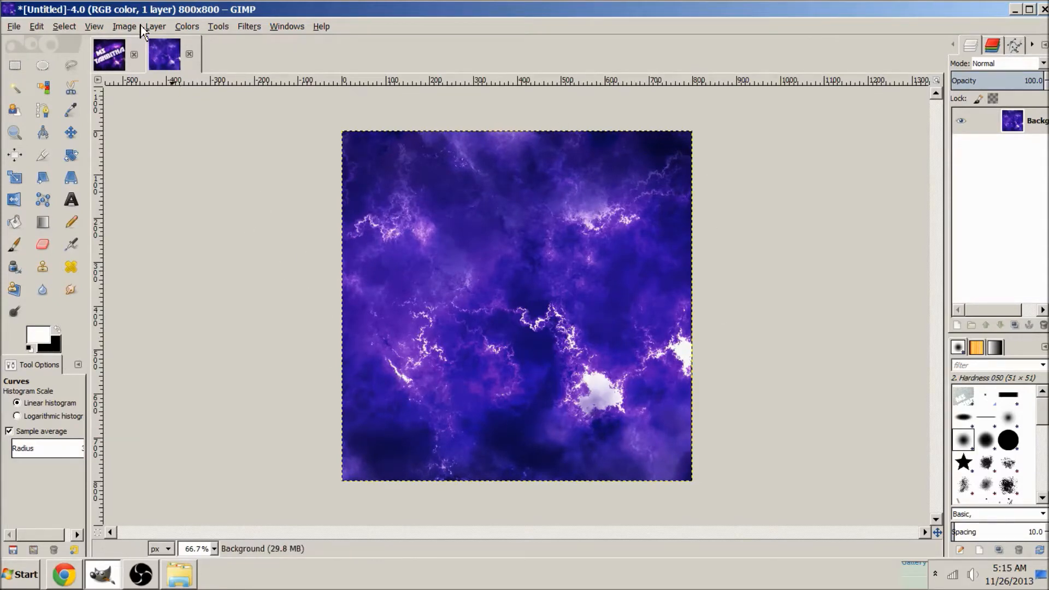
- Add a transparent layer, brush black around the edges and lower it to about 35% opacity
{"action": "left_click", "coordinate": [154, 26]}
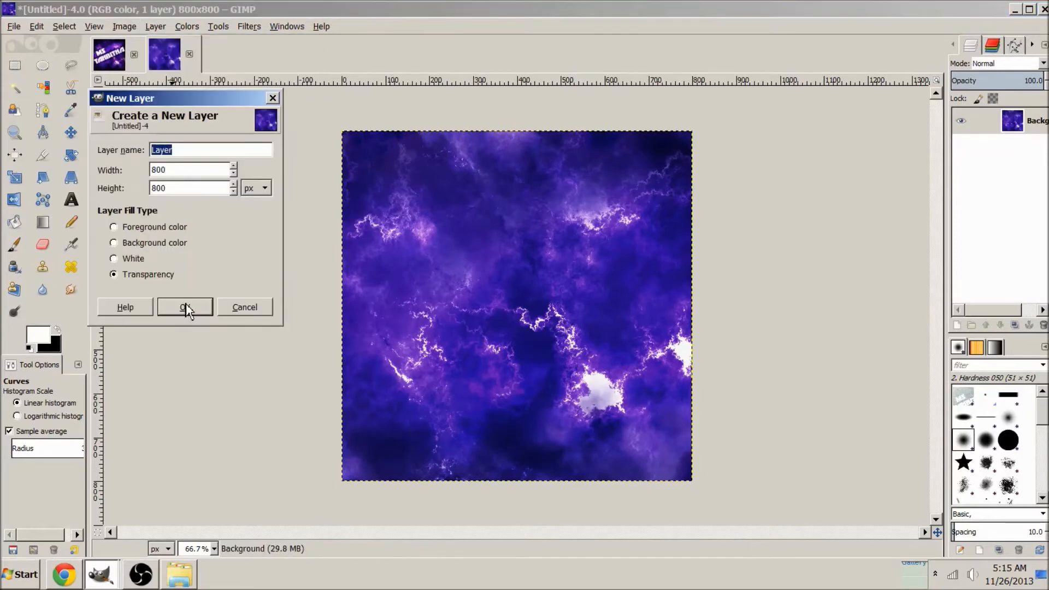
{"action": "left_click", "coordinate": [185, 307]}
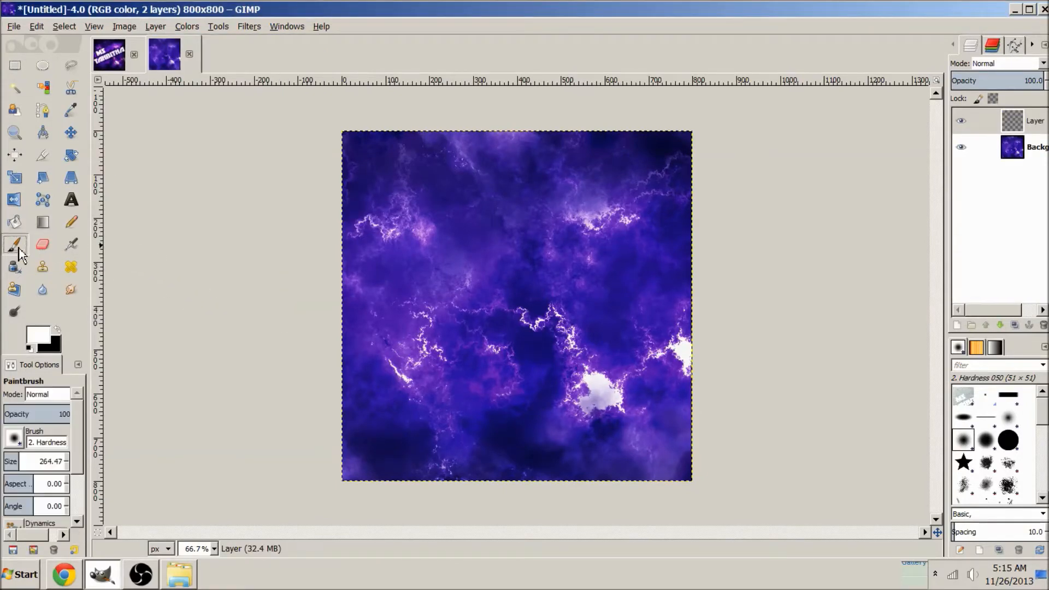
{"action": "mouse_move", "coordinate": [224, 367]}
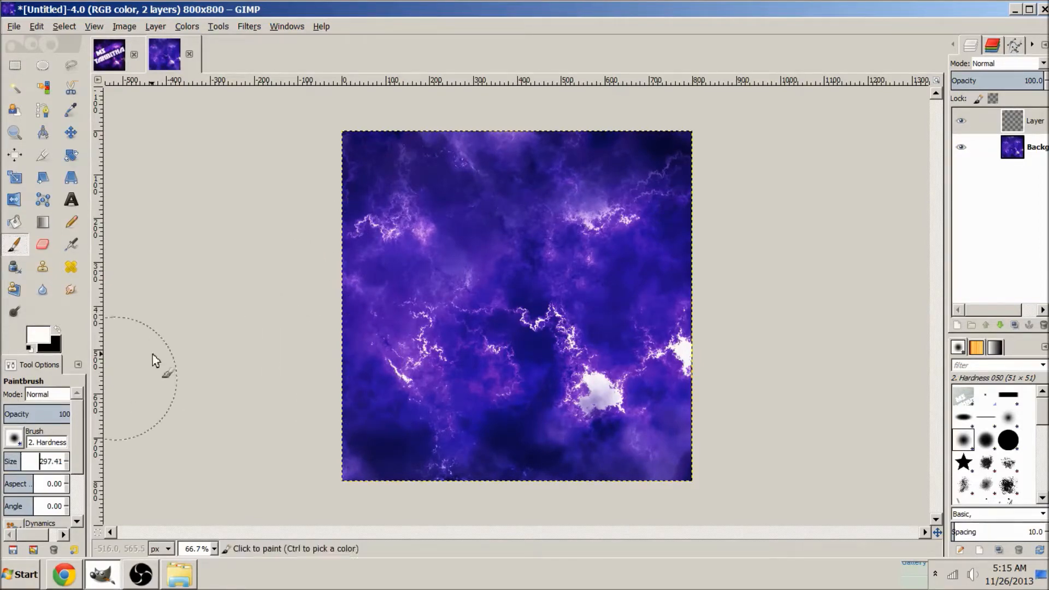
{"action": "mouse_move", "coordinate": [241, 328]}
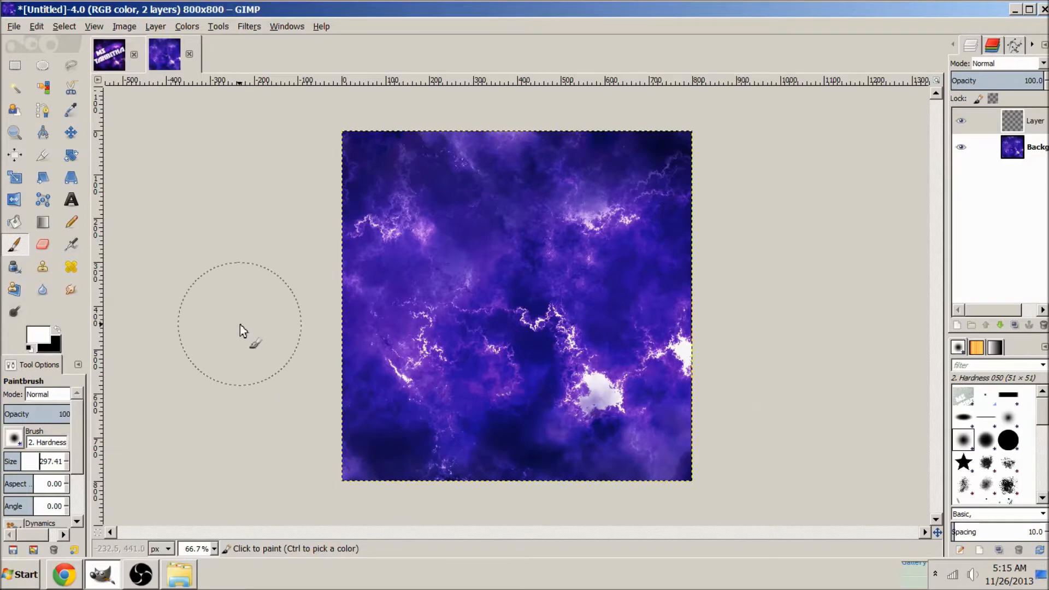
{"action": "mouse_move", "coordinate": [139, 260]}
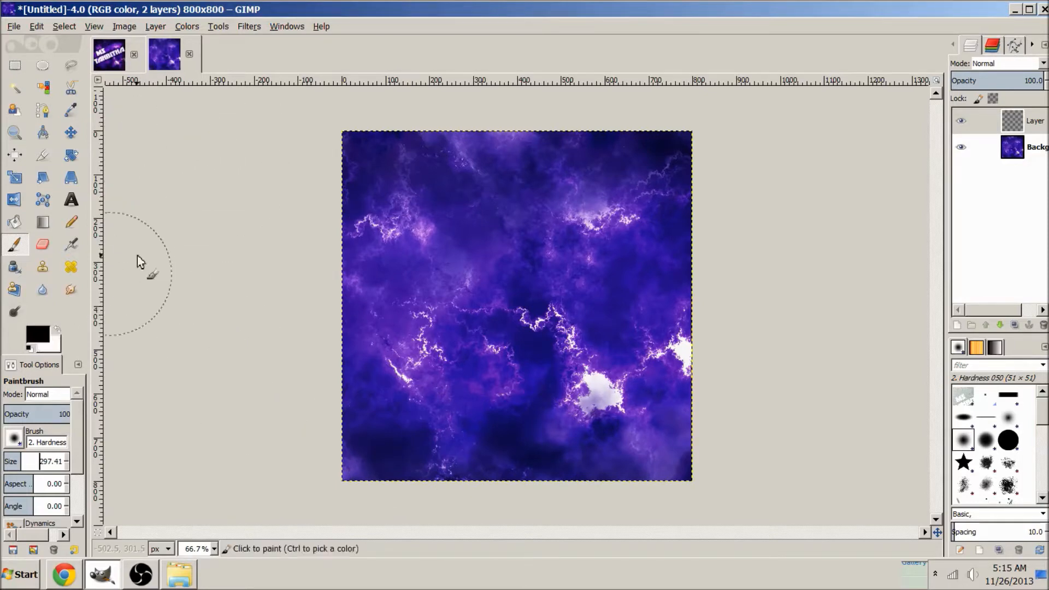
{"action": "mouse_move", "coordinate": [372, 151]}
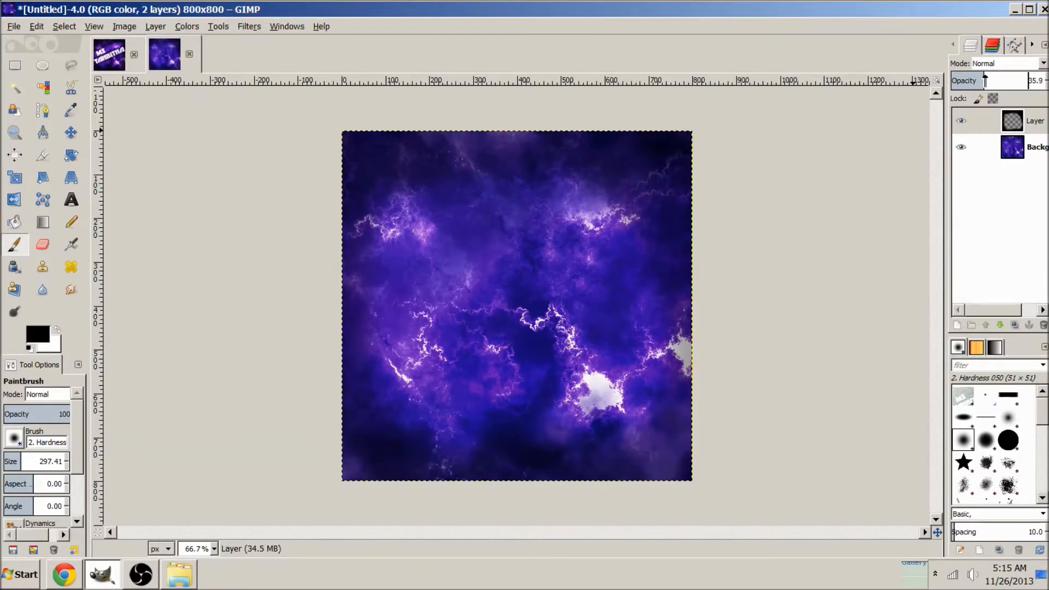
{"action": "mouse_move", "coordinate": [657, 124]}
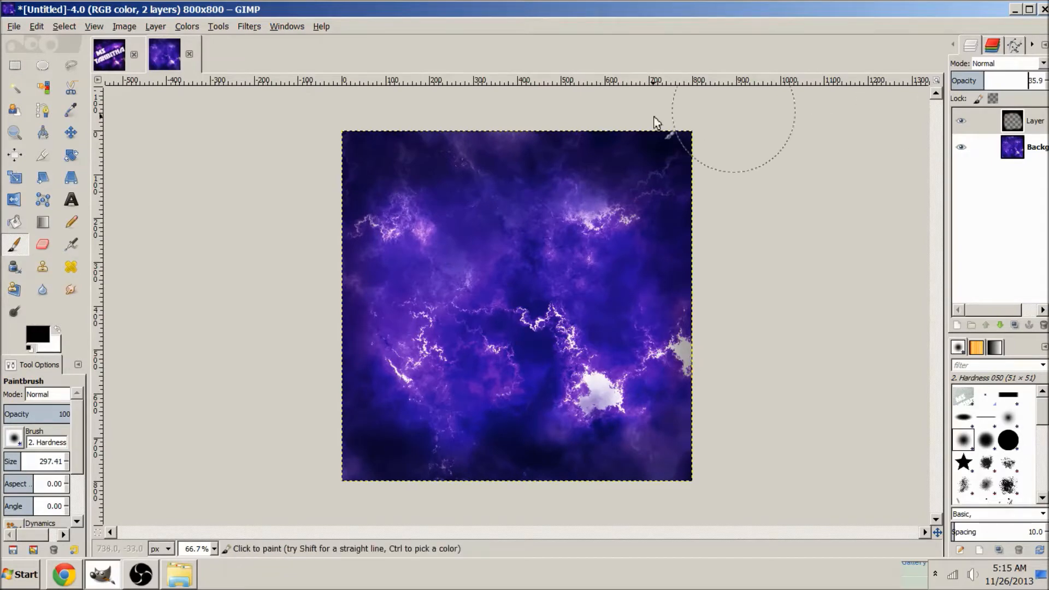
{"action": "mouse_move", "coordinate": [644, 122]}
{"action": "type", "text": "34.5"}
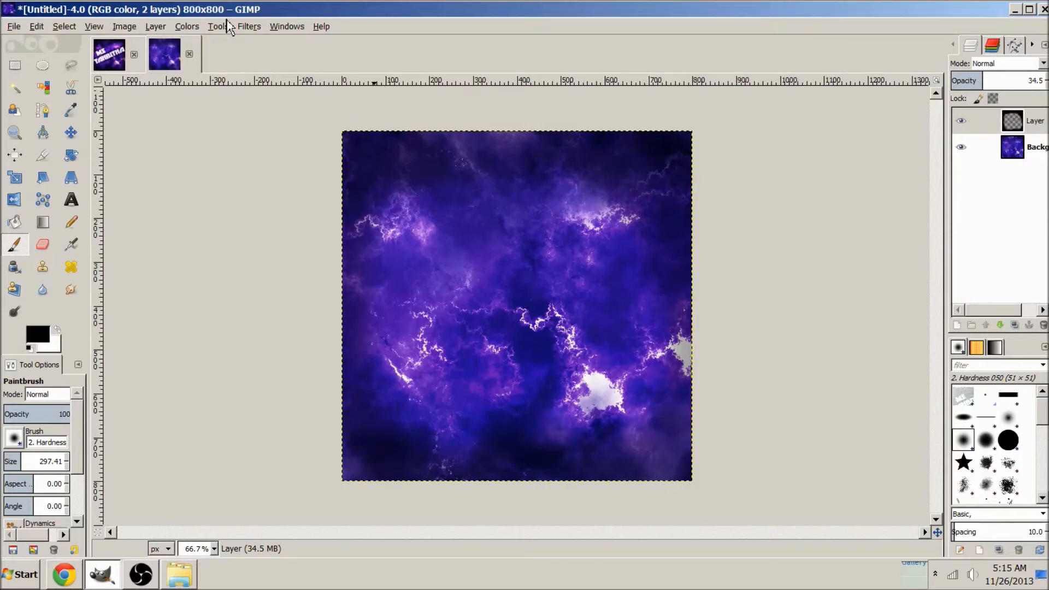
{"action": "right_click", "coordinate": [1035, 121]}
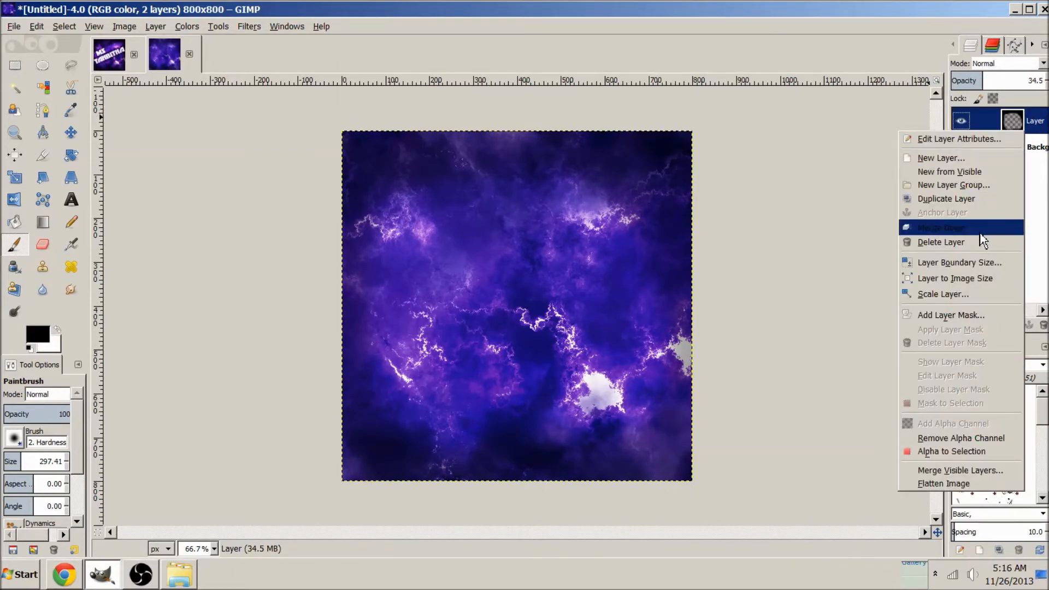
- Merge the edge-darkening layer down and add a second transparent layer for the corner vignette
{"action": "left_click", "coordinate": [939, 227]}
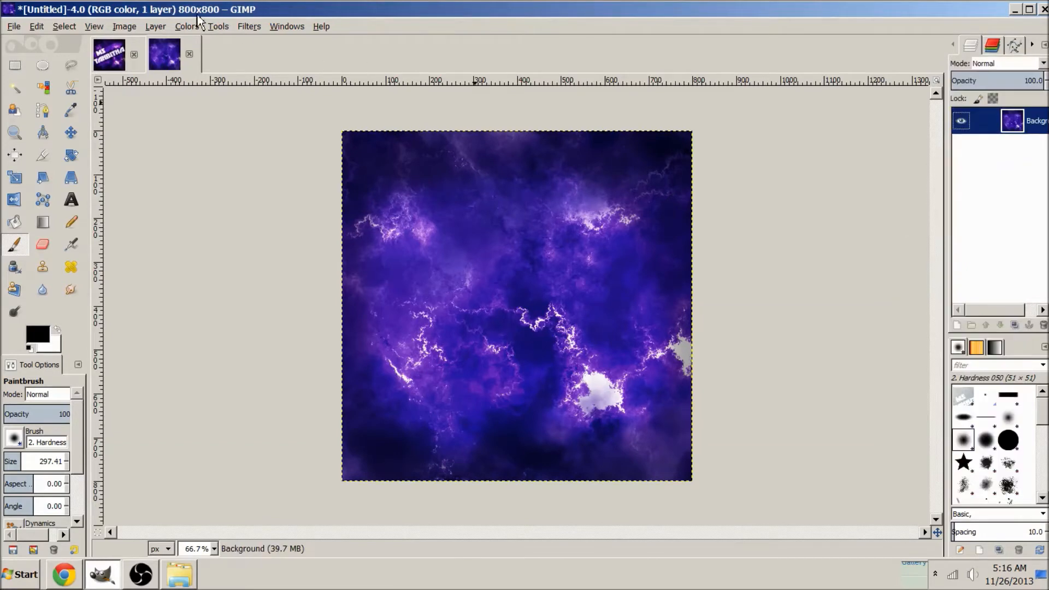
{"action": "left_click", "coordinate": [154, 27]}
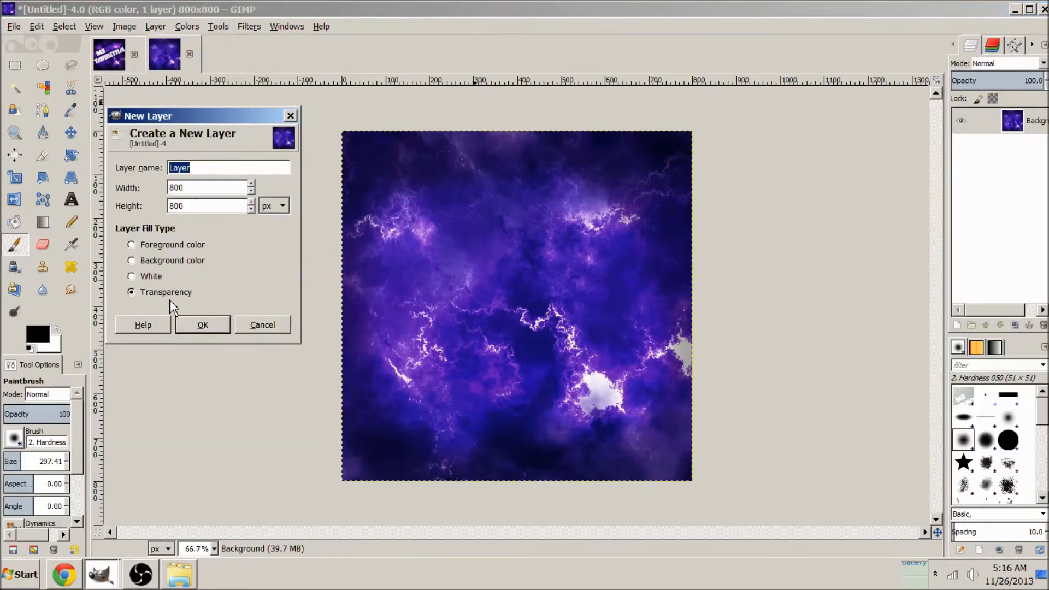
{"action": "left_click", "coordinate": [202, 325]}
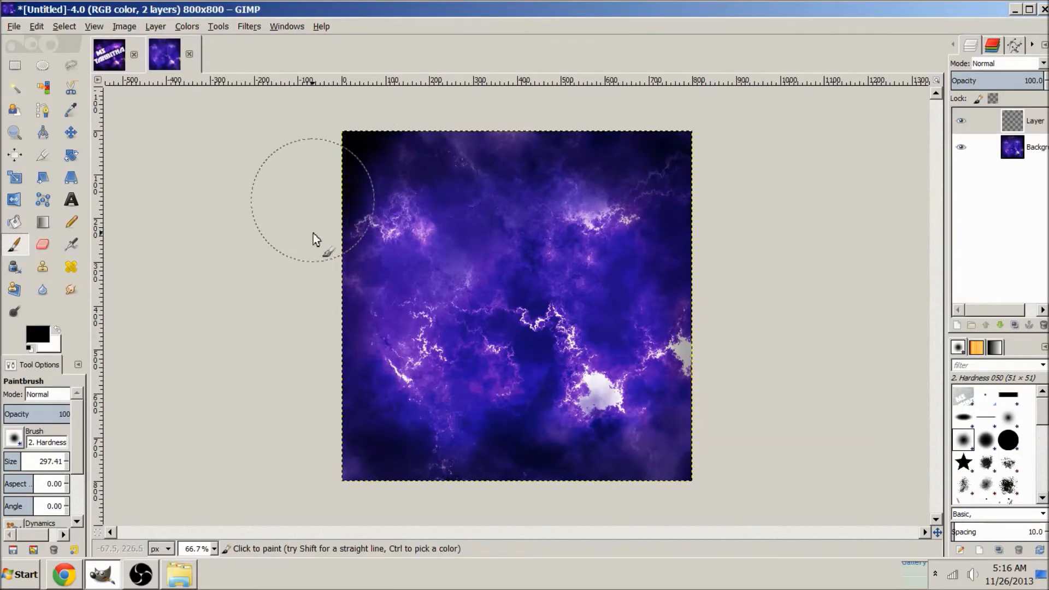
{"action": "mouse_move", "coordinate": [555, 511]}
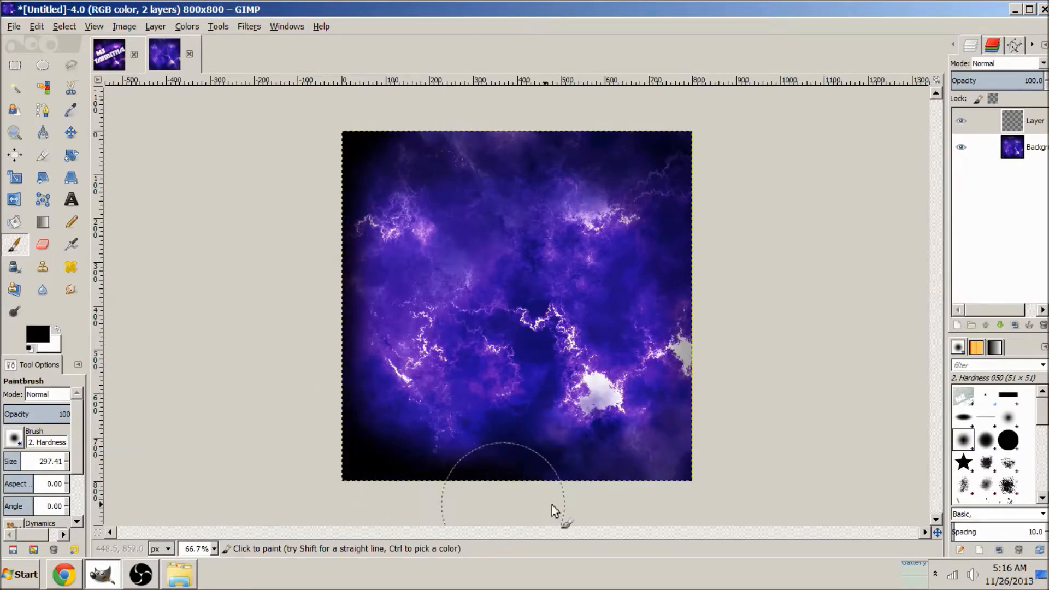
{"action": "mouse_move", "coordinate": [716, 204]}
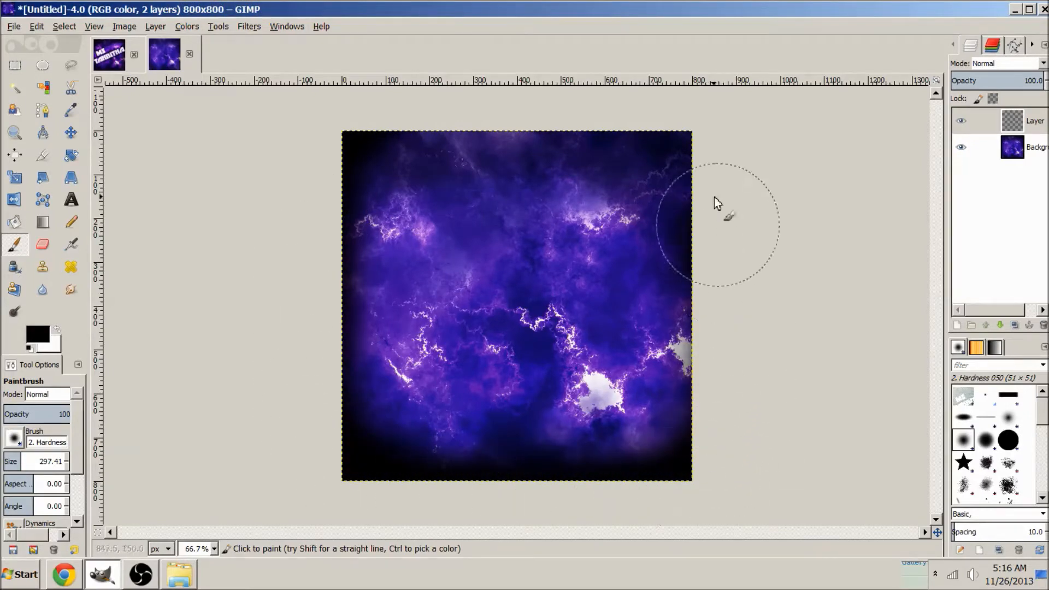
{"action": "mouse_move", "coordinate": [472, 107]}
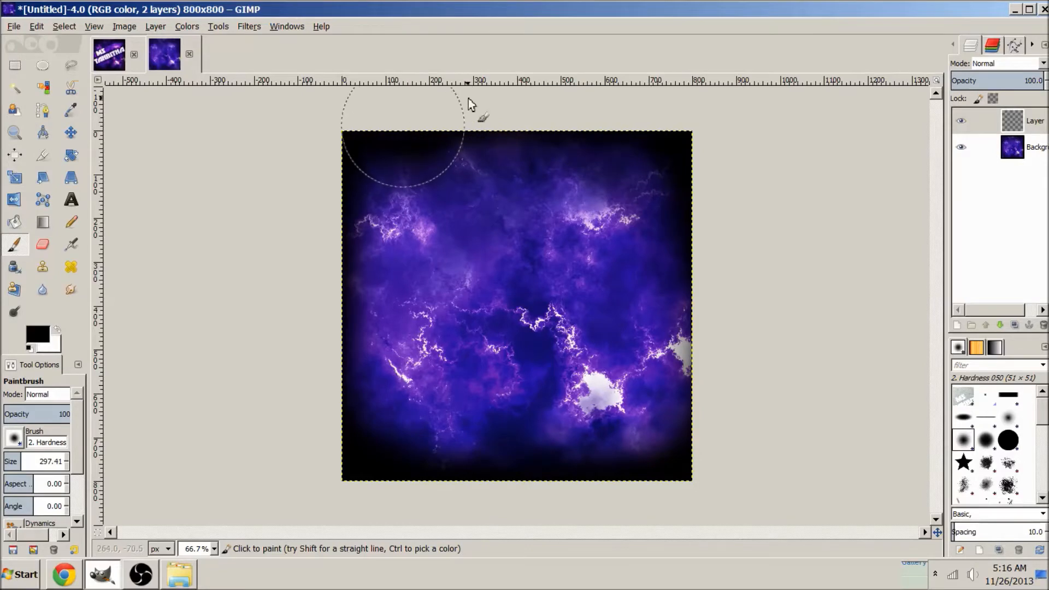
{"action": "mouse_move", "coordinate": [726, 293]}
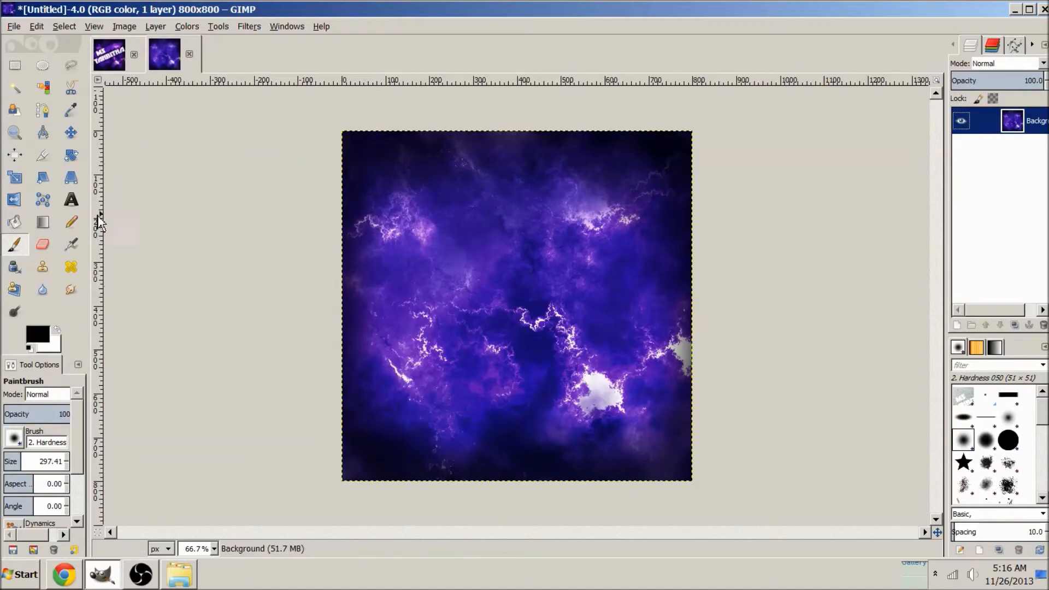
- Place a text box on the upper nebula reading 'MS TAHBITHA'
{"action": "left_click", "coordinate": [71, 199]}
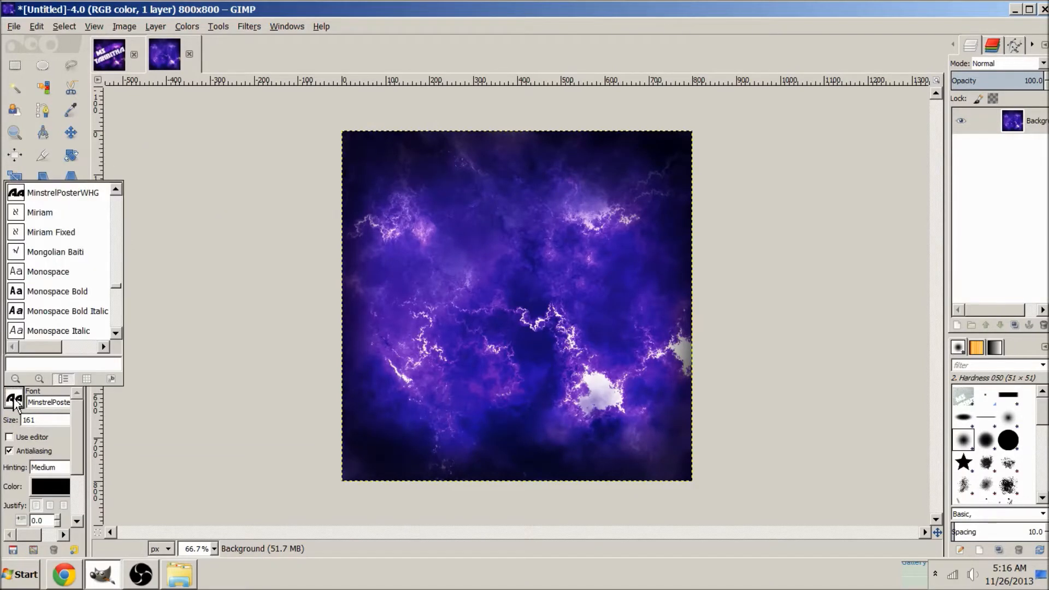
{"action": "mouse_move", "coordinate": [50, 204]}
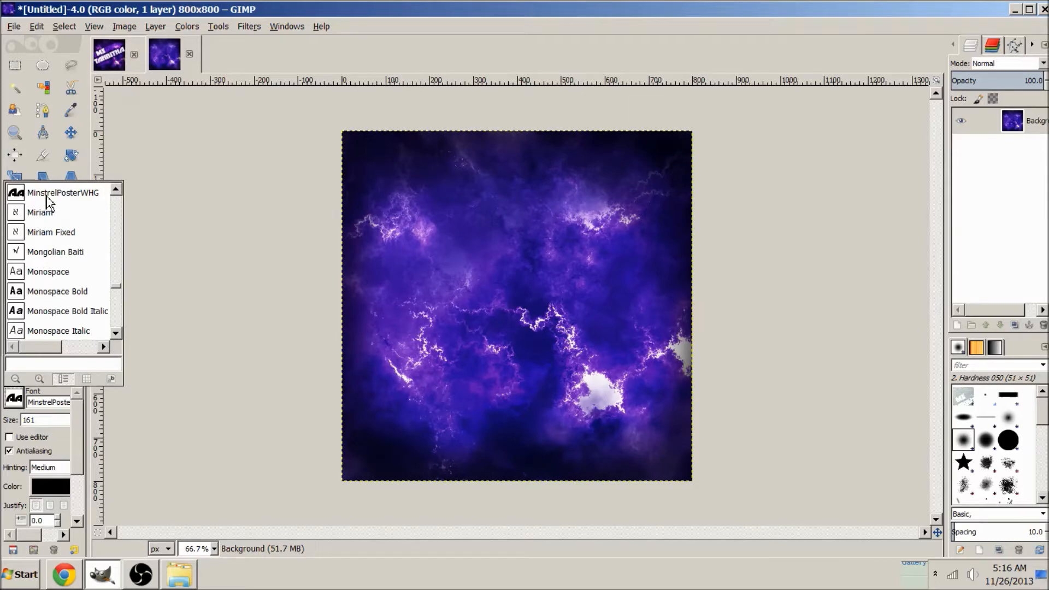
{"action": "mouse_move", "coordinate": [63, 201]}
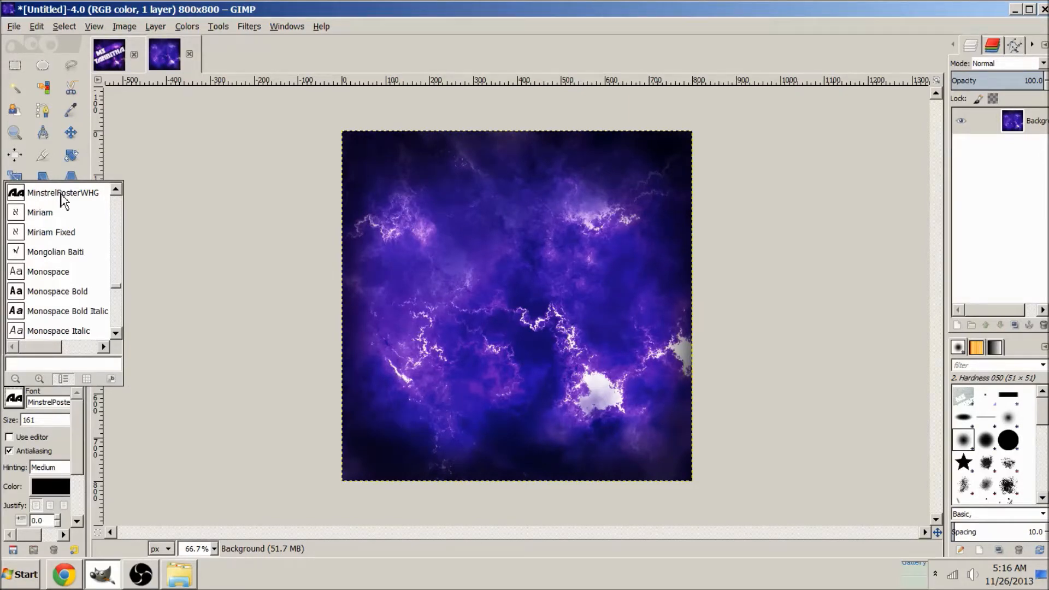
{"action": "mouse_move", "coordinate": [78, 203]}
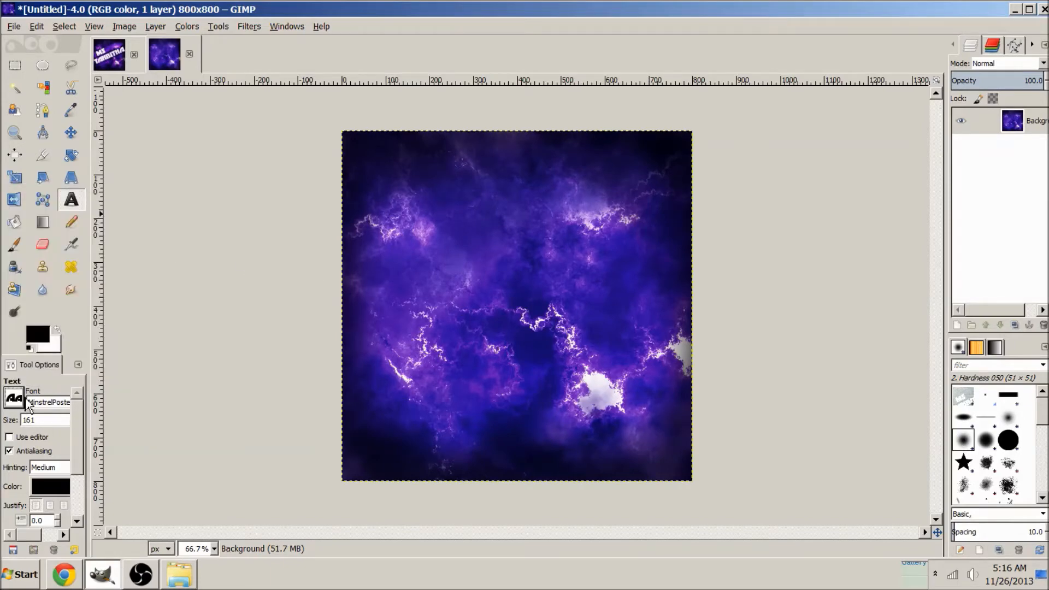
{"action": "left_click", "coordinate": [431, 248]}
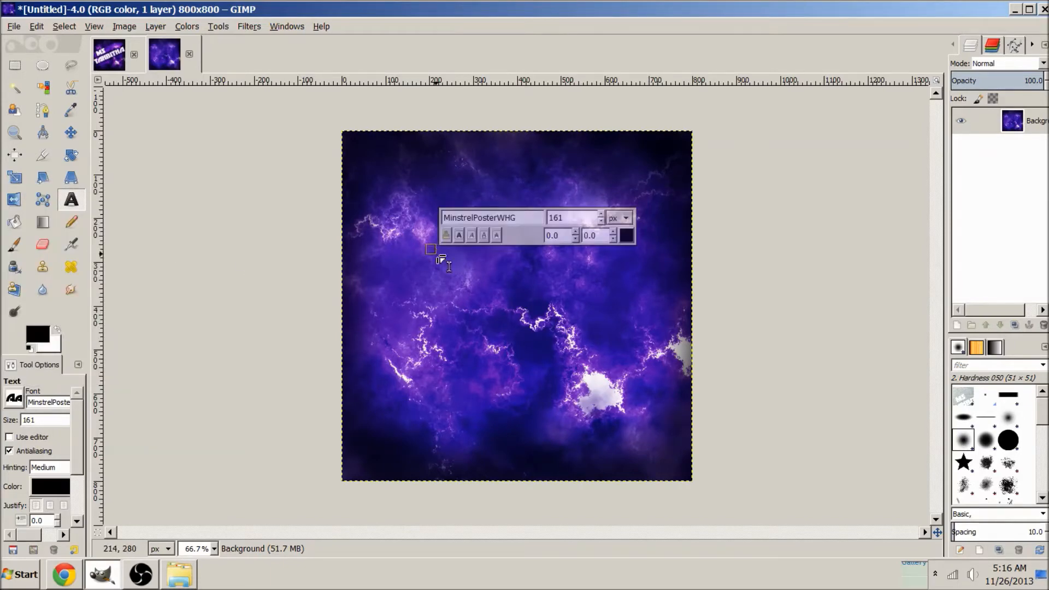
{"action": "type", "text": "MS"}
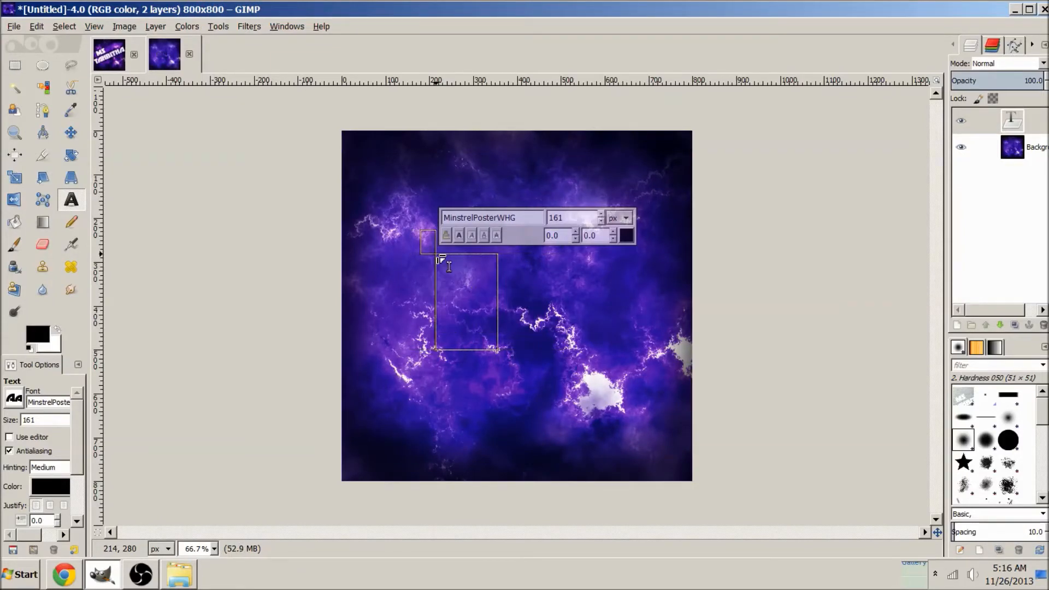
{"action": "type", "text": "MS"}
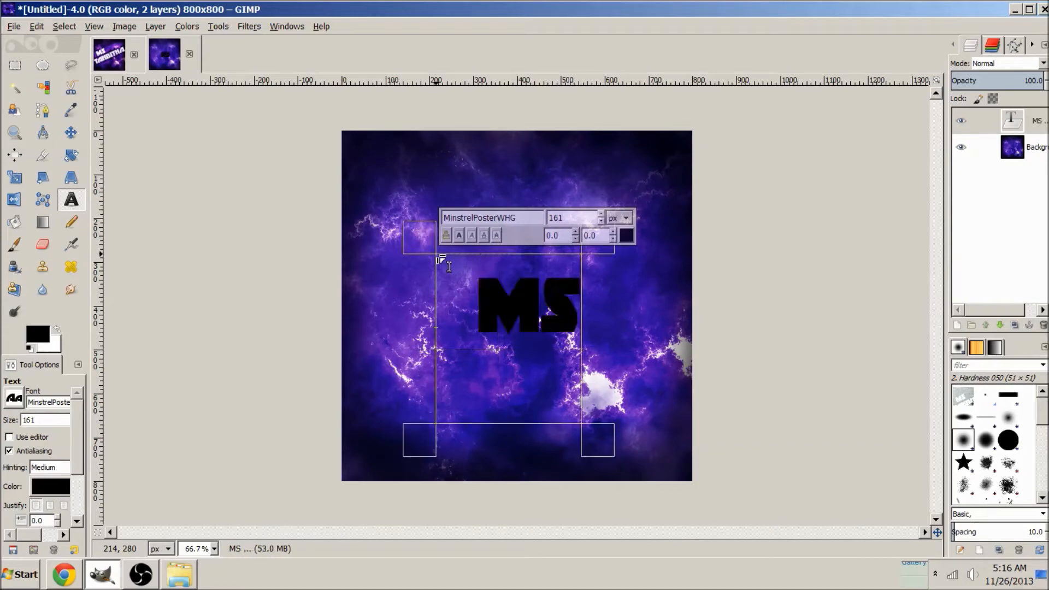
{"action": "type", "text": "TAHBIT"}
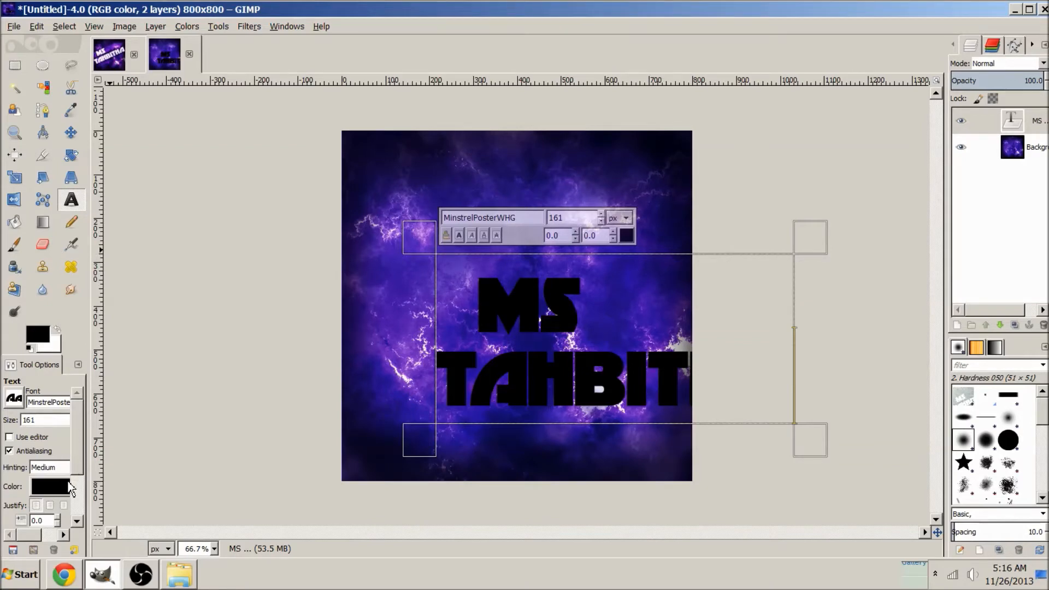
- Set the text colour to white (ffffff)
{"action": "left_click", "coordinate": [51, 486]}
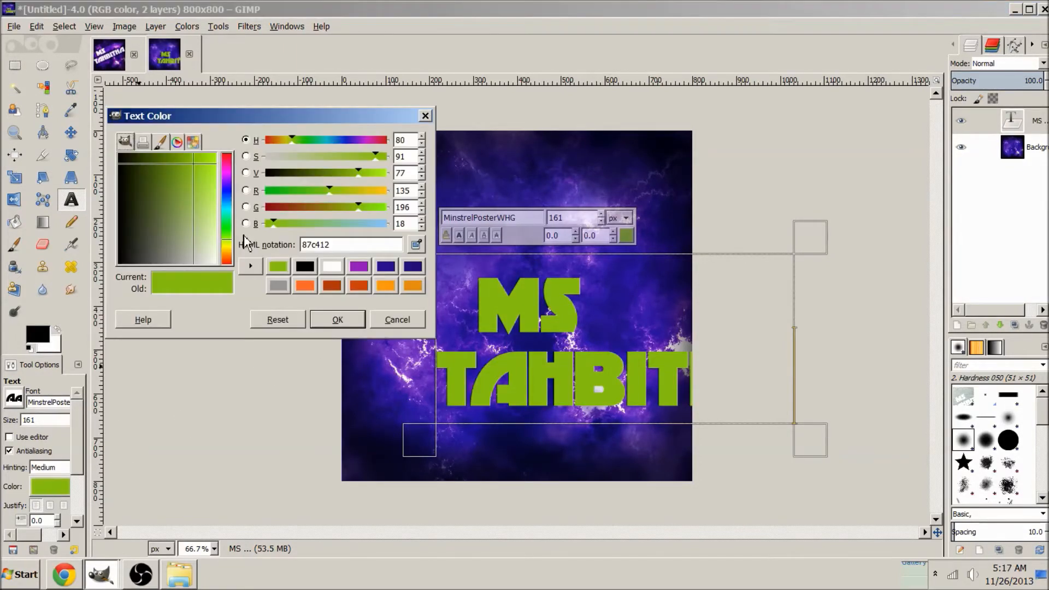
{"action": "left_click", "coordinate": [332, 267]}
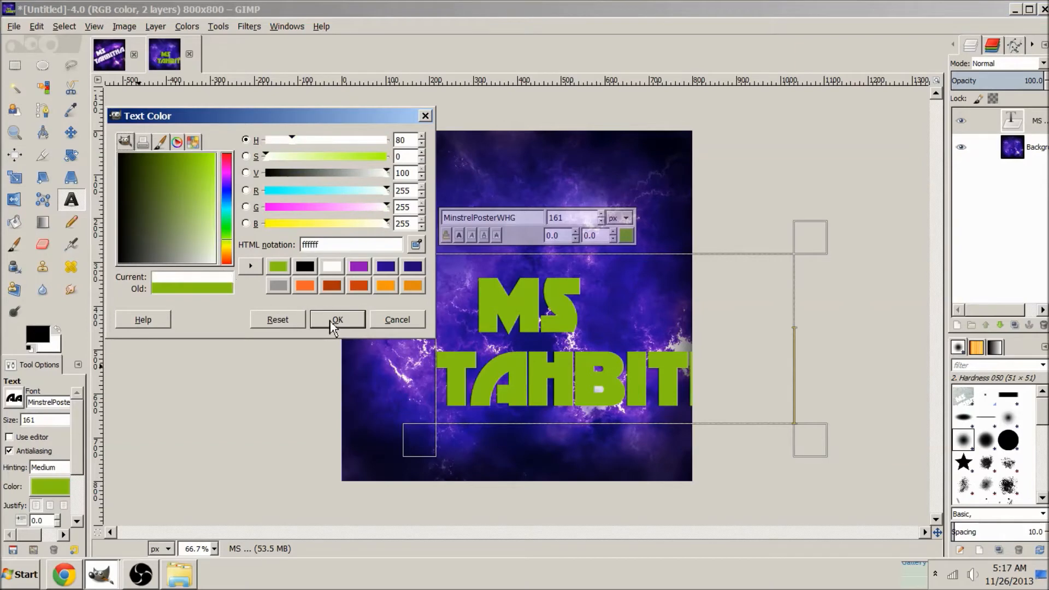
{"action": "left_click", "coordinate": [337, 319]}
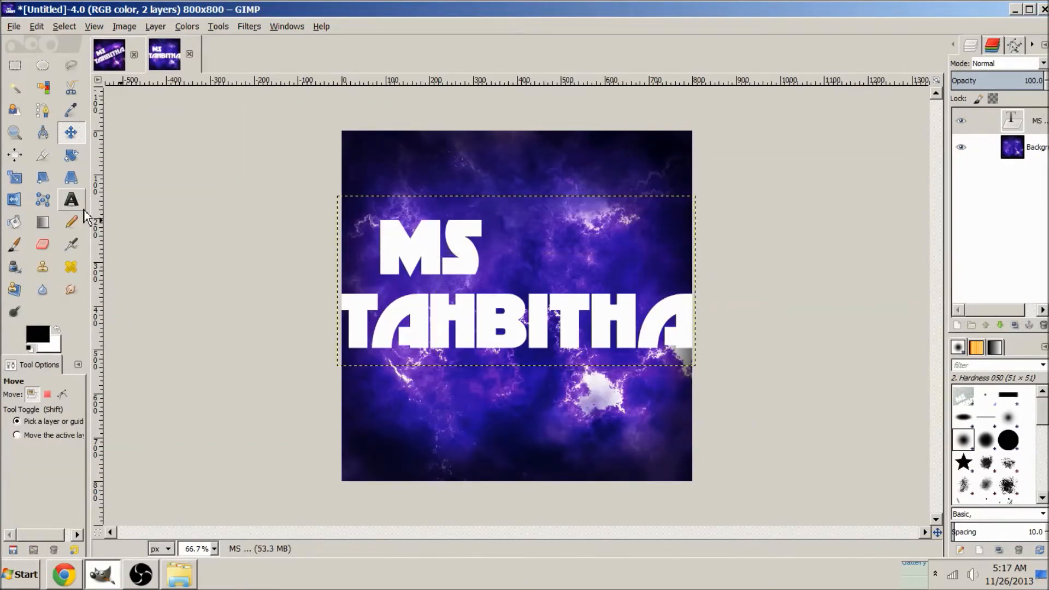
- Rotate the text layer about -28 degrees and reposition it diagonally across the nebula
{"action": "left_click", "coordinate": [70, 155]}
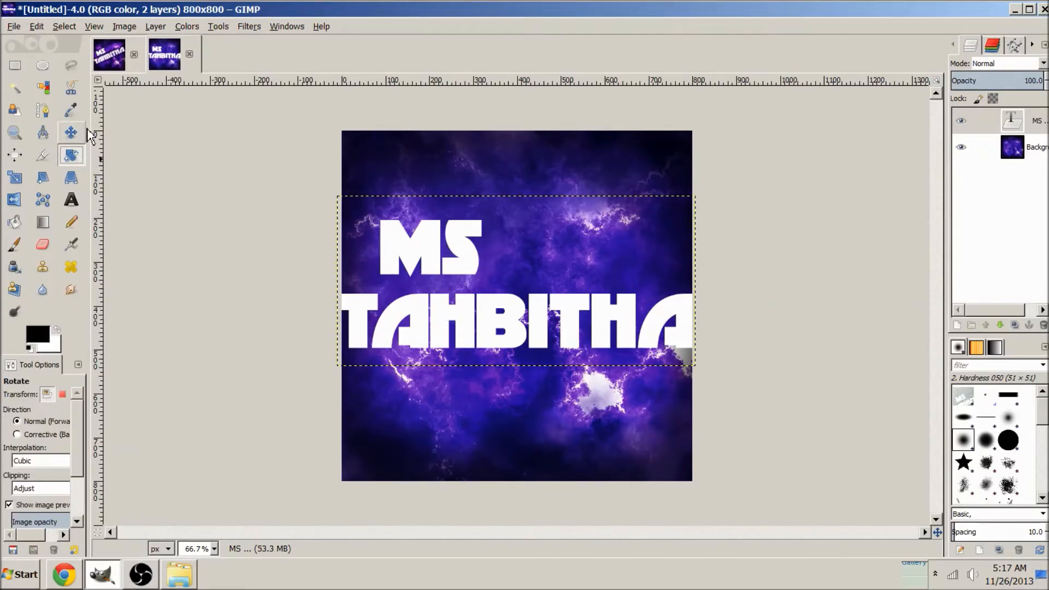
{"action": "mouse_move", "coordinate": [71, 155]}
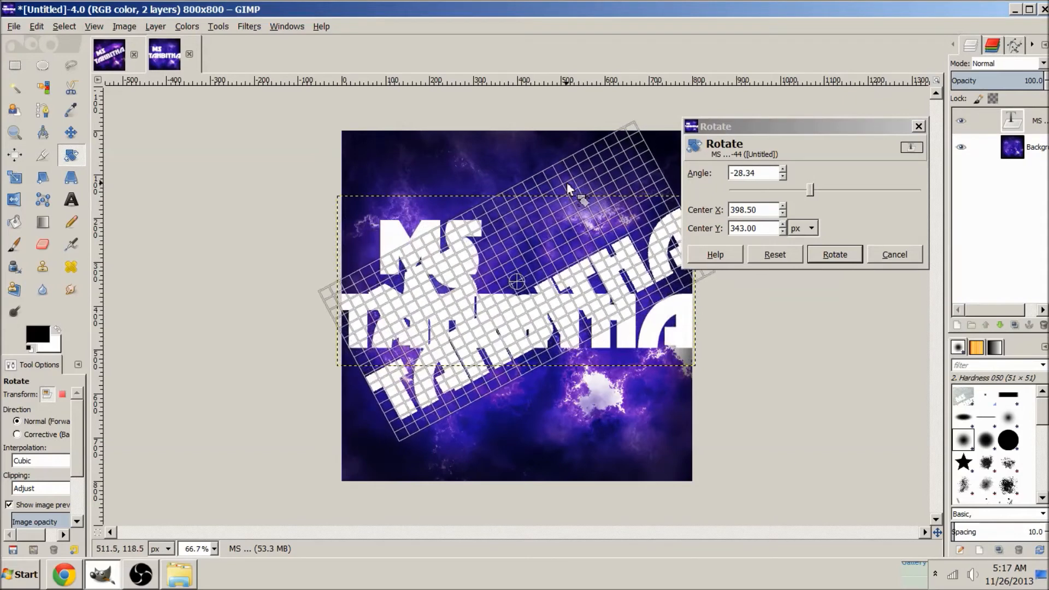
{"action": "left_click", "coordinate": [833, 255]}
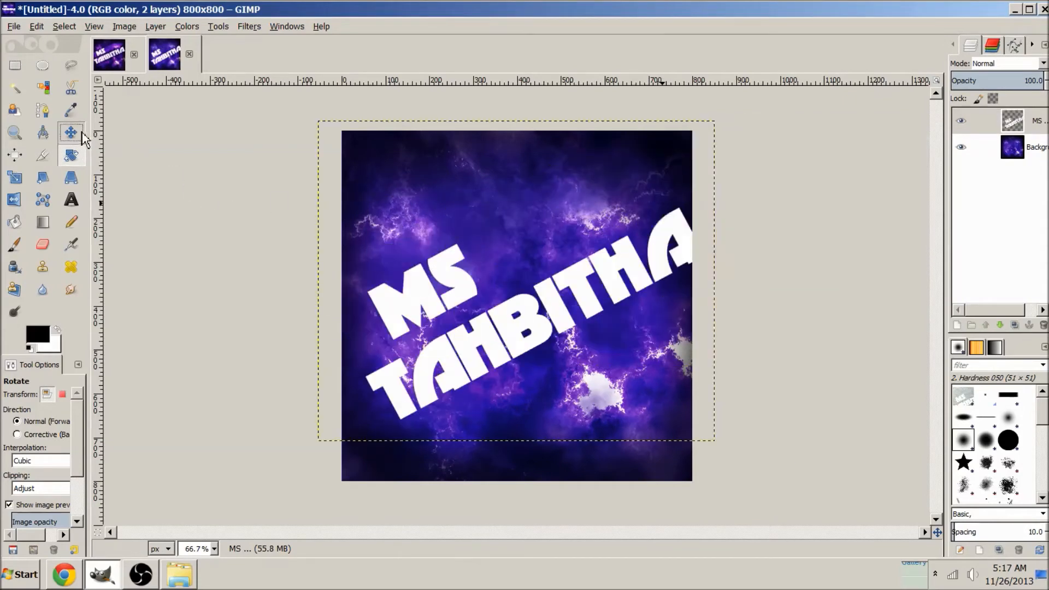
{"action": "left_click", "coordinate": [72, 132]}
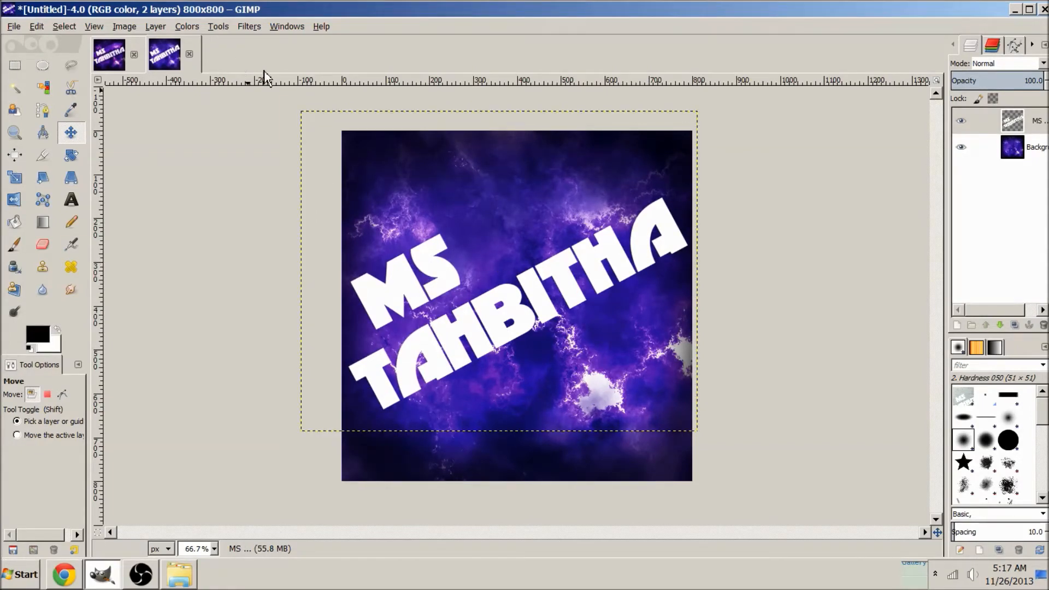
{"action": "mouse_move", "coordinate": [91, 251]}
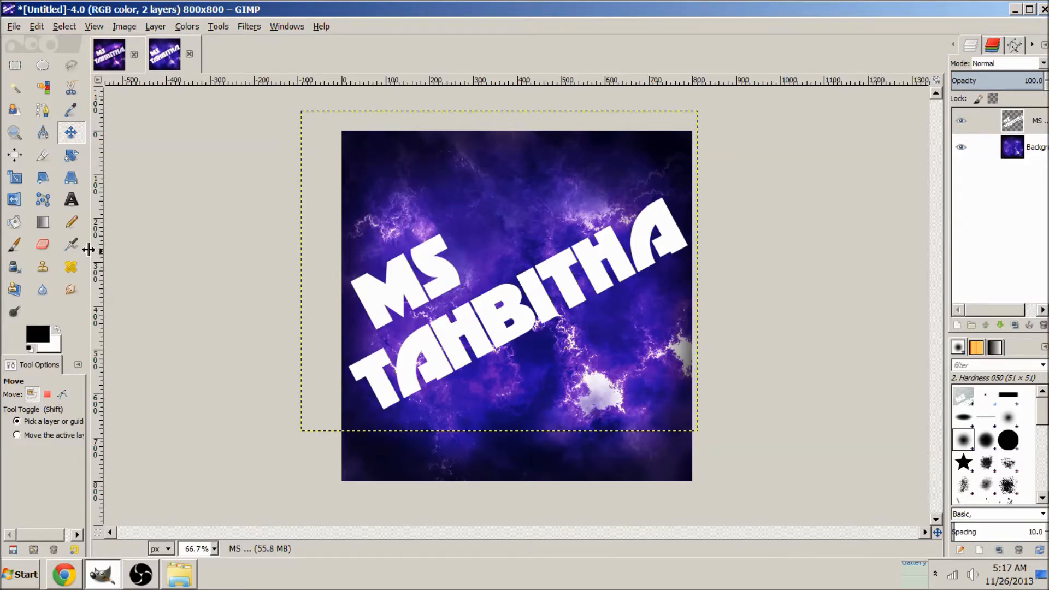
{"action": "mouse_move", "coordinate": [160, 35]}
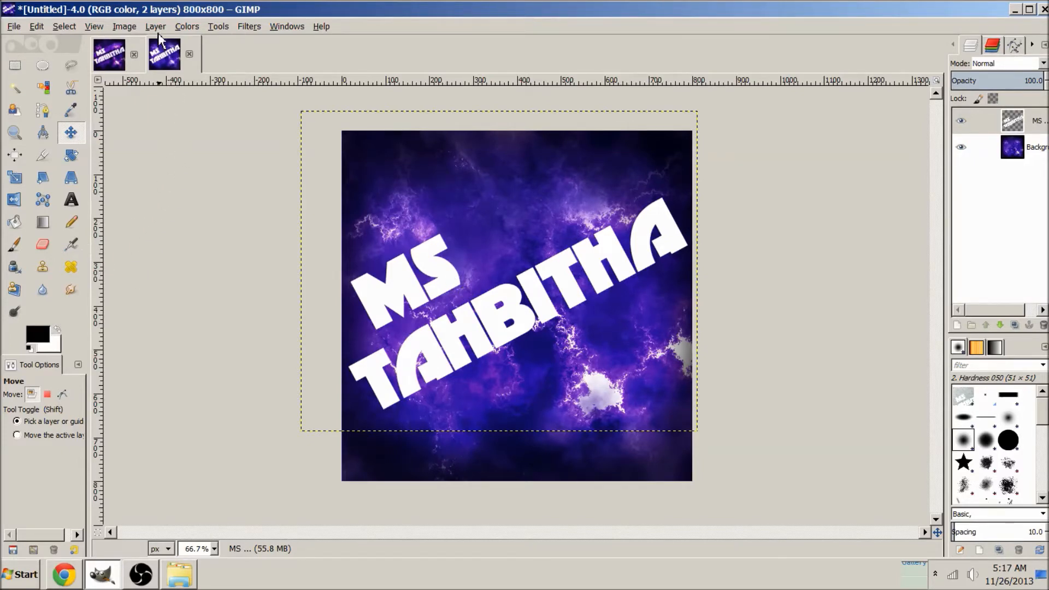
- Add a new empty layer and turn the text layer's alpha into a selection
{"action": "left_click", "coordinate": [154, 26]}
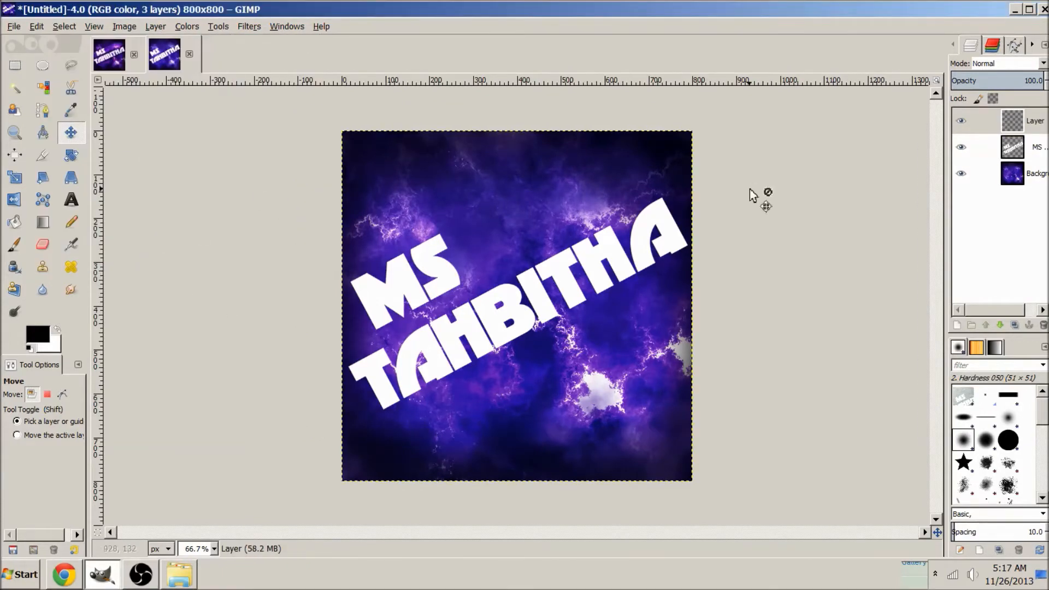
{"action": "left_click", "coordinate": [1011, 147]}
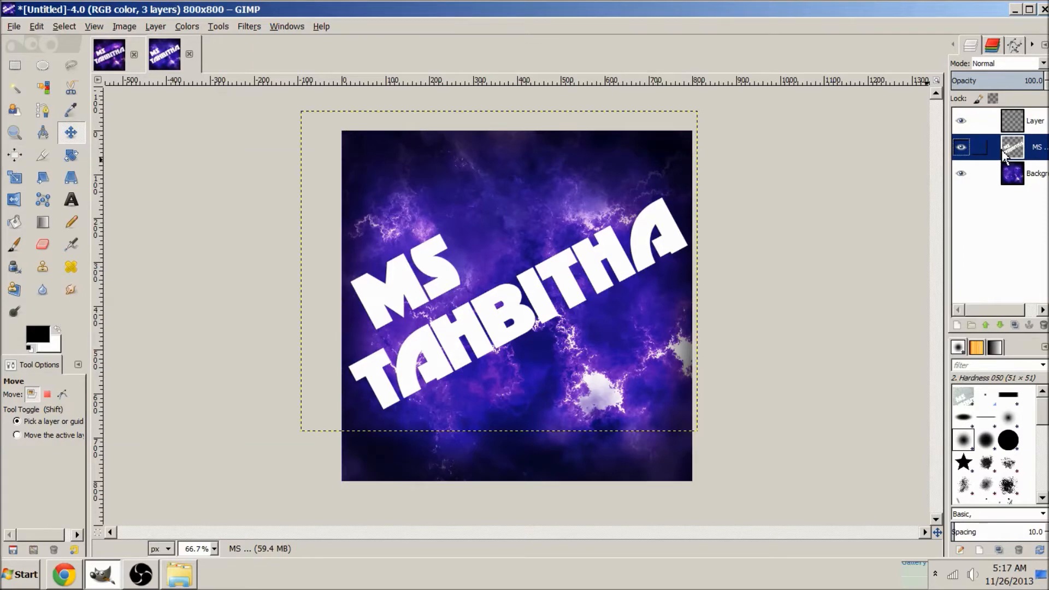
{"action": "mouse_move", "coordinate": [381, 88]}
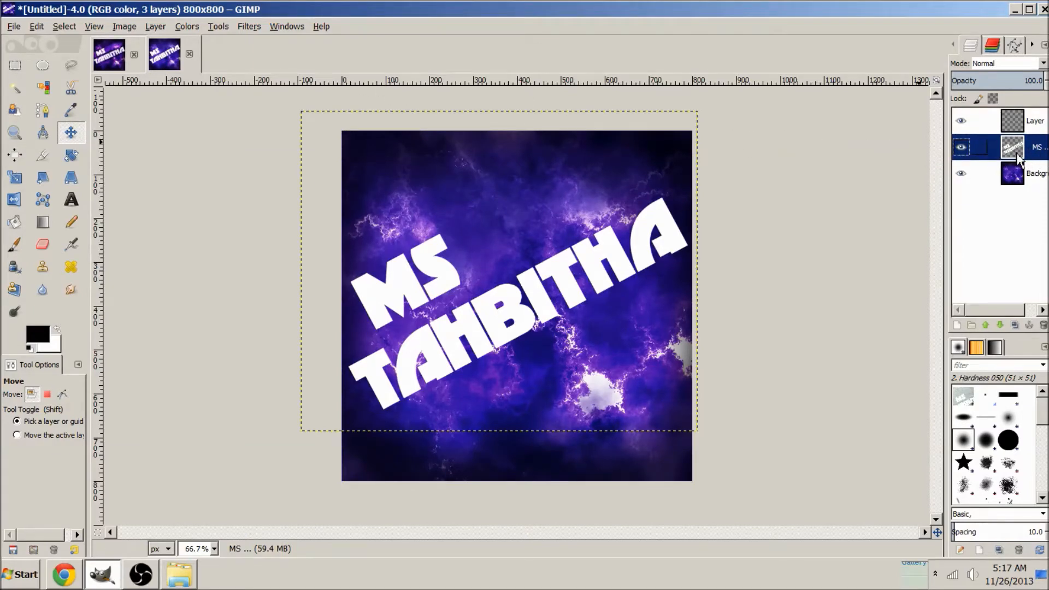
{"action": "right_click", "coordinate": [1011, 146]}
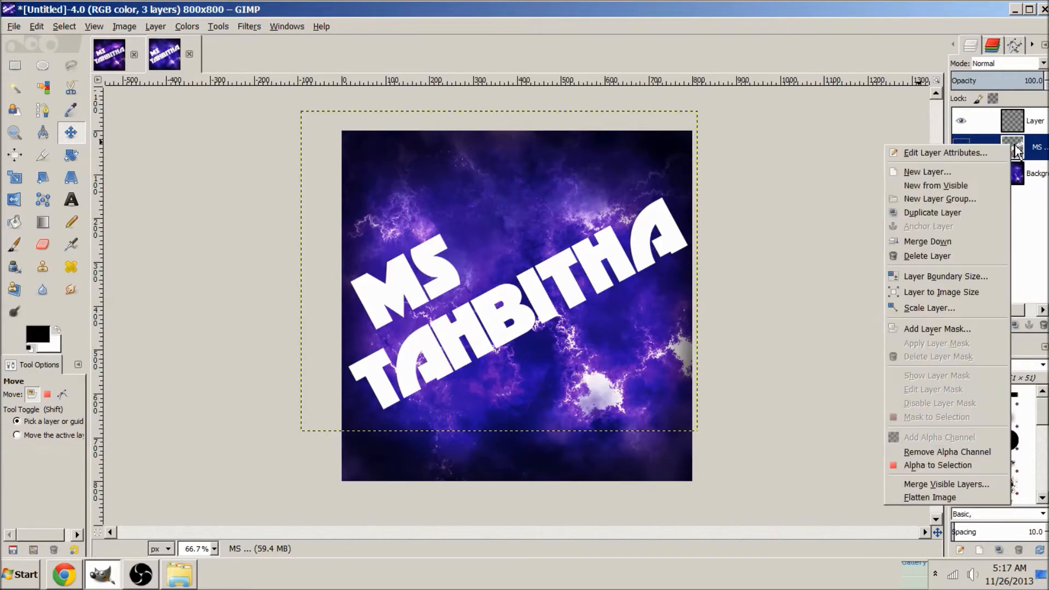
{"action": "mouse_move", "coordinate": [938, 466]}
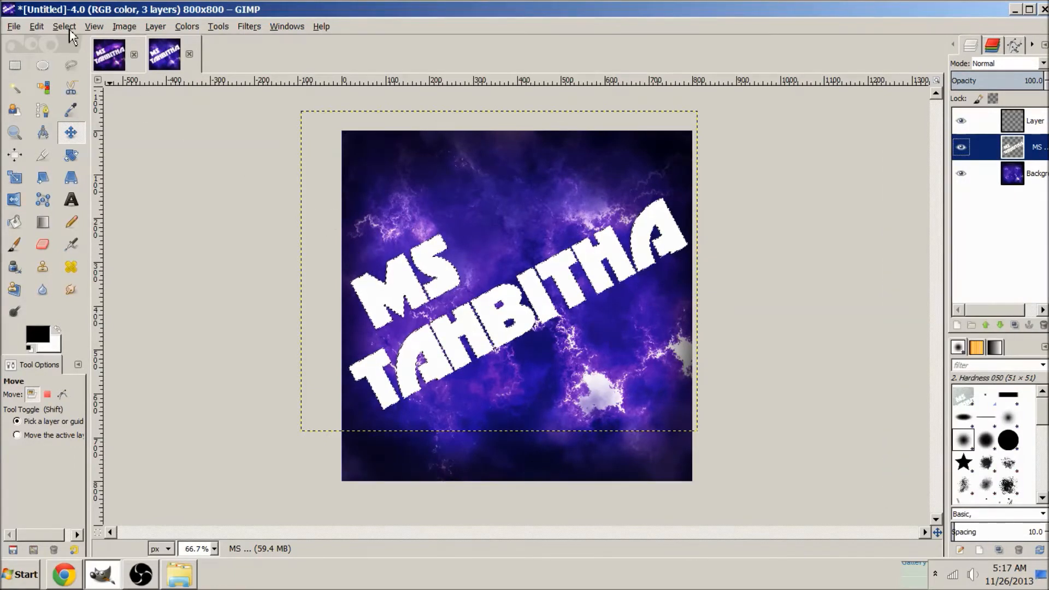
- Grow the text selection by 20 px to form a loose border around the letters
{"action": "left_click", "coordinate": [65, 26]}
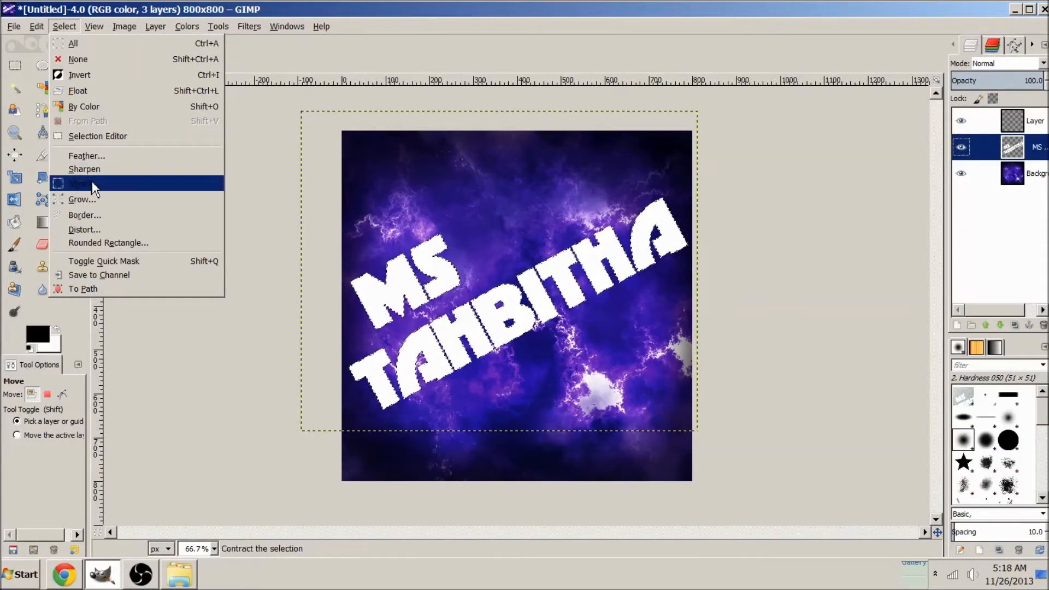
{"action": "left_click", "coordinate": [81, 199]}
{"action": "type", "text": "20"}
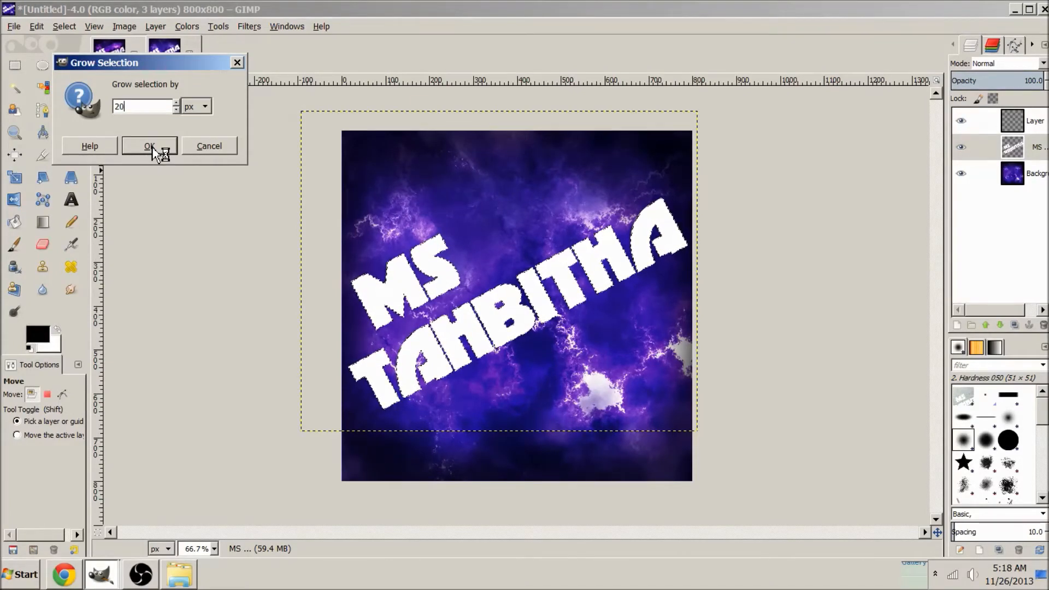
{"action": "left_click", "coordinate": [148, 145]}
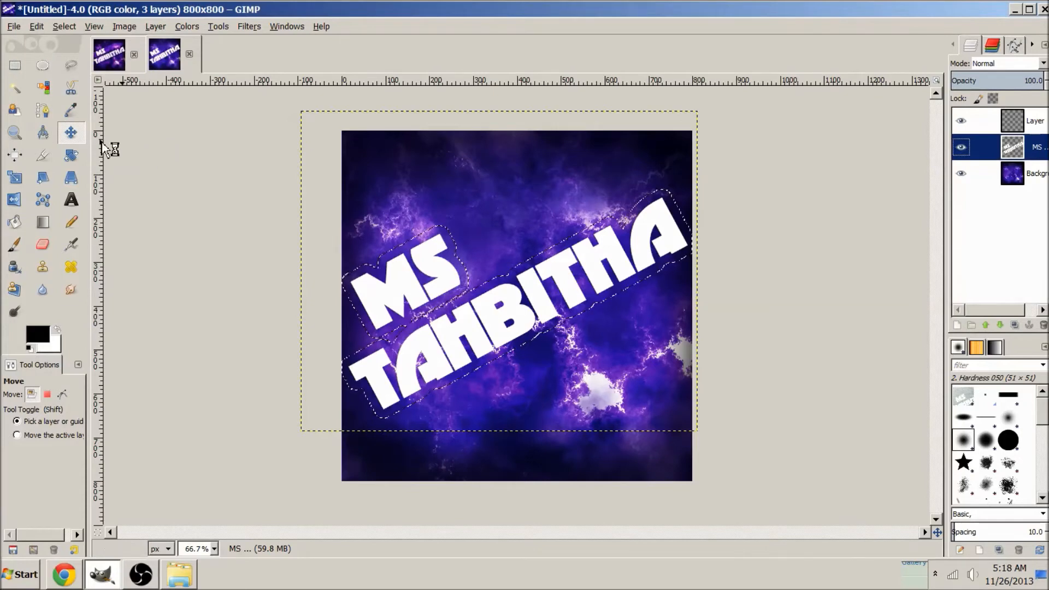
{"action": "left_click", "coordinate": [14, 132]}
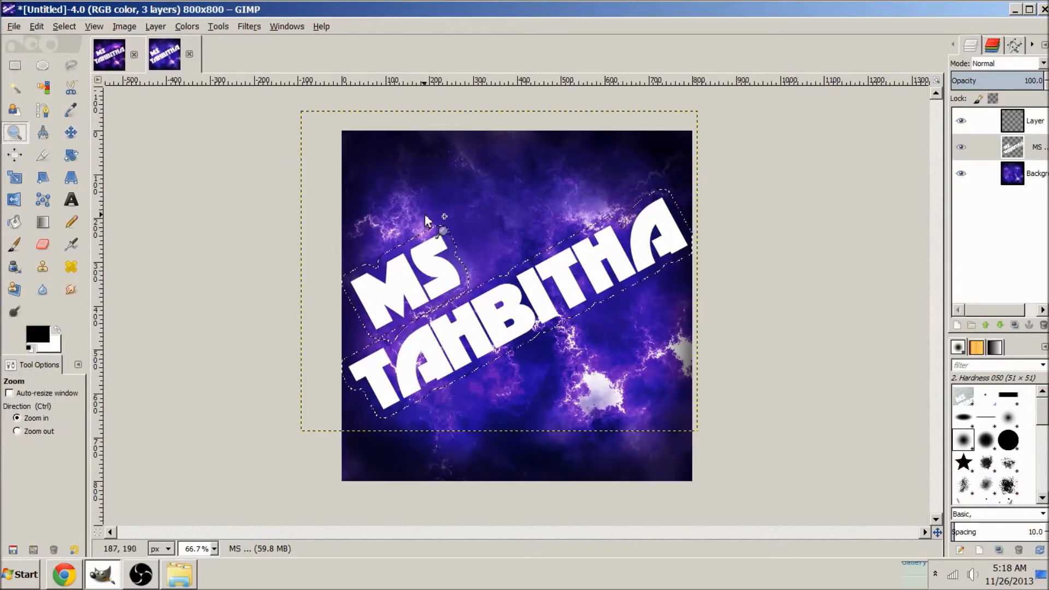
{"action": "mouse_move", "coordinate": [434, 229]}
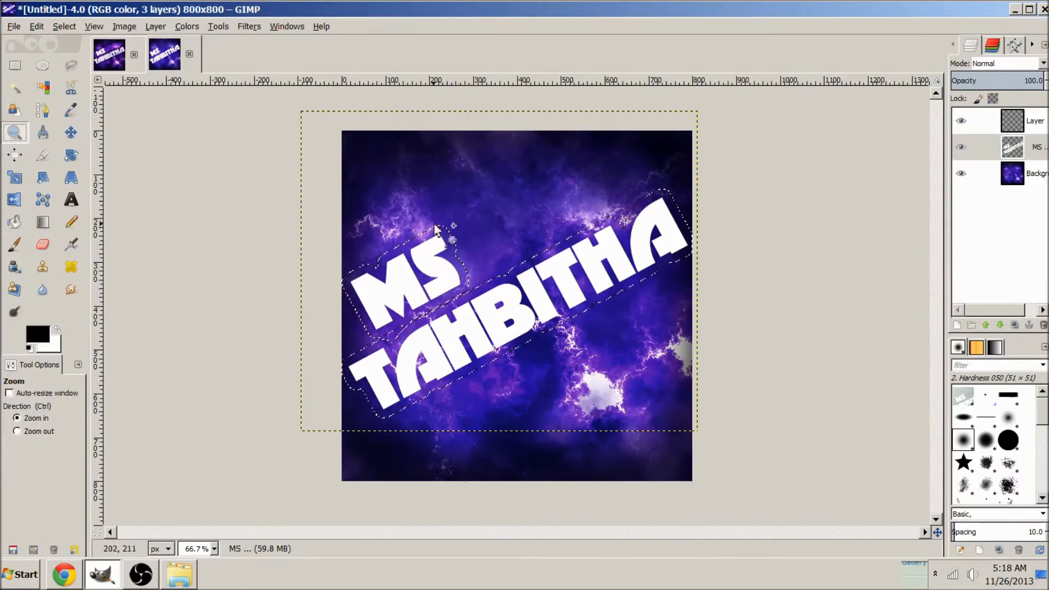
{"action": "mouse_move", "coordinate": [371, 284]}
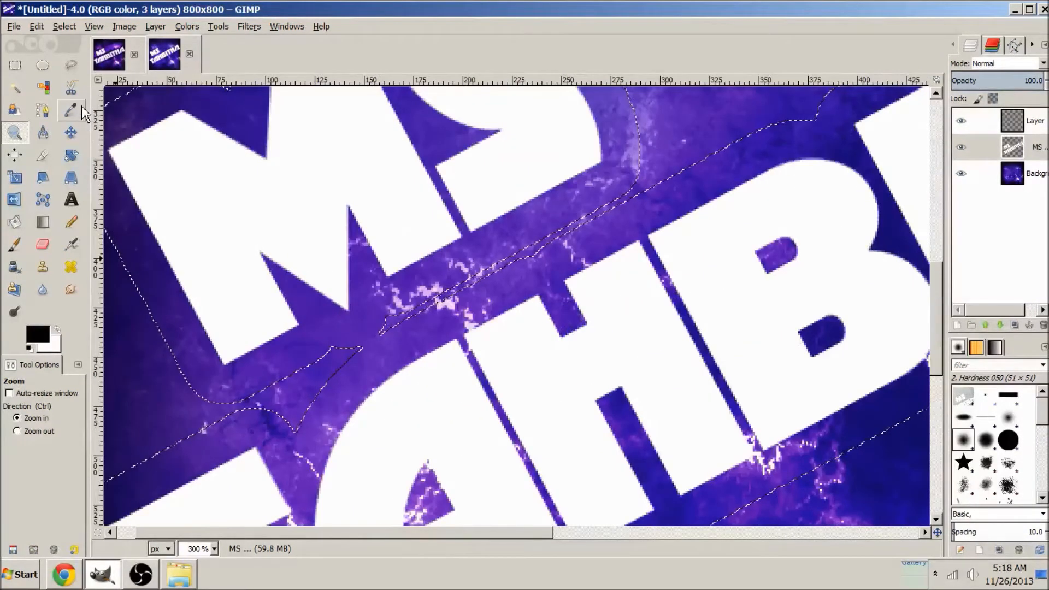
- Bridge the selections over MS and TAHBITHA with an added Free Select polygon, then return to 66.7% zoom
{"action": "left_click", "coordinate": [70, 64]}
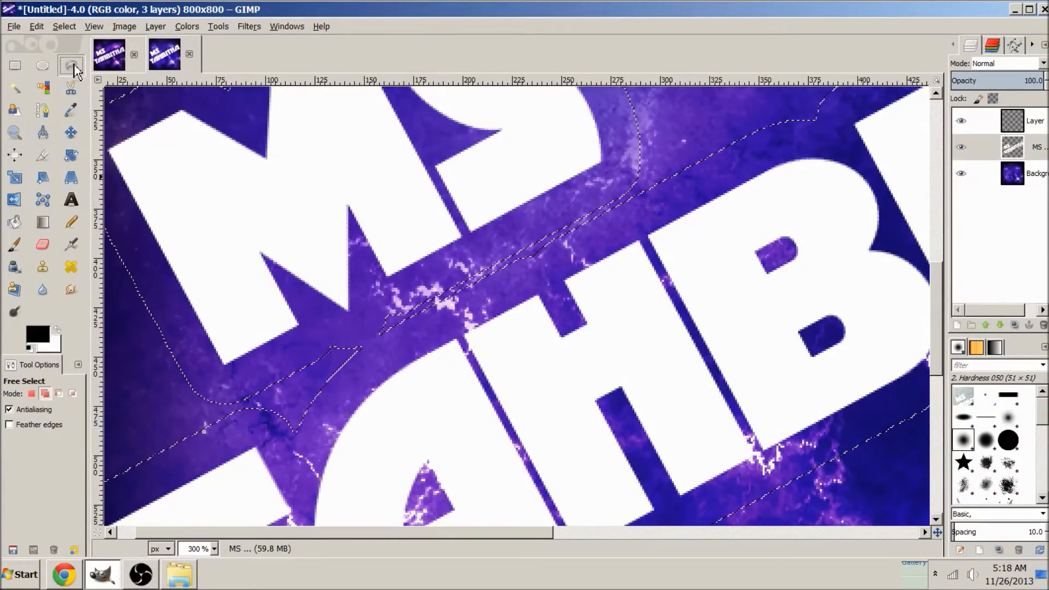
{"action": "left_click", "coordinate": [71, 65]}
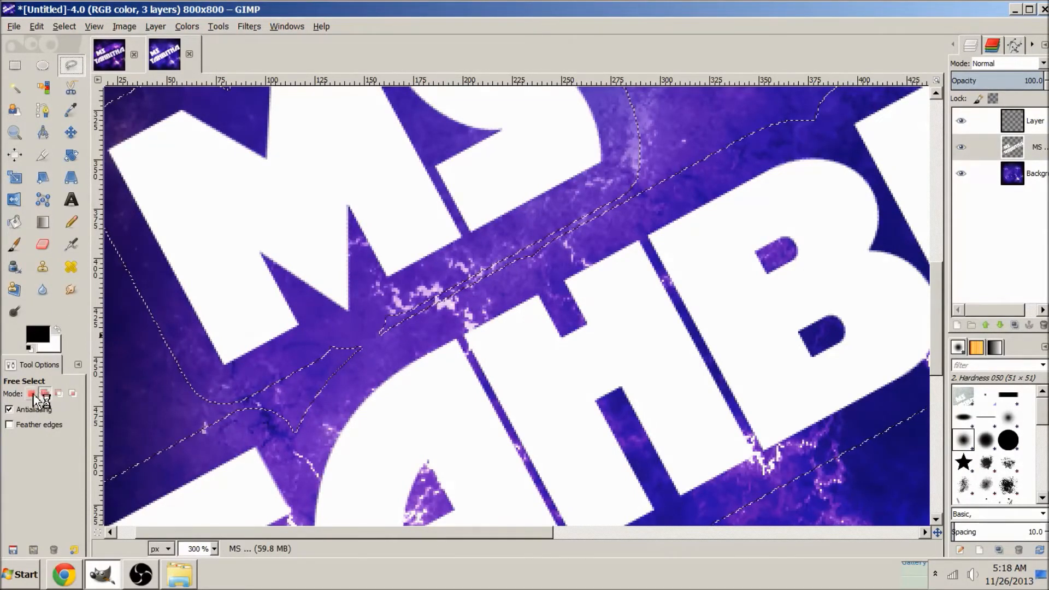
{"action": "mouse_move", "coordinate": [58, 394]}
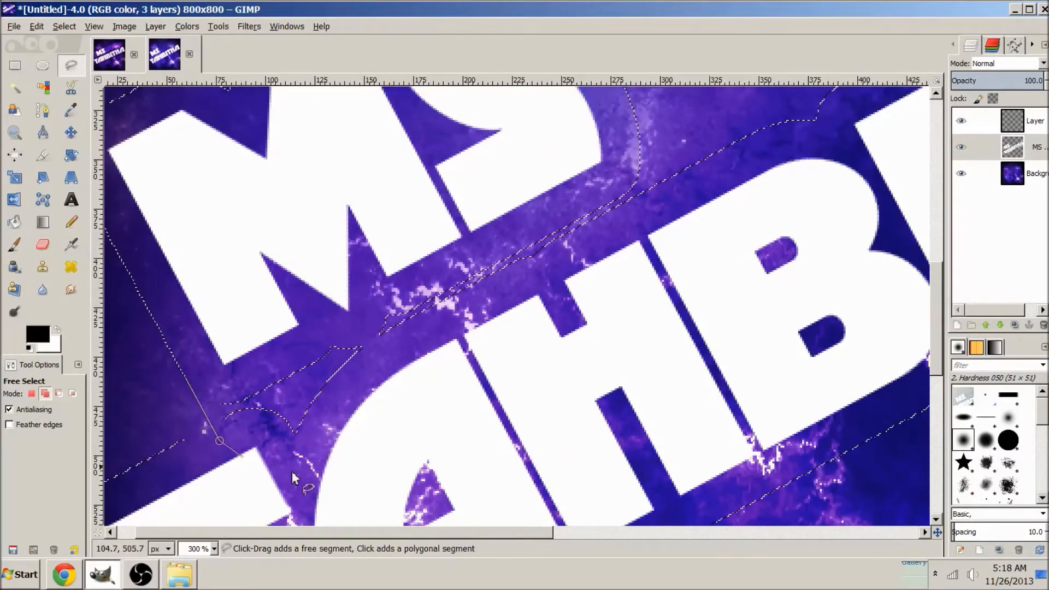
{"action": "left_click", "coordinate": [632, 204]}
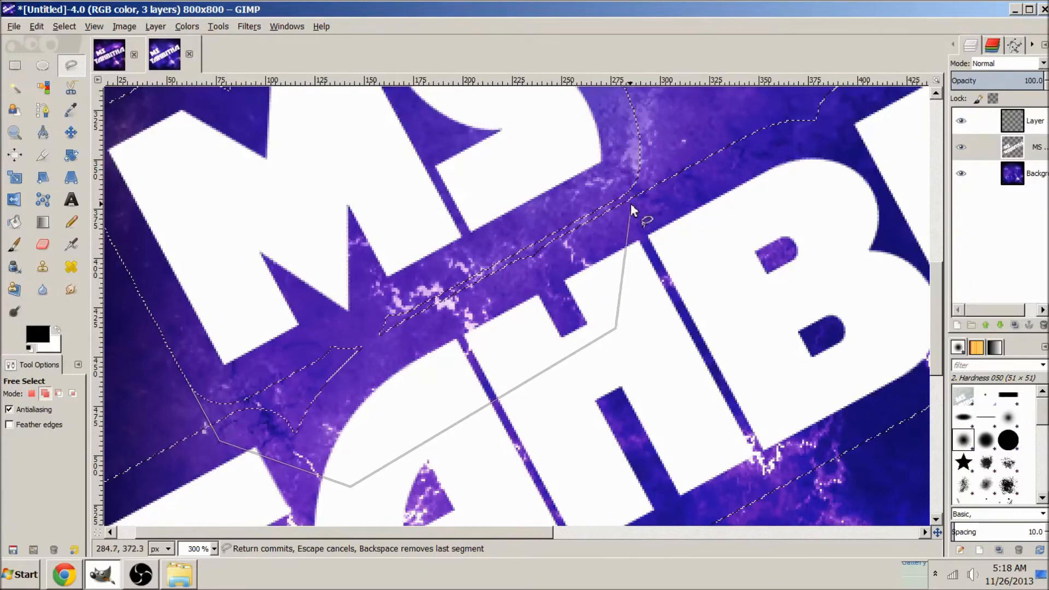
{"action": "left_click", "coordinate": [368, 268]}
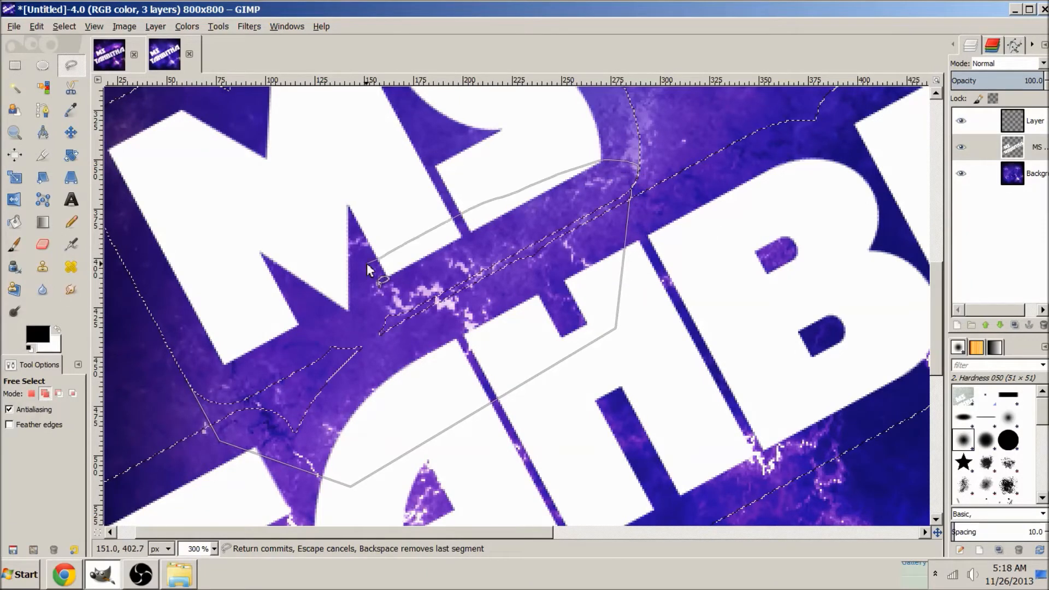
{"action": "key", "text": "Return"}
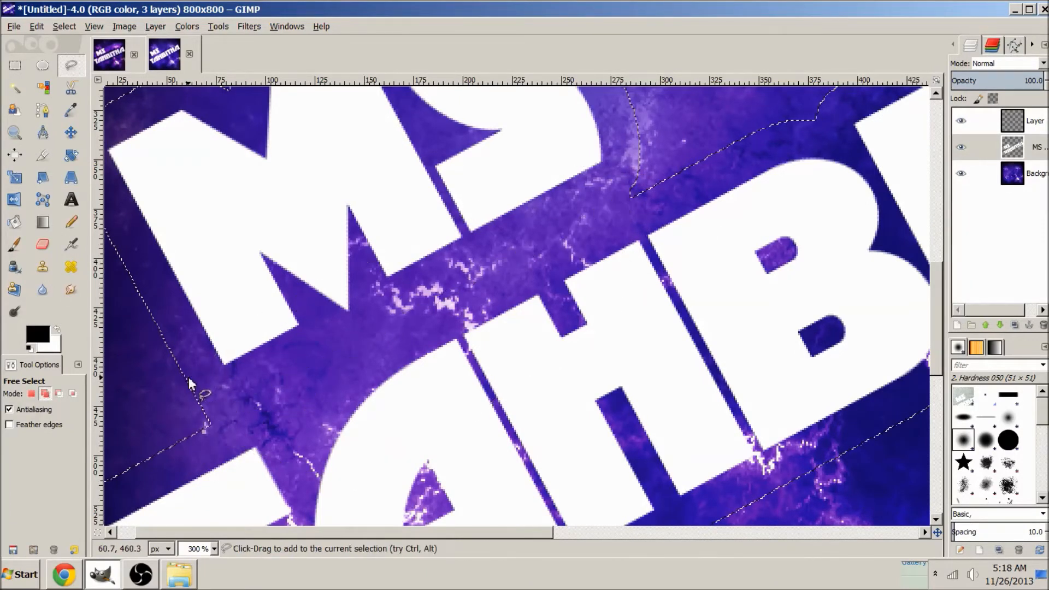
{"action": "left_click", "coordinate": [213, 548]}
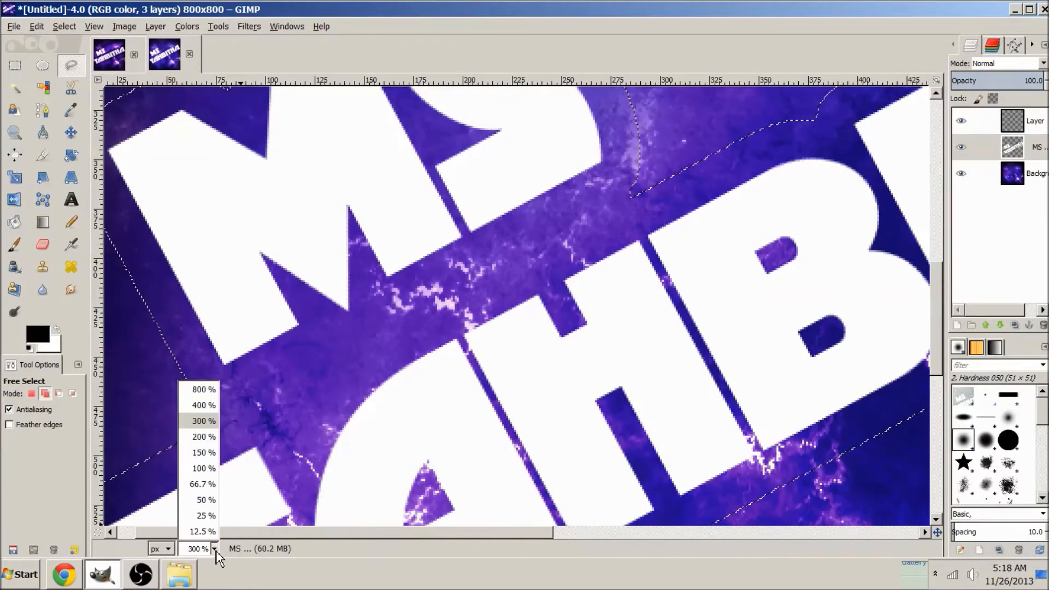
{"action": "left_click", "coordinate": [203, 484]}
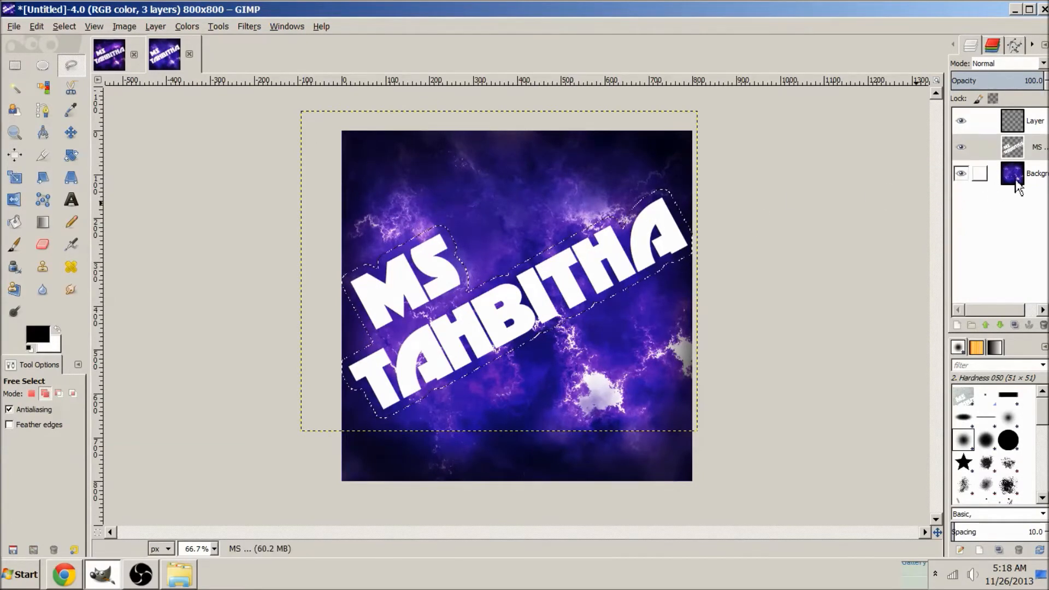
- Darken the Background nebula inside the text-shaped selection with Curves, then clear the selection
{"action": "left_click", "coordinate": [1036, 173]}
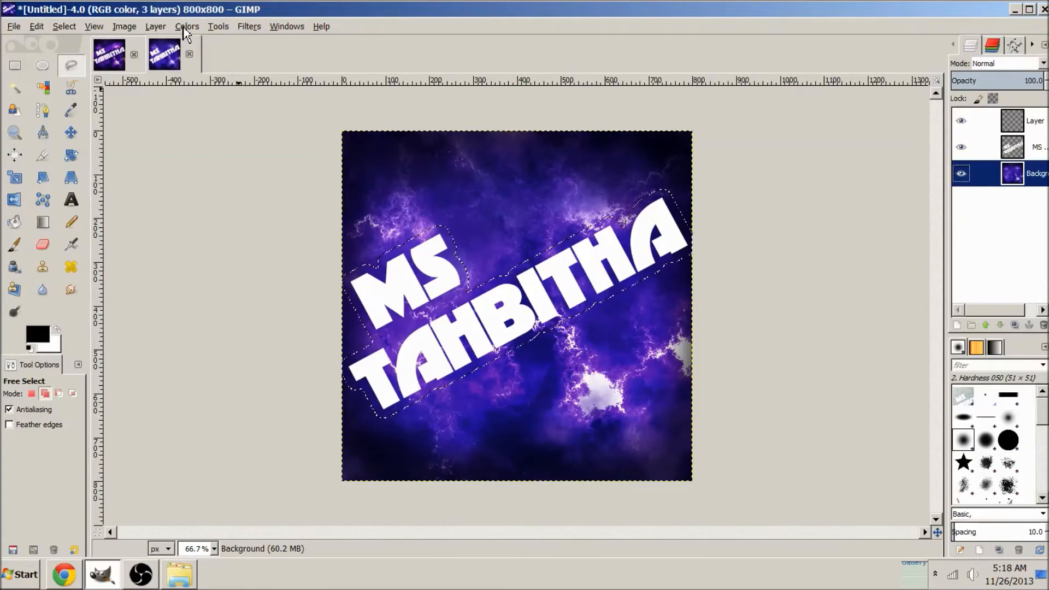
{"action": "left_click", "coordinate": [187, 27]}
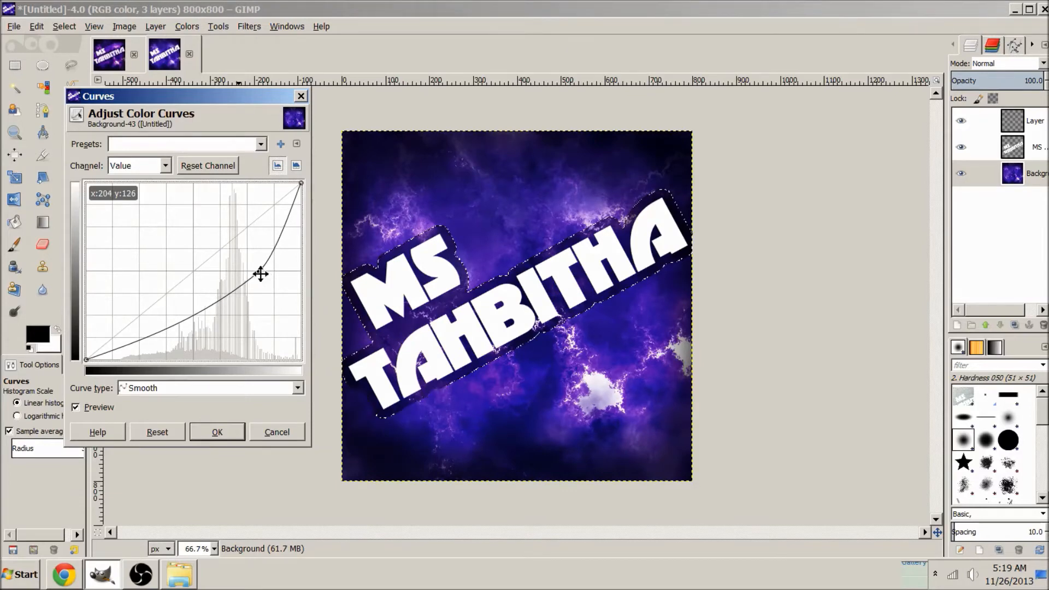
{"action": "left_click", "coordinate": [64, 26]}
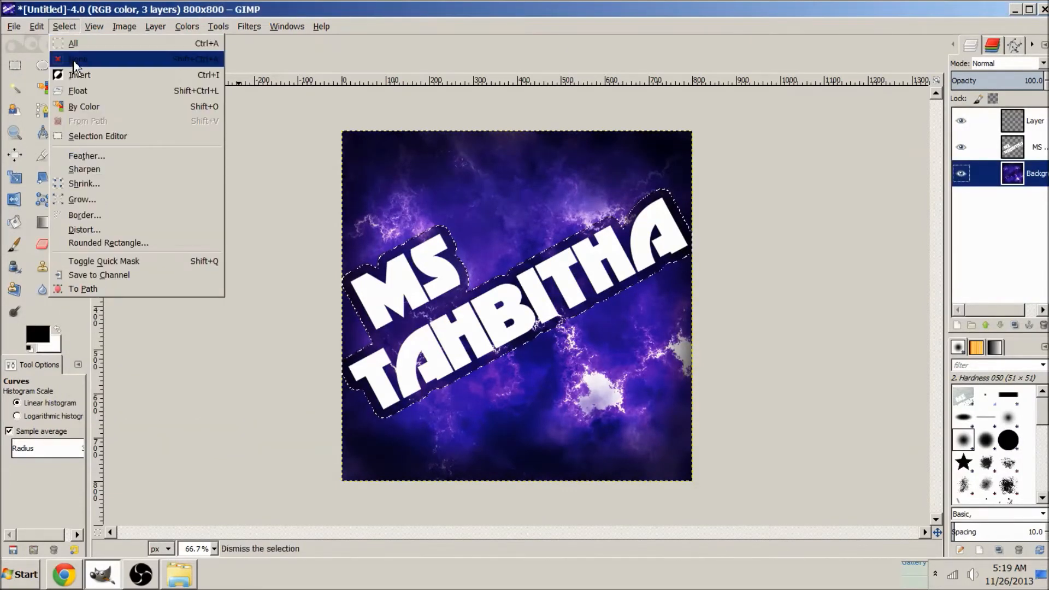
{"action": "left_click", "coordinate": [78, 59]}
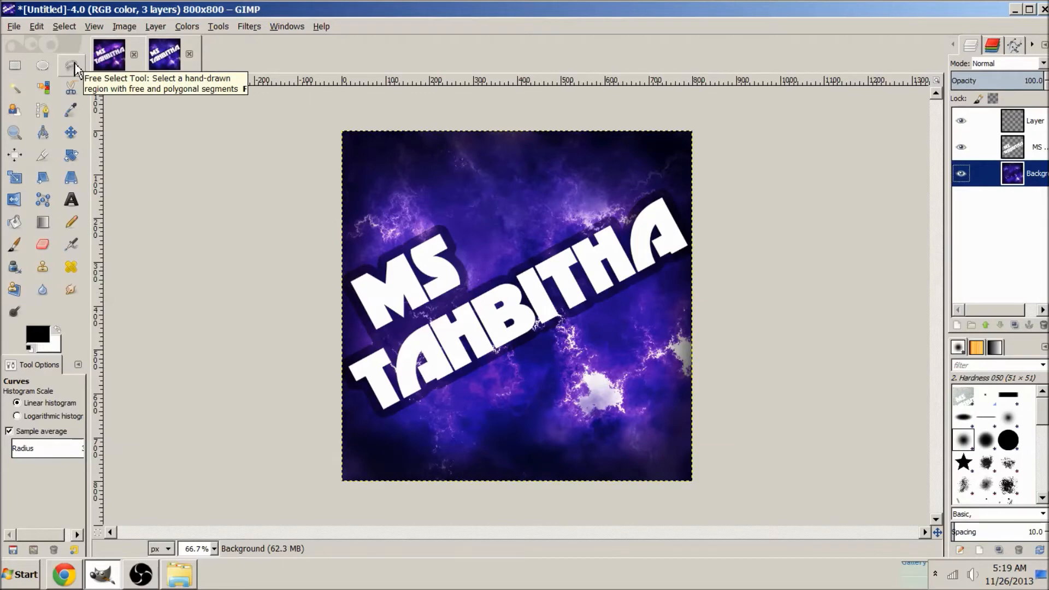
{"action": "mouse_move", "coordinate": [803, 197]}
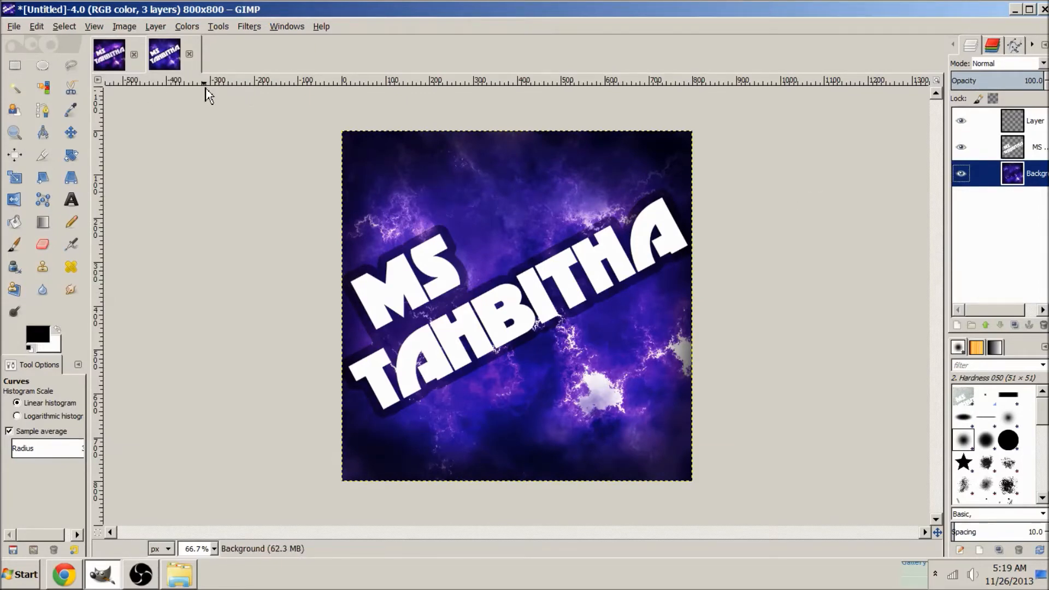
{"action": "mouse_move", "coordinate": [468, 257]}
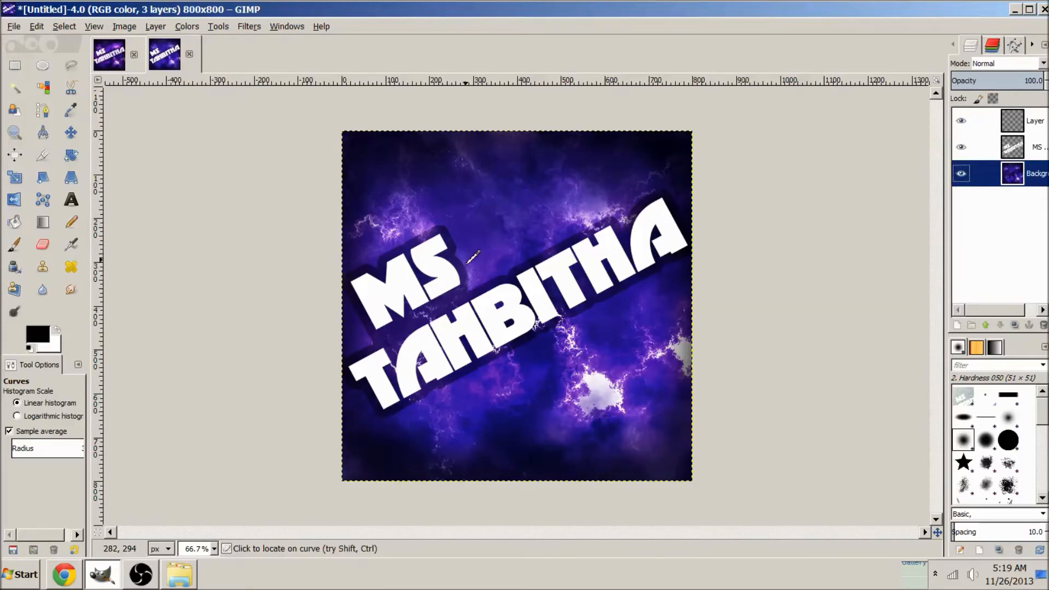
{"action": "mouse_move", "coordinate": [545, 186]}
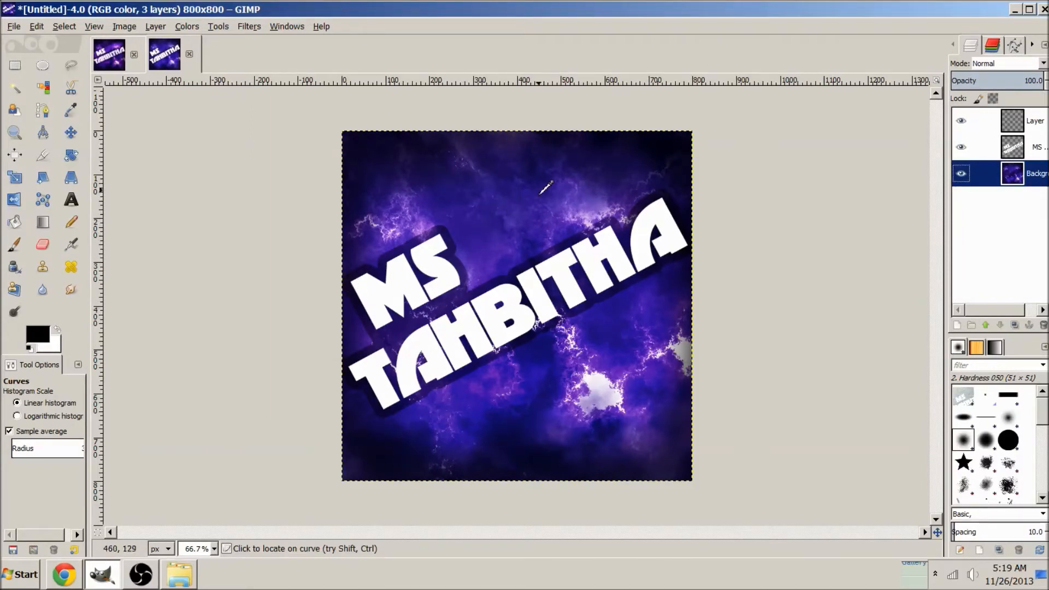
{"action": "mouse_move", "coordinate": [659, 94]}
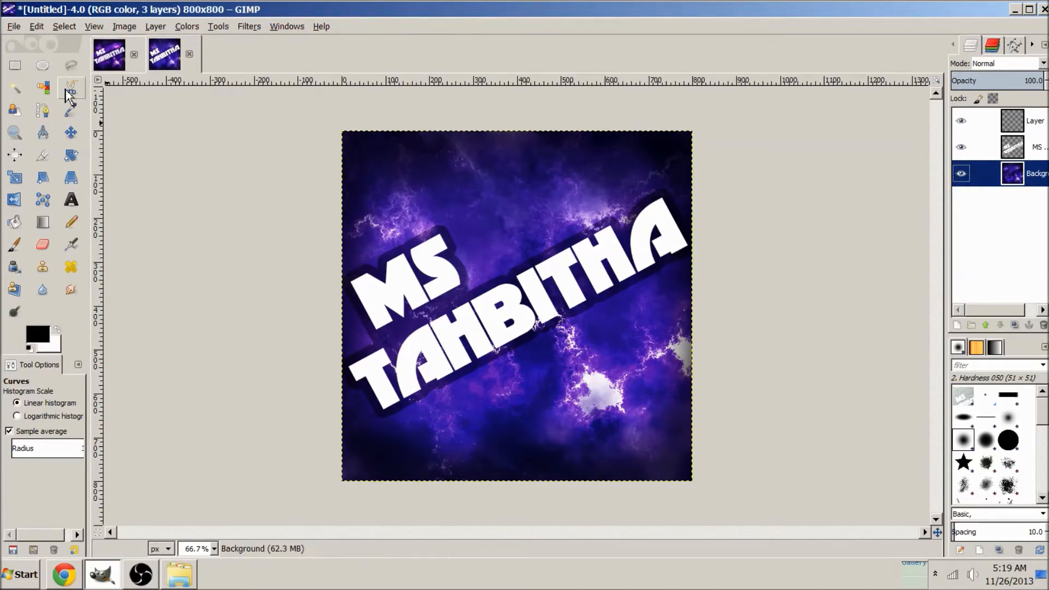
- Take the Free Select tool at 66.7% zoom to begin a diagonal polygon across the upper nebula
{"action": "left_click", "coordinate": [70, 64]}
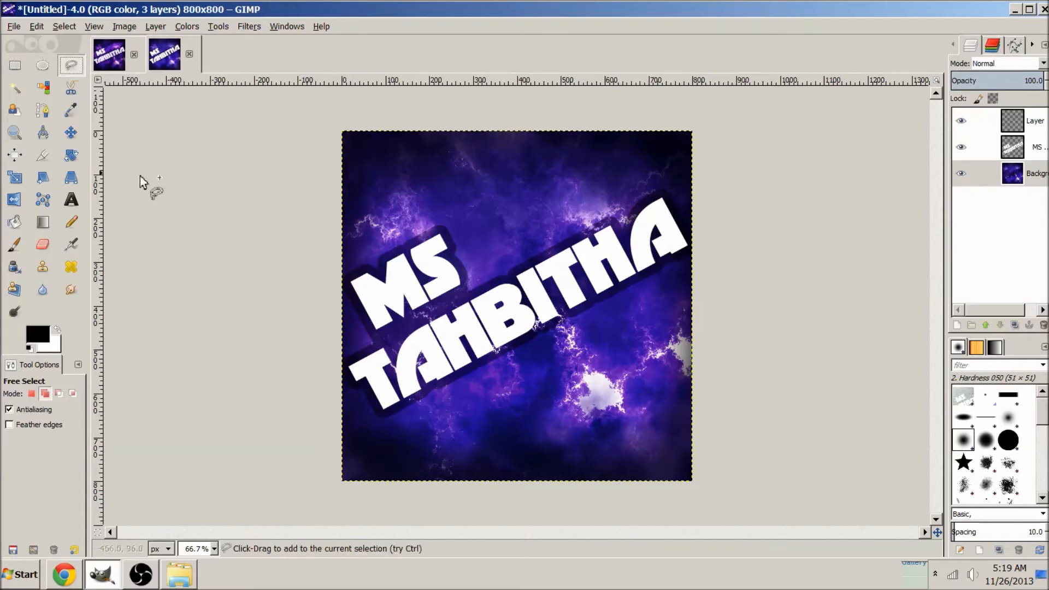
{"action": "left_click", "coordinate": [14, 132]}
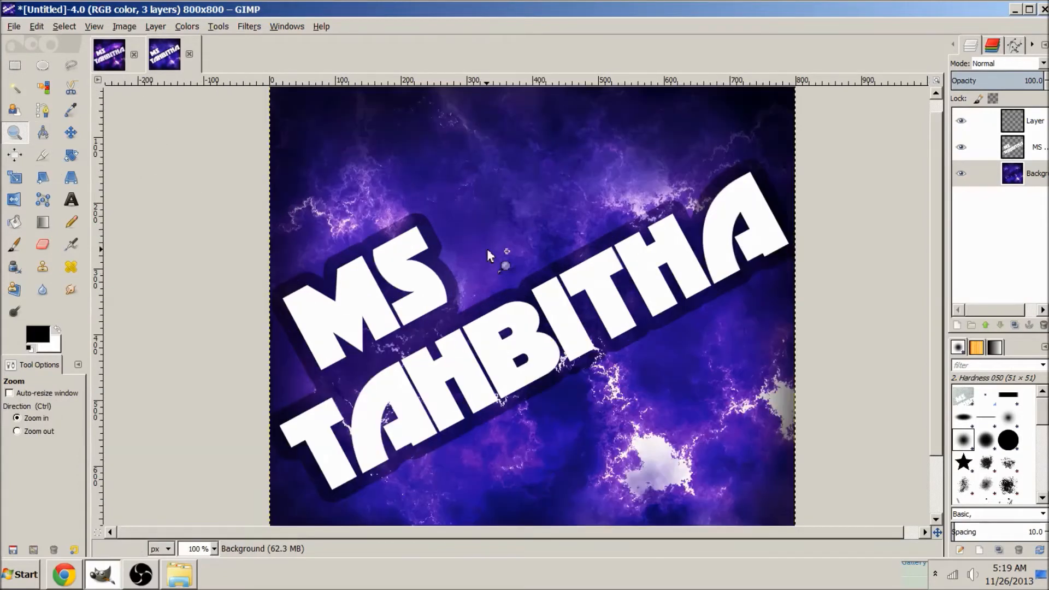
{"action": "left_click", "coordinate": [213, 549]}
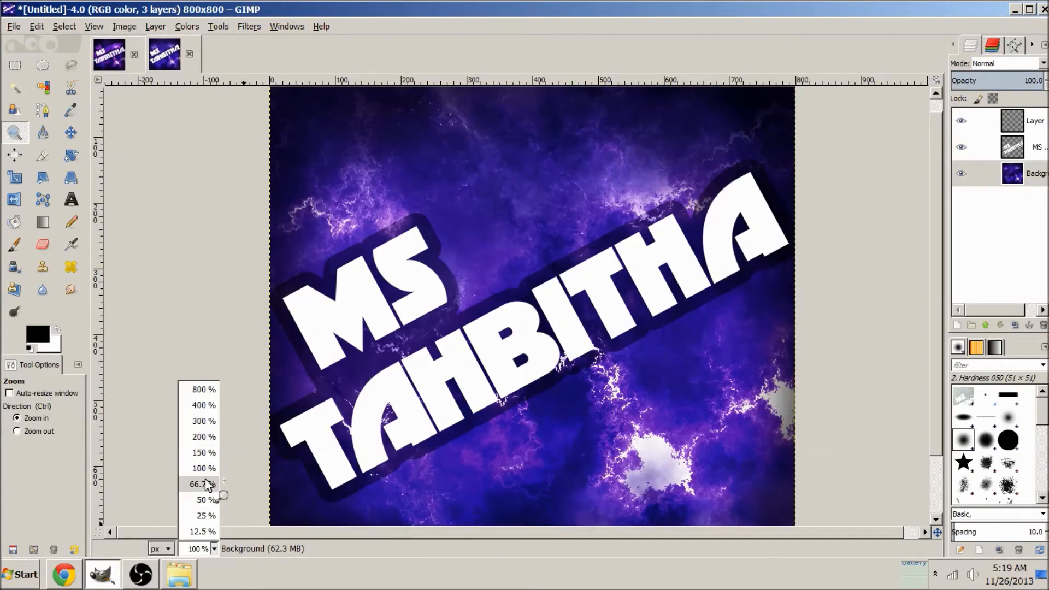
{"action": "left_click", "coordinate": [197, 484]}
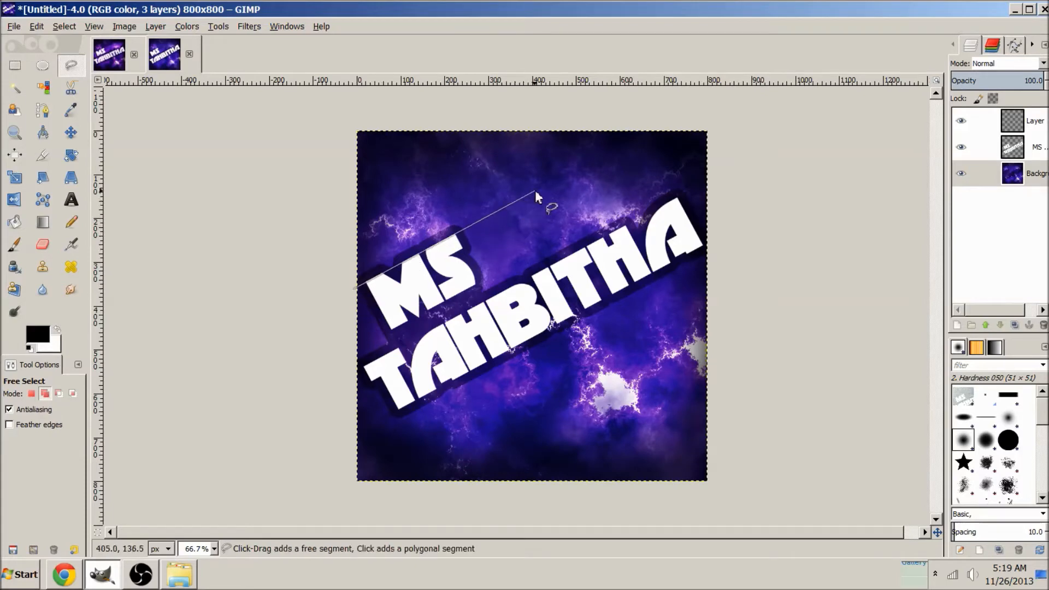
{"action": "mouse_move", "coordinate": [666, 127]}
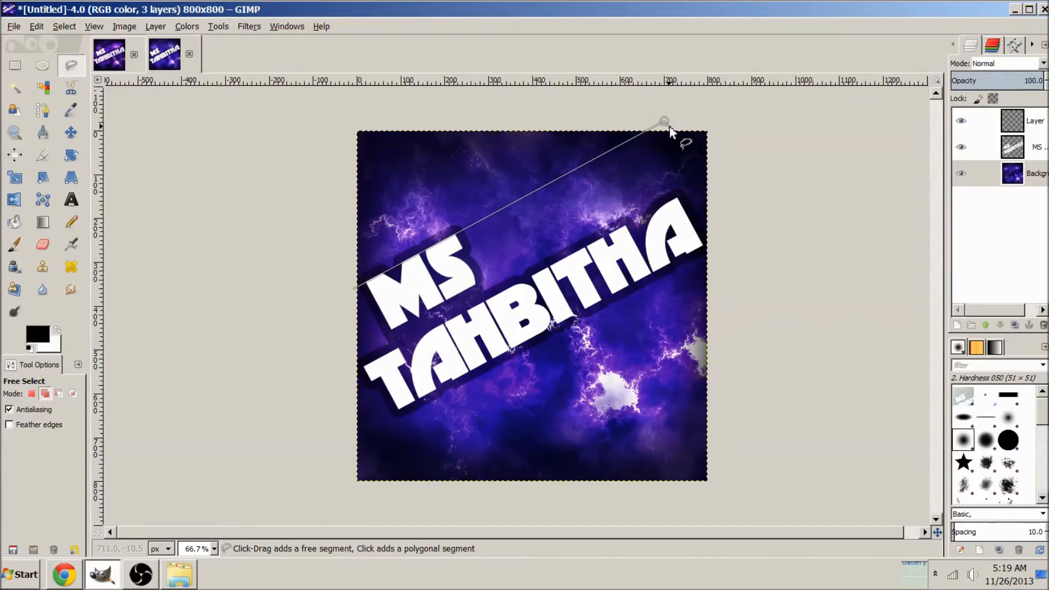
{"action": "mouse_move", "coordinate": [664, 121]}
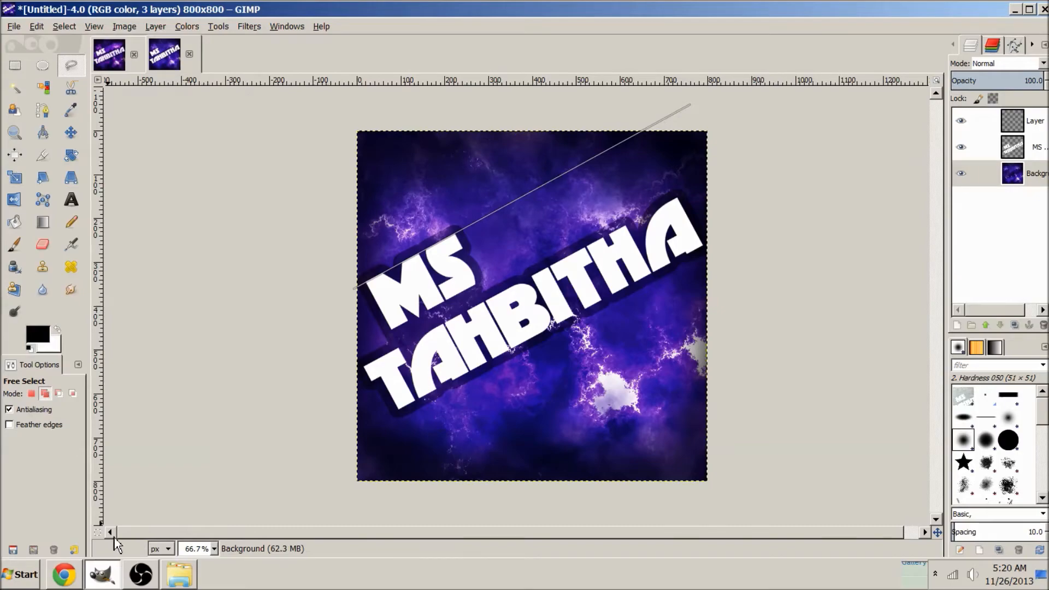
{"action": "left_click", "coordinate": [63, 573]}
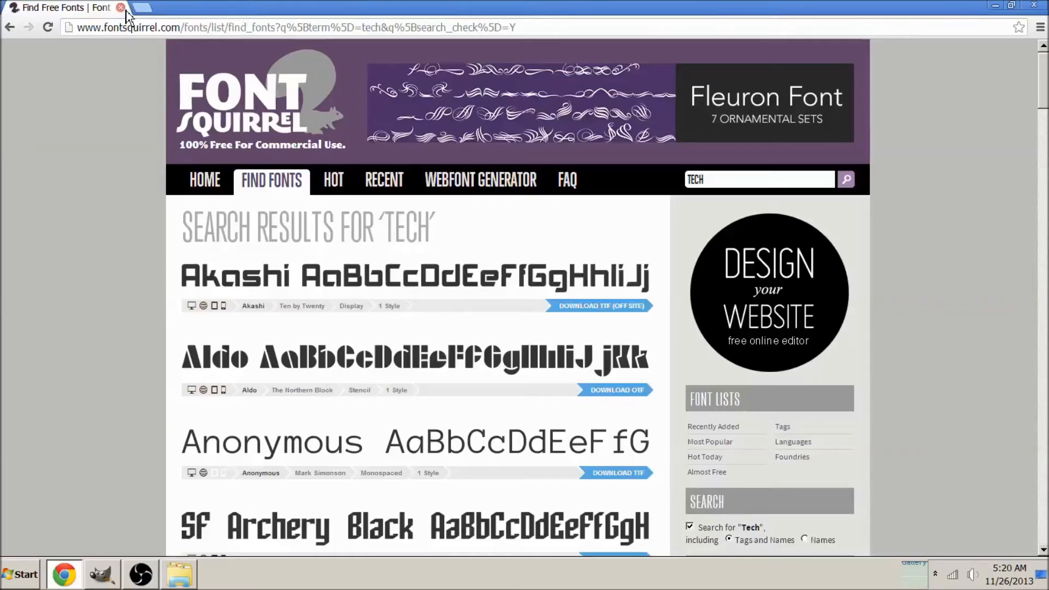
- Glance at the Chrome font results before continuing the diagonal band outline in GIMP
{"action": "left_click", "coordinate": [98, 574]}
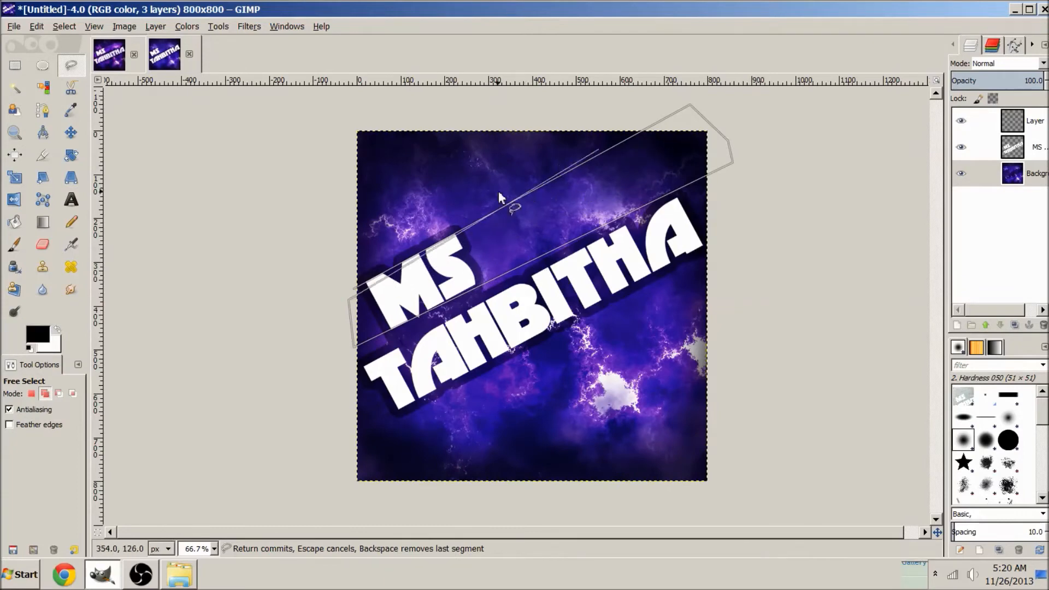
{"action": "mouse_move", "coordinate": [732, 164]}
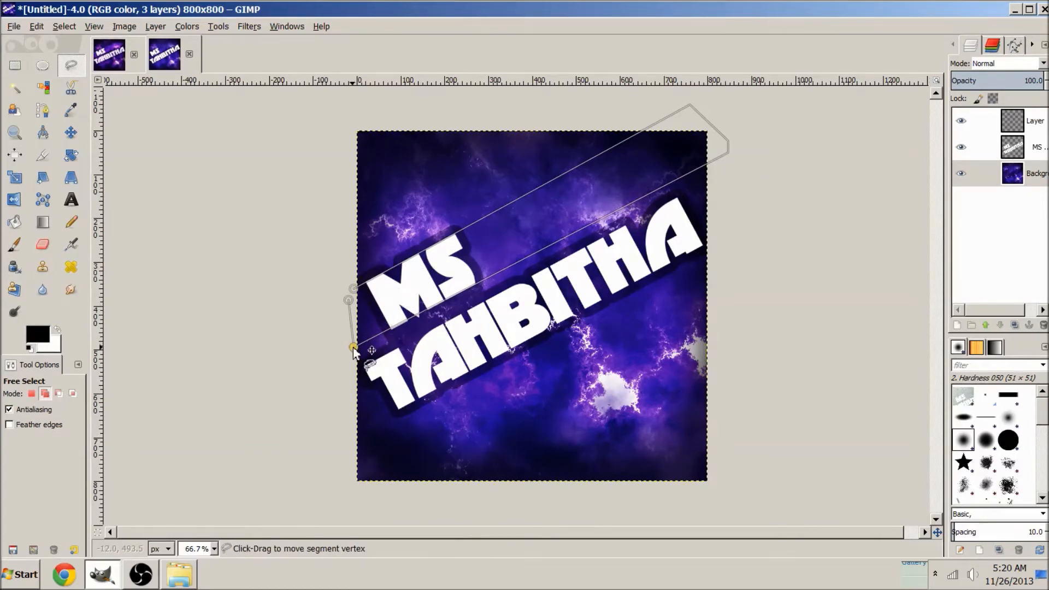
- Commit the upper diagonal band, add a second band through the text, and activate the Background layer
{"action": "left_click", "coordinate": [728, 145]}
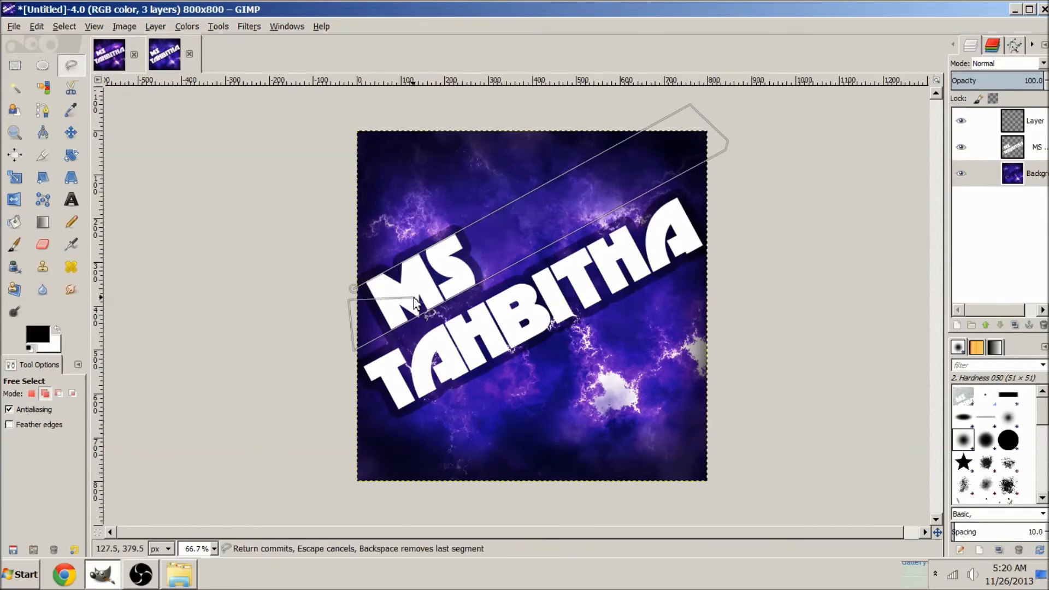
{"action": "key", "text": "Return"}
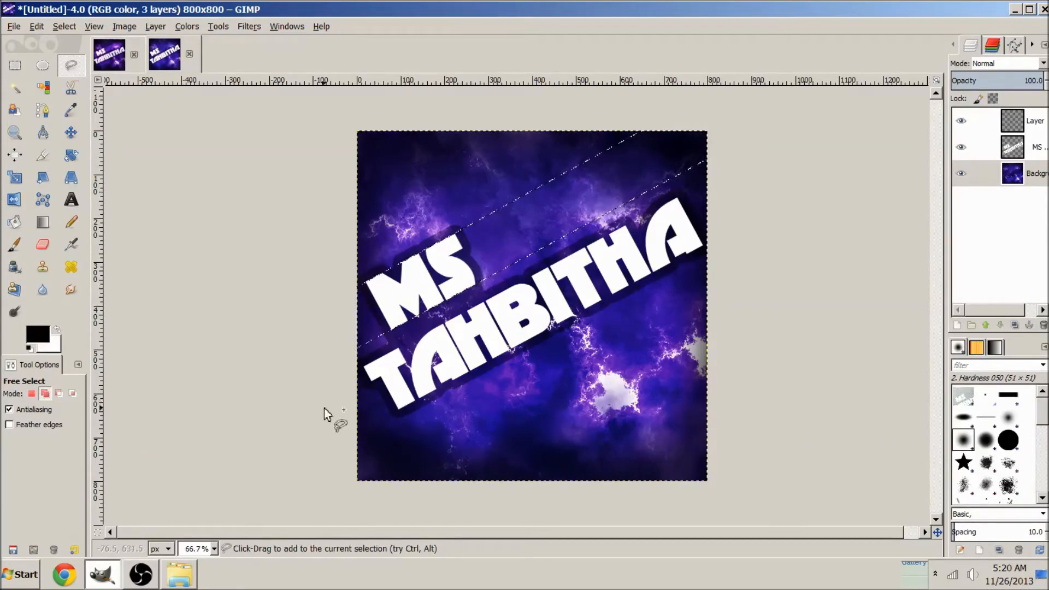
{"action": "left_click", "coordinate": [367, 373]}
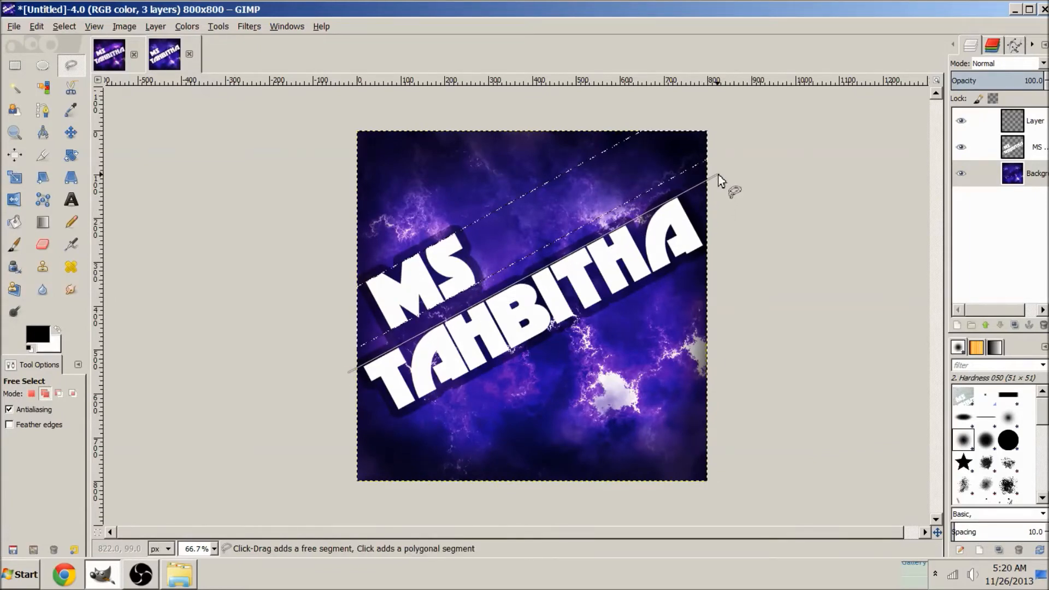
{"action": "left_click", "coordinate": [334, 447]}
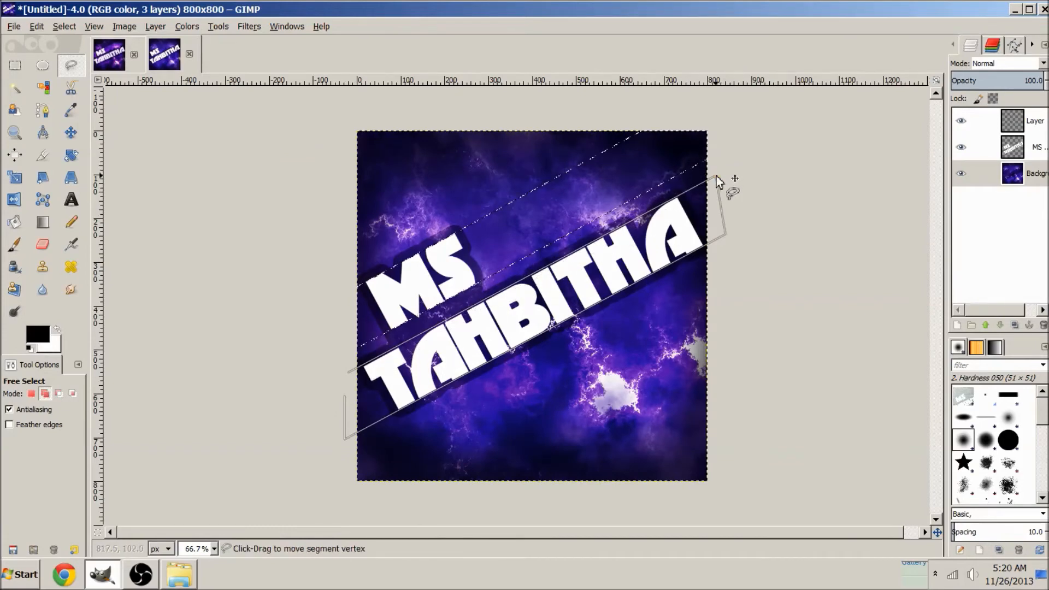
{"action": "mouse_move", "coordinate": [351, 378]}
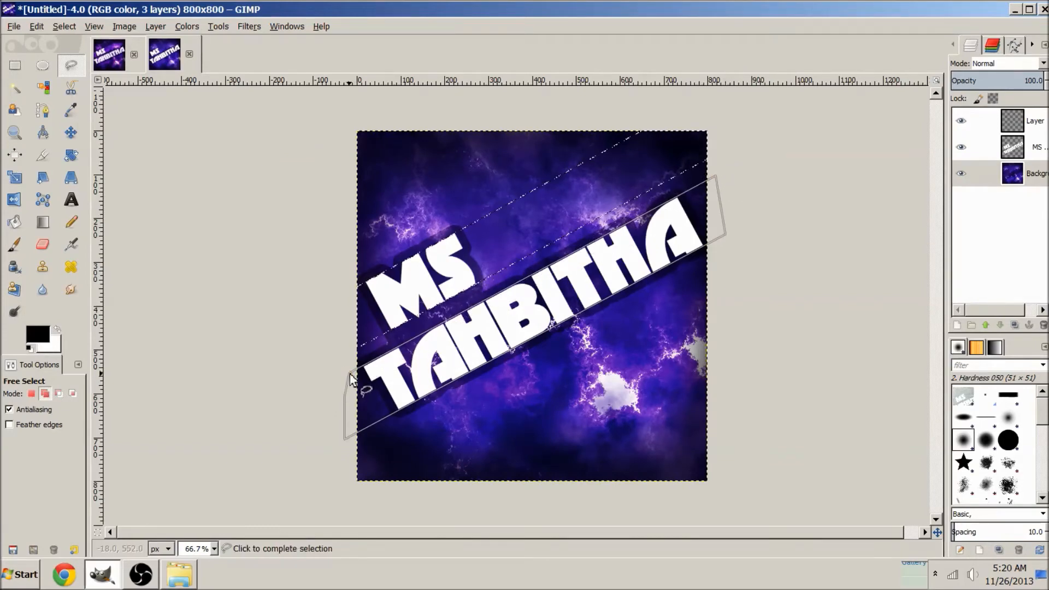
{"action": "left_click", "coordinate": [354, 374]}
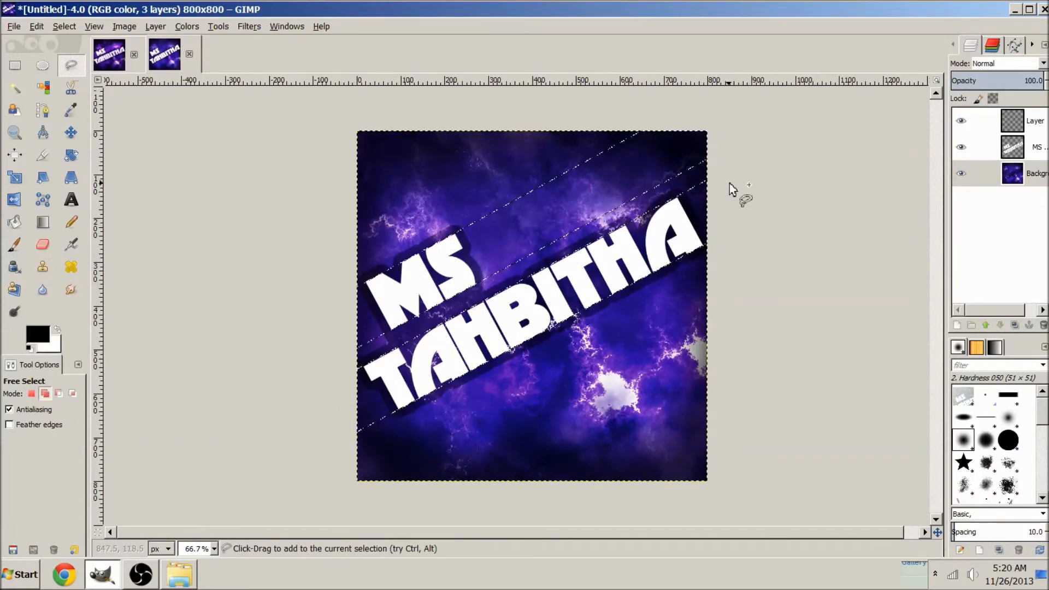
{"action": "left_click", "coordinate": [1035, 174]}
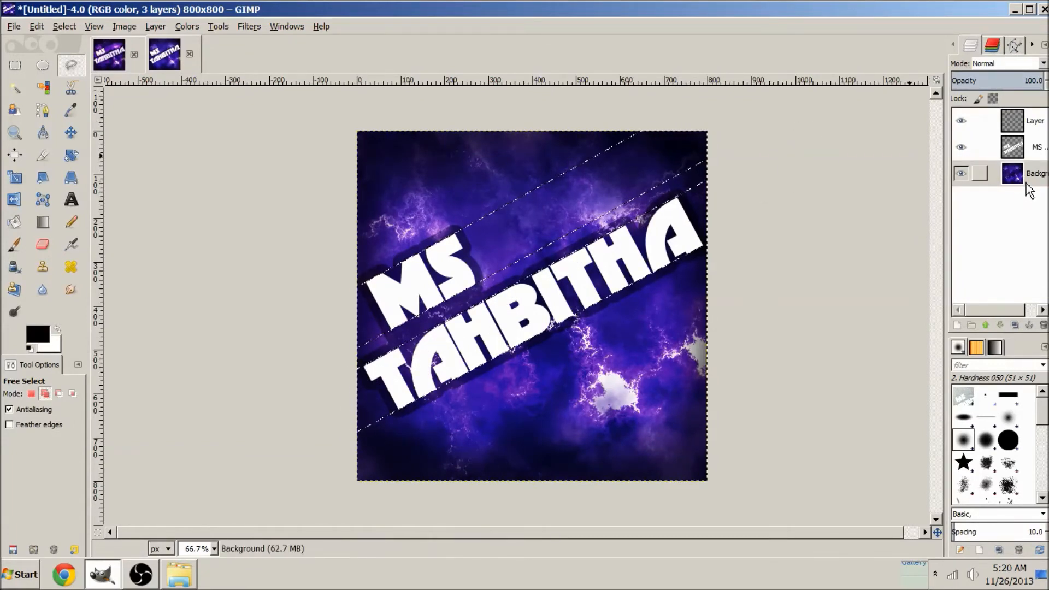
{"action": "left_click", "coordinate": [961, 174]}
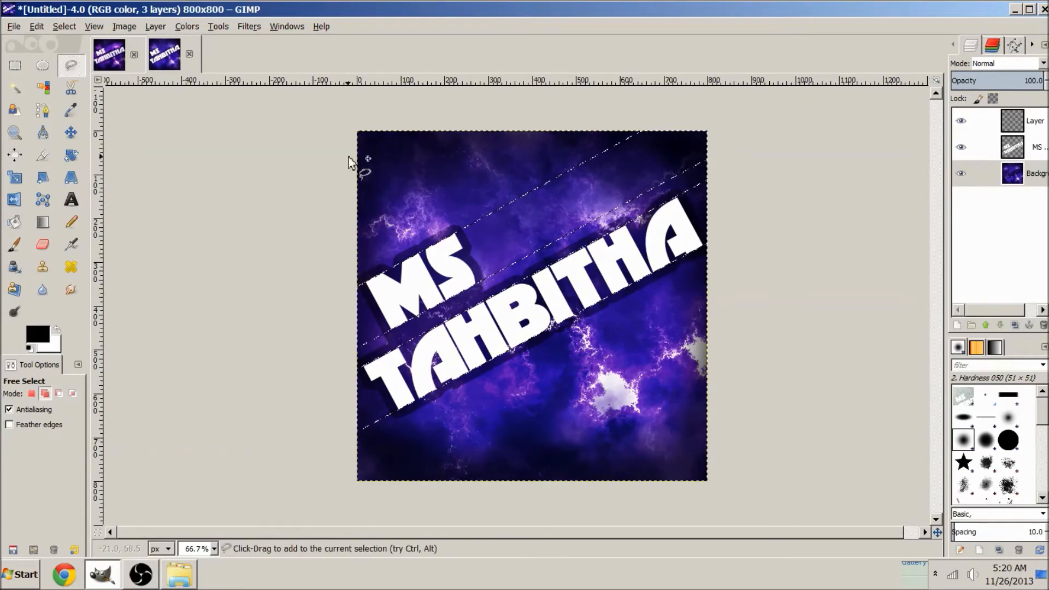
- Brighten the two diagonal bands into light purple streaks with an upward Curves adjustment
{"action": "left_click", "coordinate": [185, 27]}
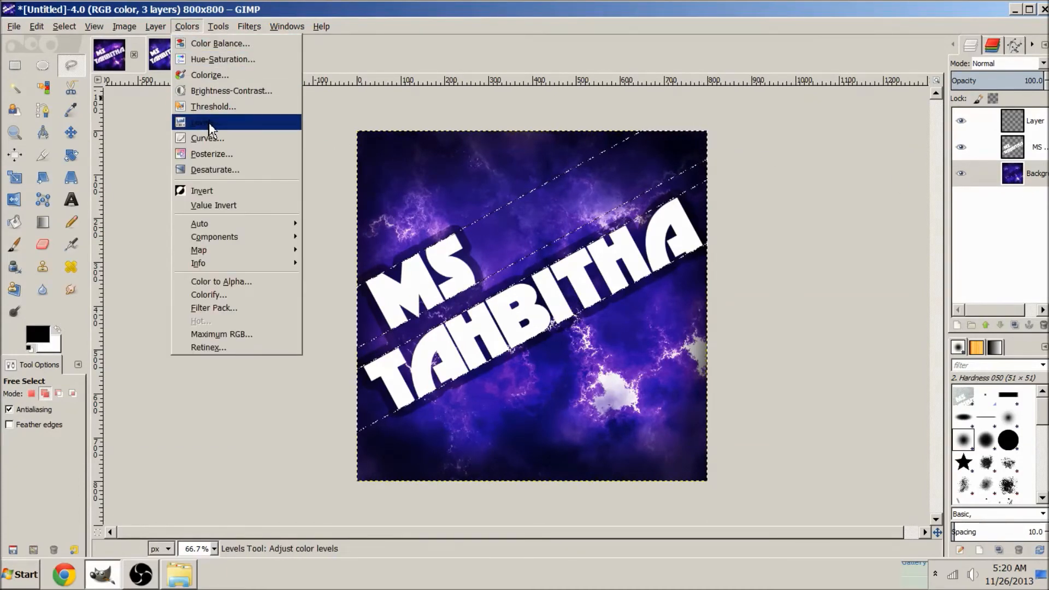
{"action": "left_click", "coordinate": [207, 138]}
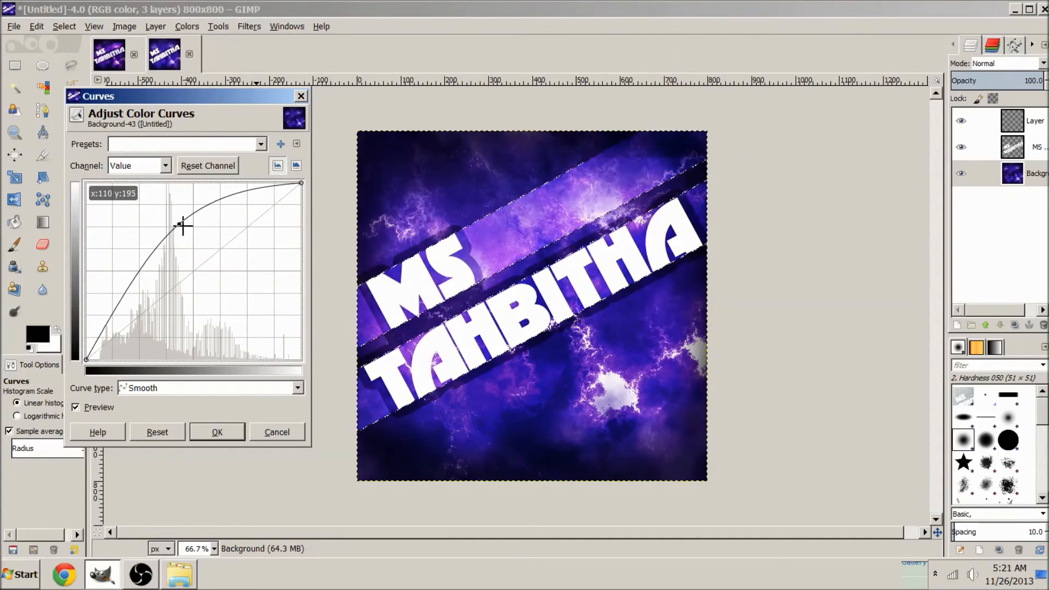
{"action": "left_click_drag", "start_coordinate": [183, 226], "coordinate": [188, 210]}
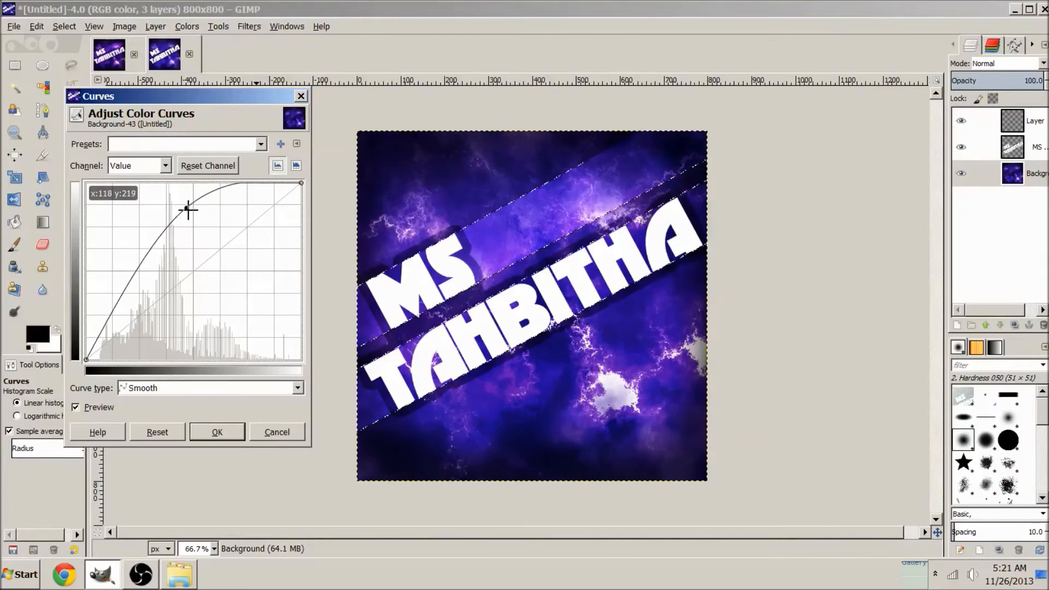
{"action": "left_click_drag", "start_coordinate": [187, 210], "coordinate": [192, 213]}
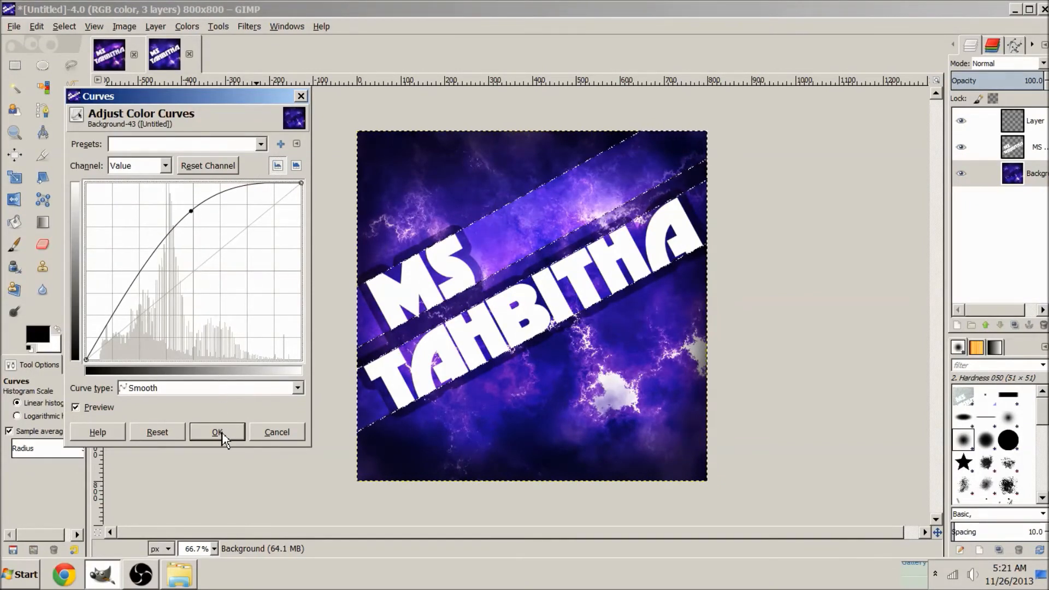
{"action": "left_click", "coordinate": [64, 26]}
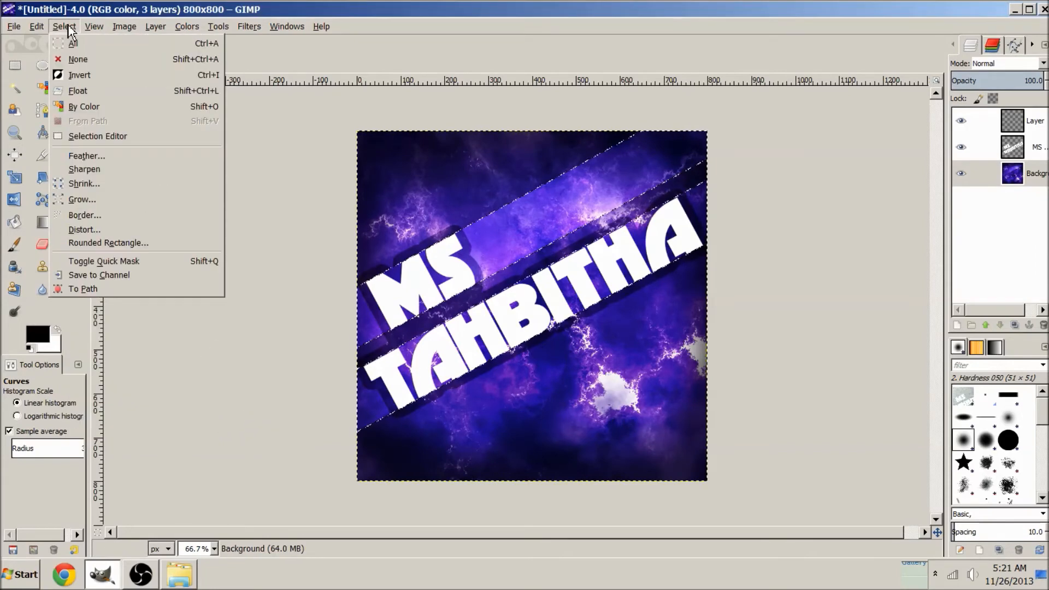
- Clear the selection and make the MS TAHBITHA text layer active
{"action": "left_click", "coordinate": [78, 59]}
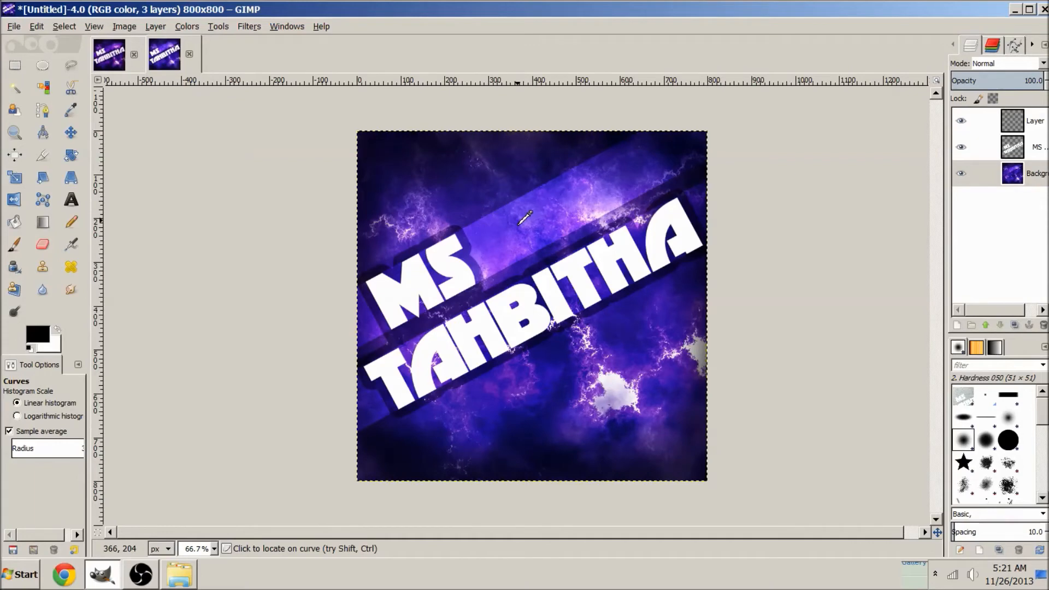
{"action": "mouse_move", "coordinate": [444, 124]}
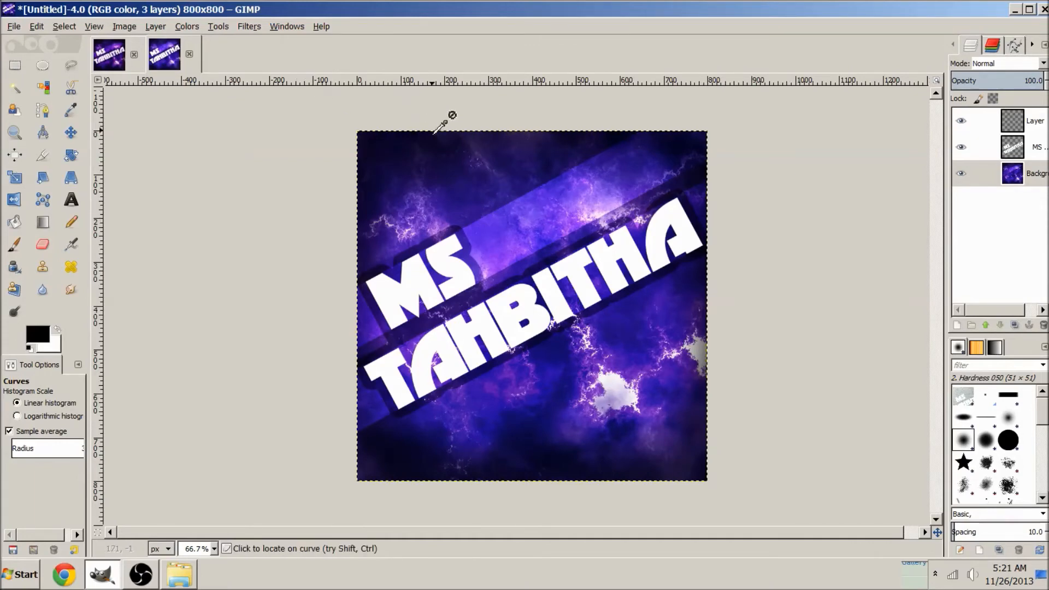
{"action": "left_click", "coordinate": [961, 147]}
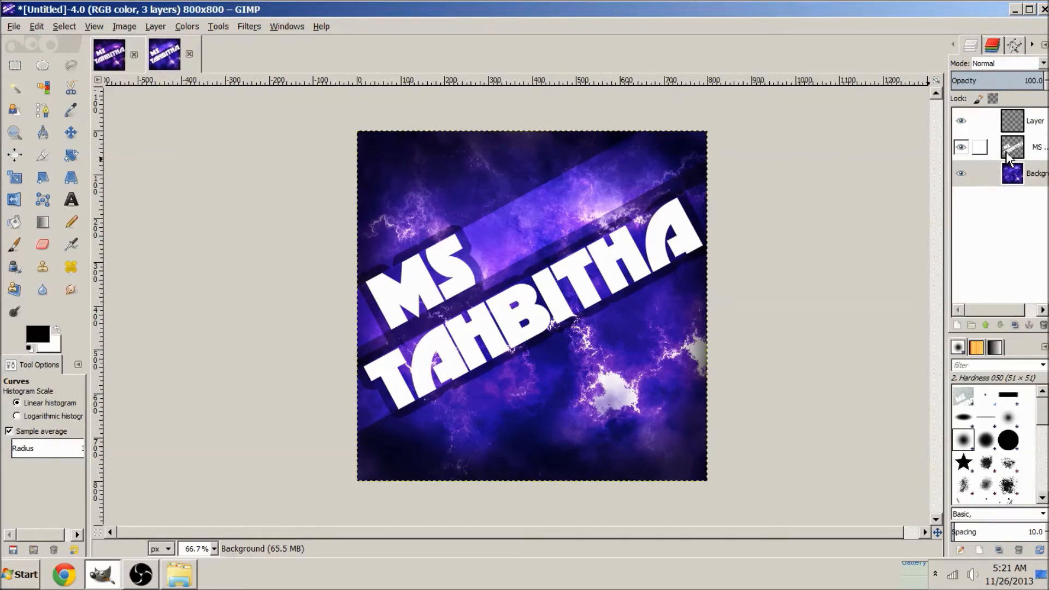
{"action": "mouse_move", "coordinate": [1034, 158]}
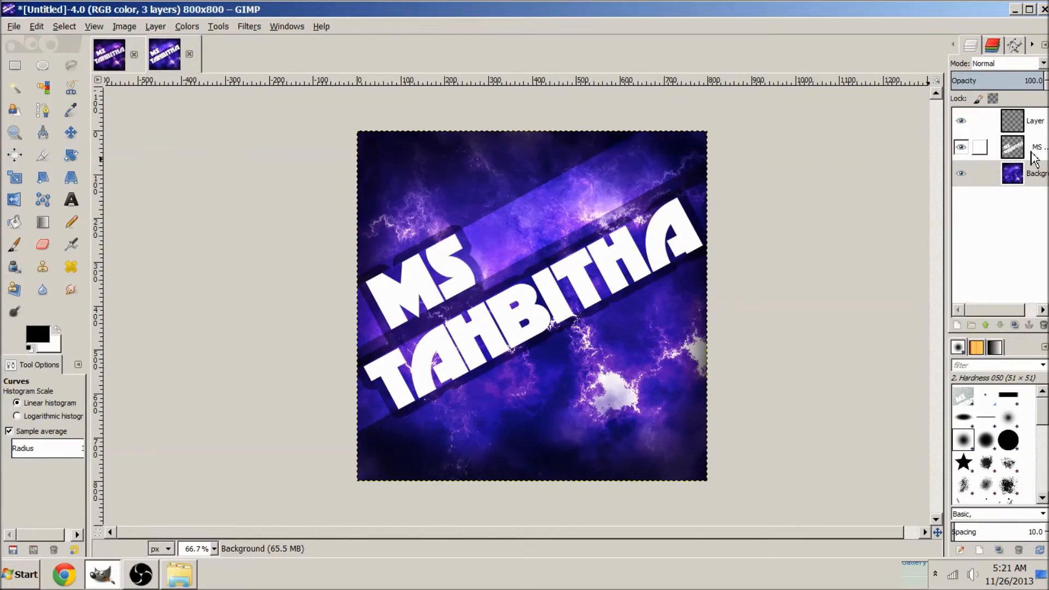
{"action": "left_click", "coordinate": [962, 146]}
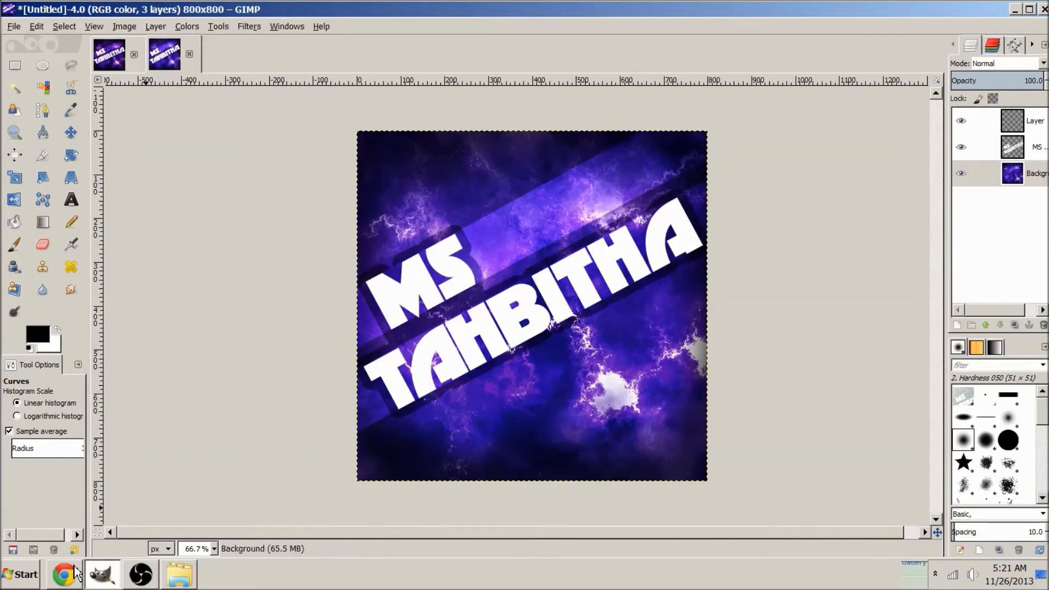
- Go to deviantart.com in Chrome and search for 'metal'
{"action": "left_click", "coordinate": [63, 573]}
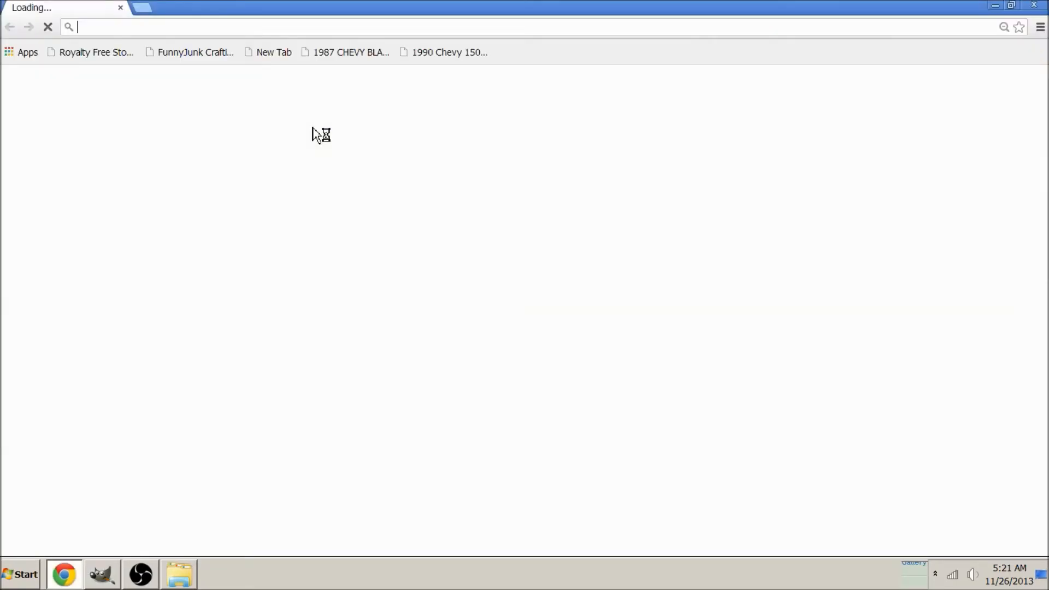
{"action": "right_click", "coordinate": [67, 8]}
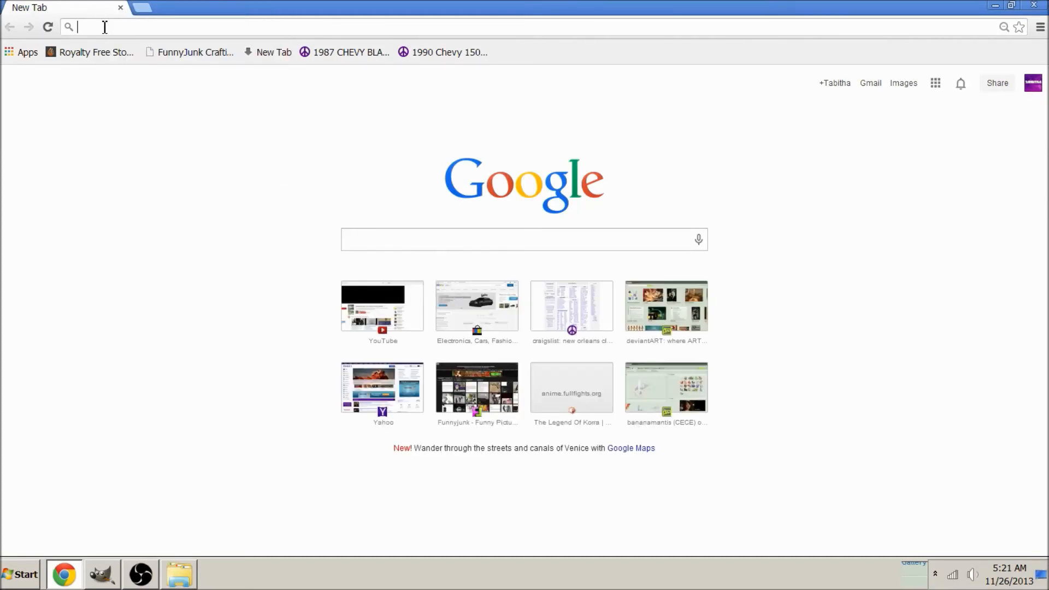
{"action": "type", "text": "deviantart.com"}
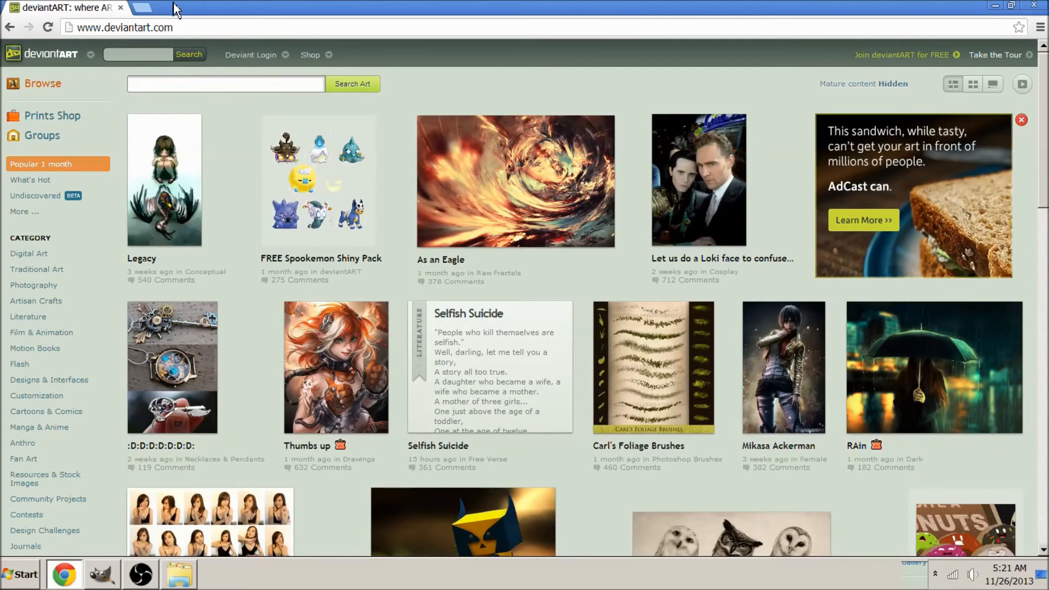
{"action": "left_click", "coordinate": [225, 84]}
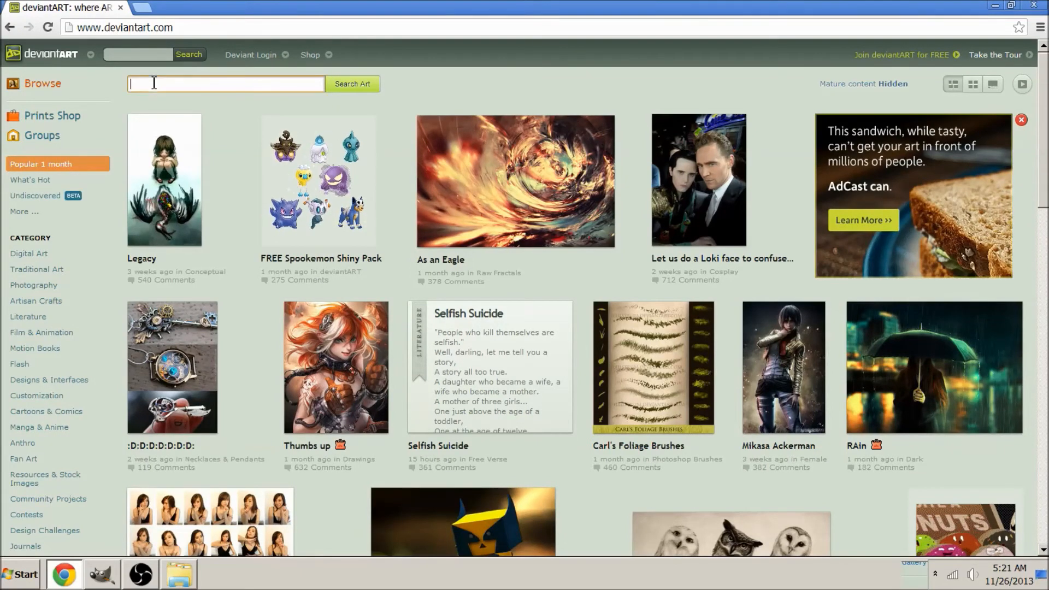
{"action": "type", "text": "metal"}
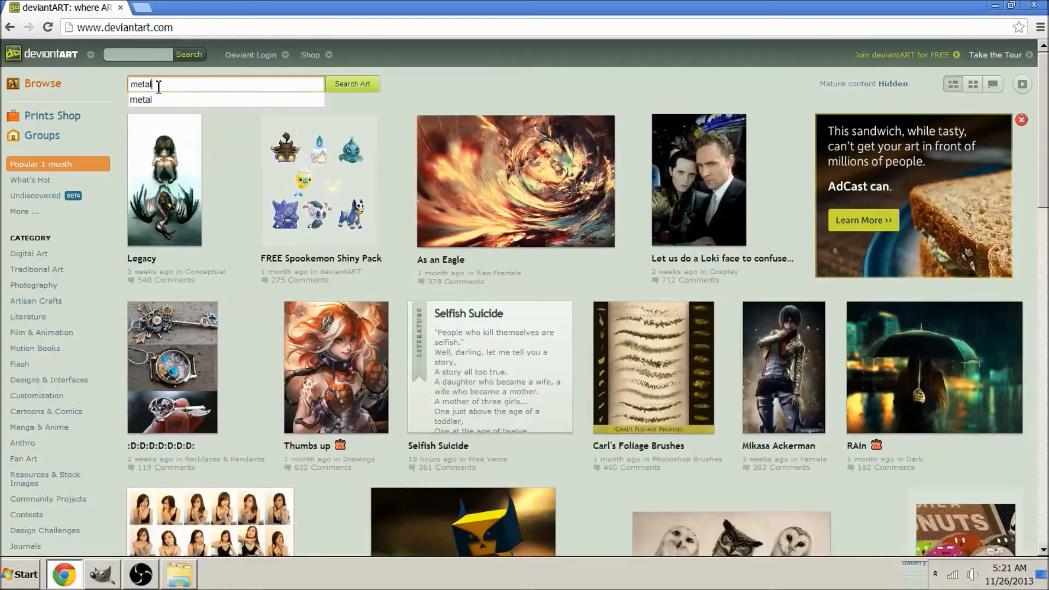
{"action": "left_click", "coordinate": [351, 84]}
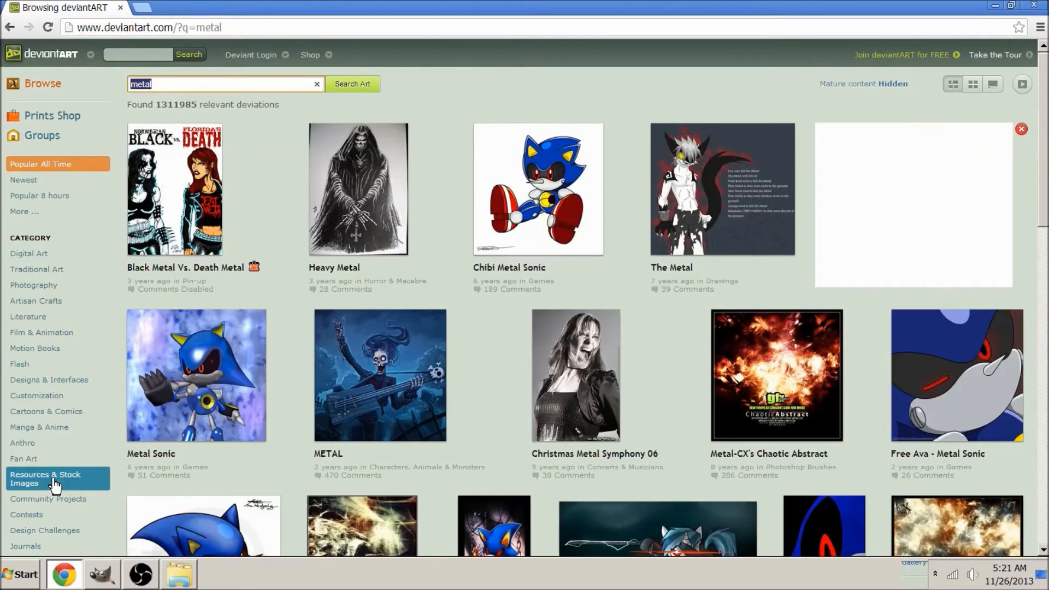
- Filter the results to Resources > Textures, load more, and open the brushed metal texture
{"action": "left_click", "coordinate": [45, 478]}
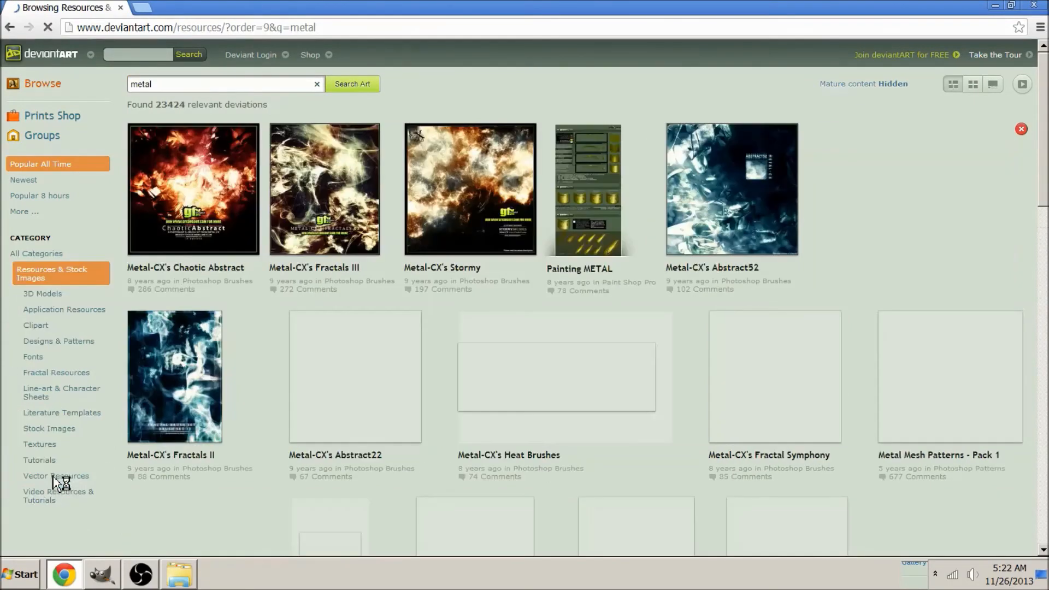
{"action": "left_click", "coordinate": [39, 444]}
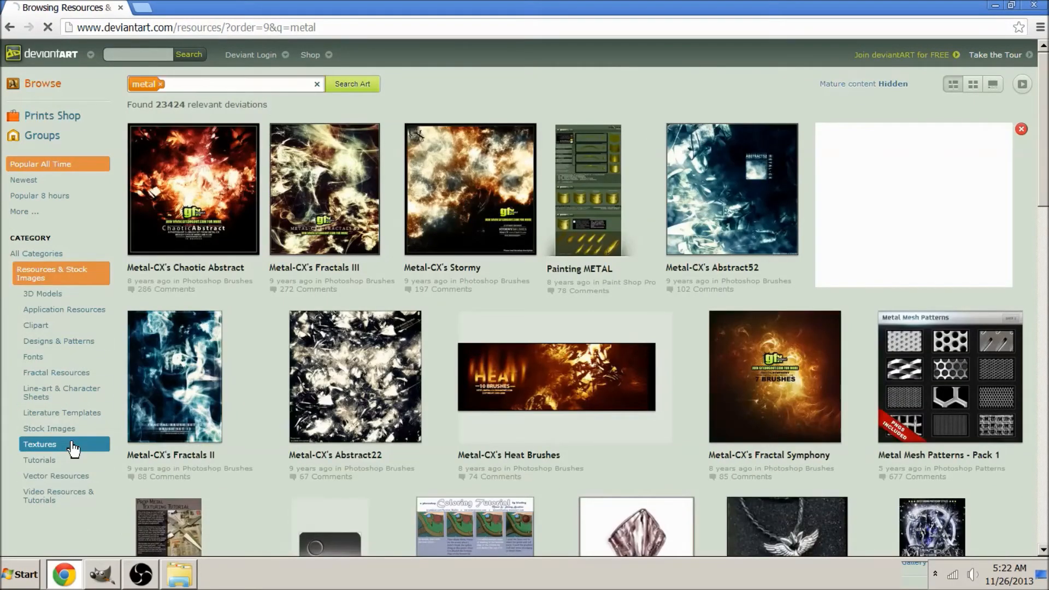
{"action": "left_click", "coordinate": [39, 444]}
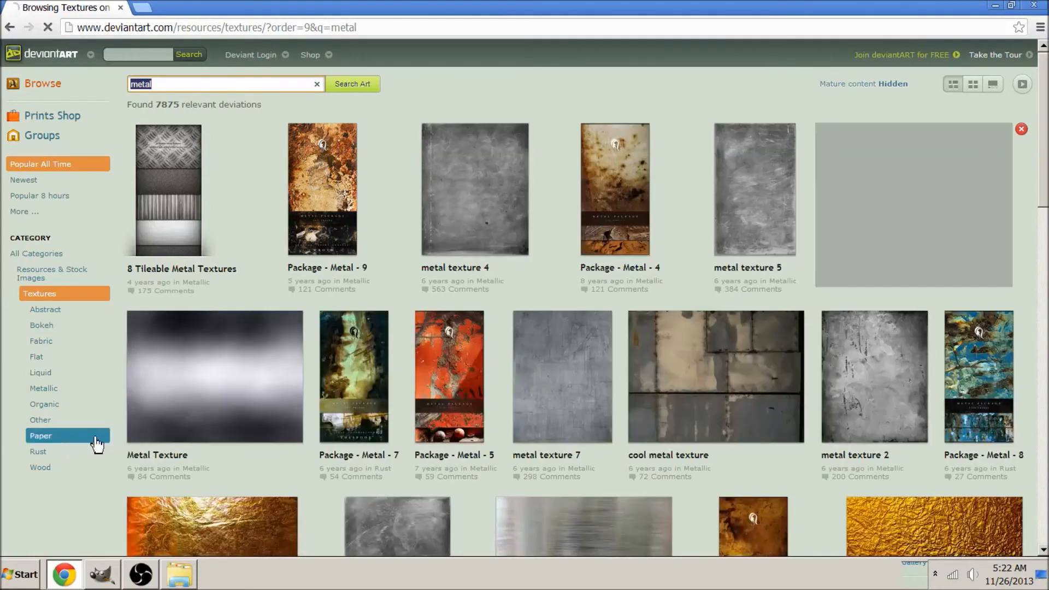
{"action": "scroll", "scroll_direction": "down", "scroll_amount": 3}
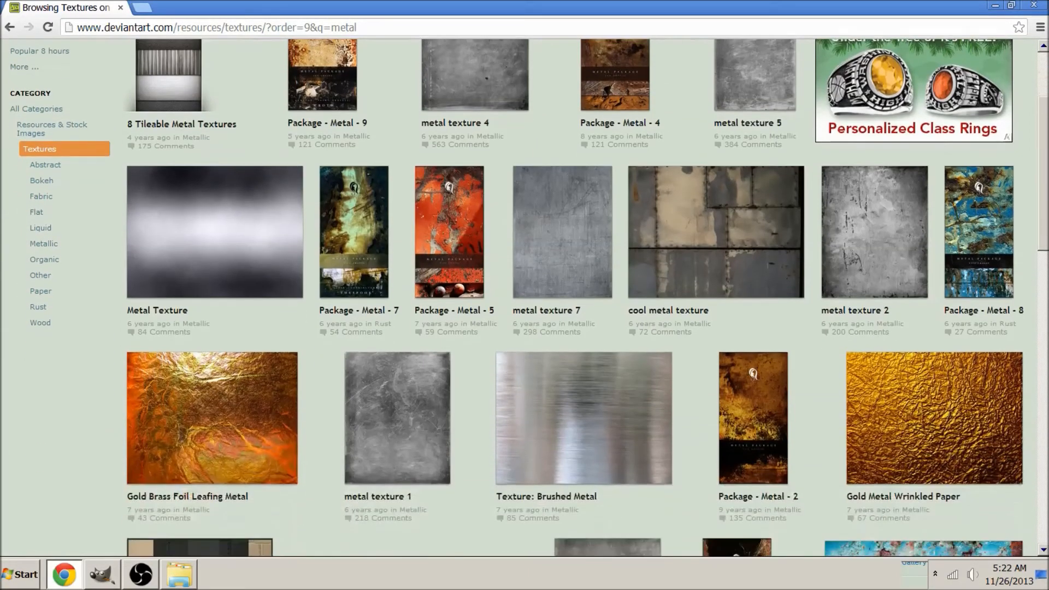
{"action": "scroll", "scroll_direction": "down", "scroll_amount": 3}
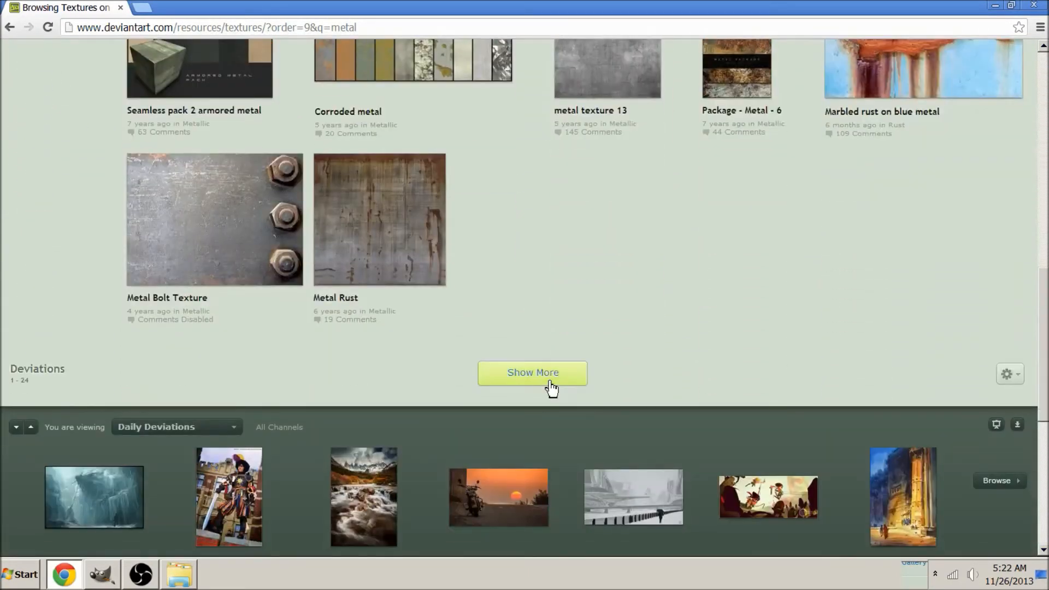
{"action": "left_click", "coordinate": [532, 373]}
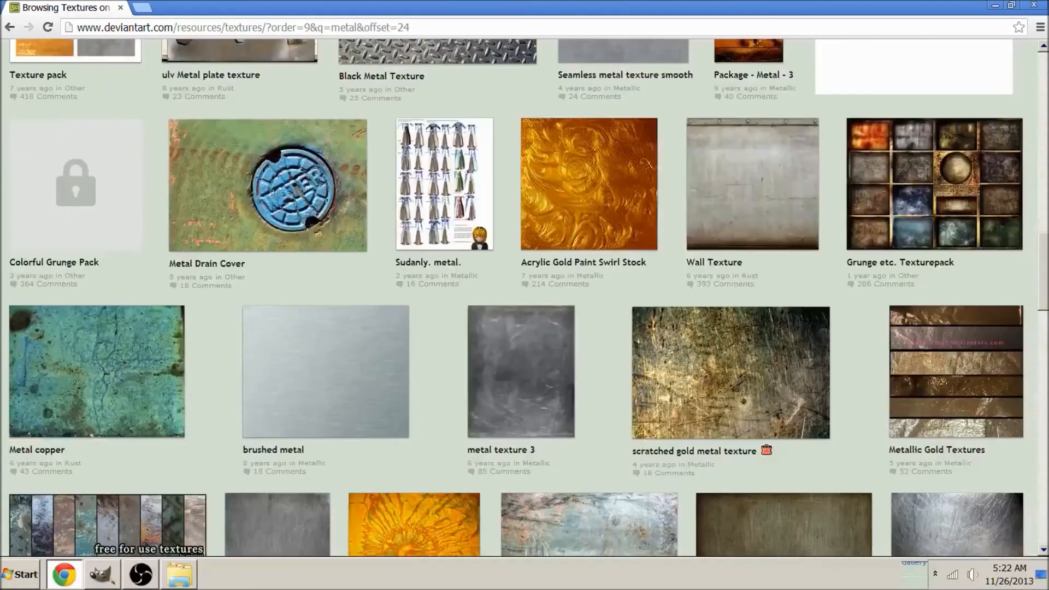
{"action": "left_click", "coordinate": [325, 372]}
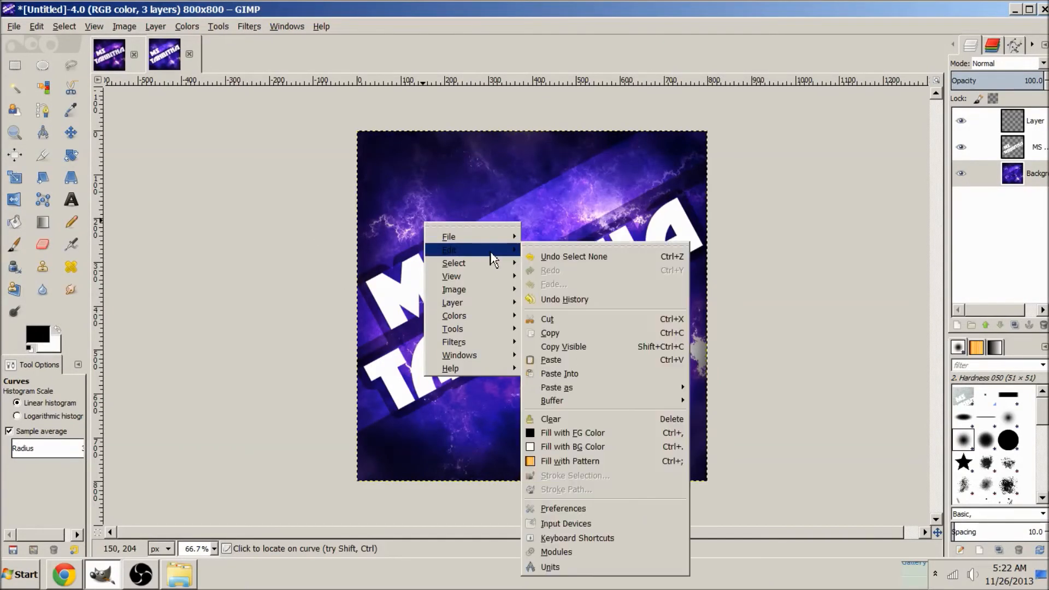
- Paste the metal texture as a new layer and take the text layer's alpha as the selection
{"action": "left_click", "coordinate": [551, 360]}
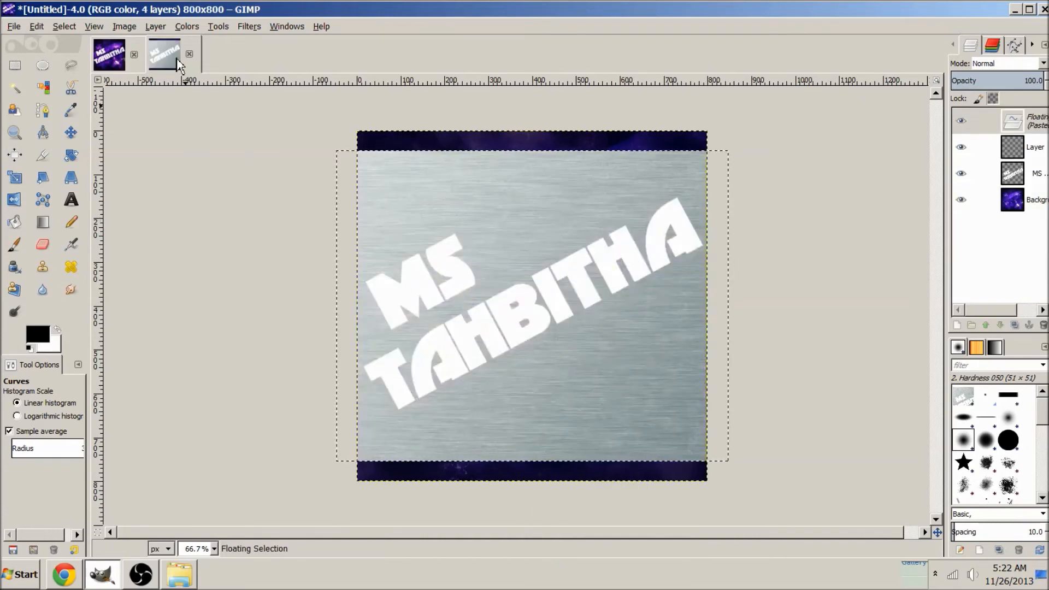
{"action": "mouse_move", "coordinate": [492, 293]}
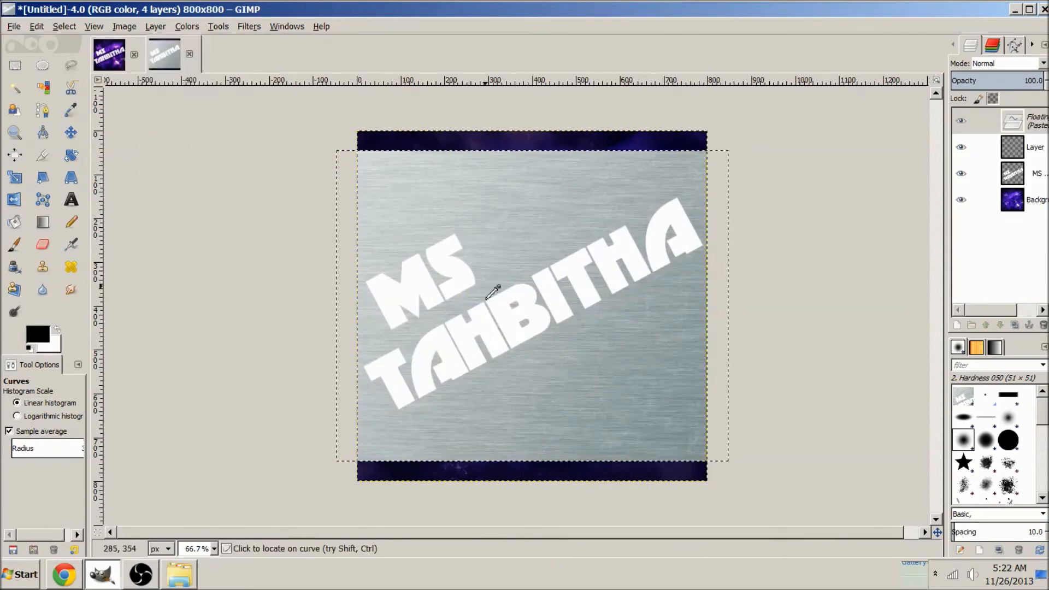
{"action": "mouse_move", "coordinate": [478, 166]}
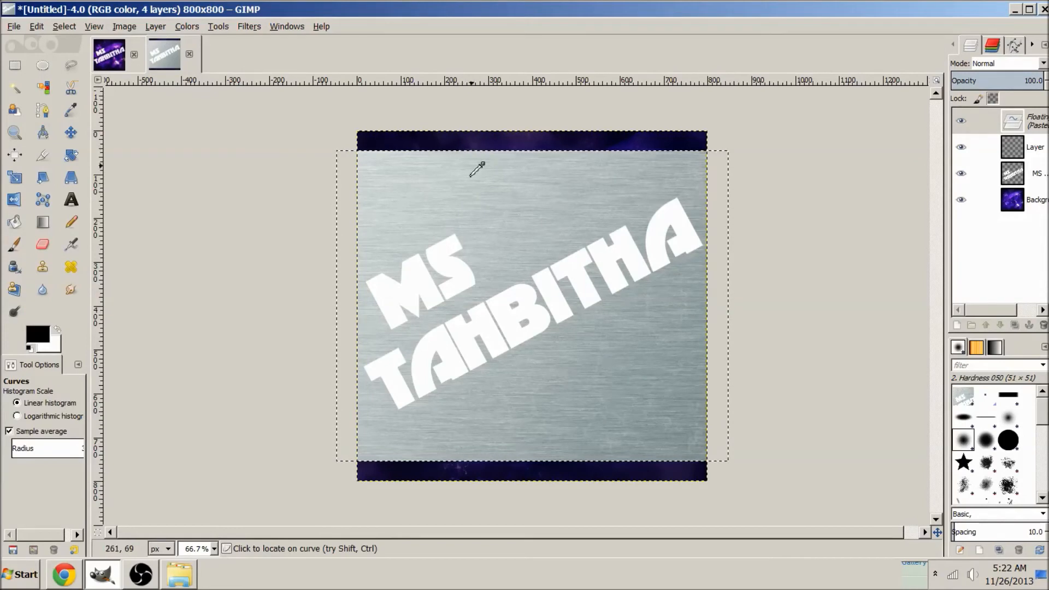
{"action": "mouse_move", "coordinate": [486, 179]}
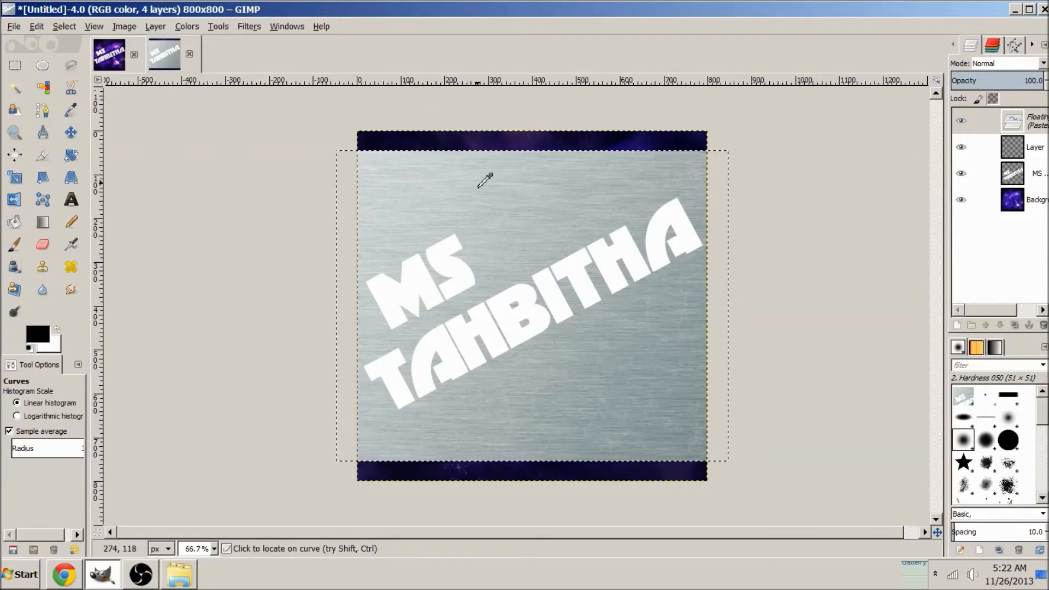
{"action": "left_click", "coordinate": [154, 26]}
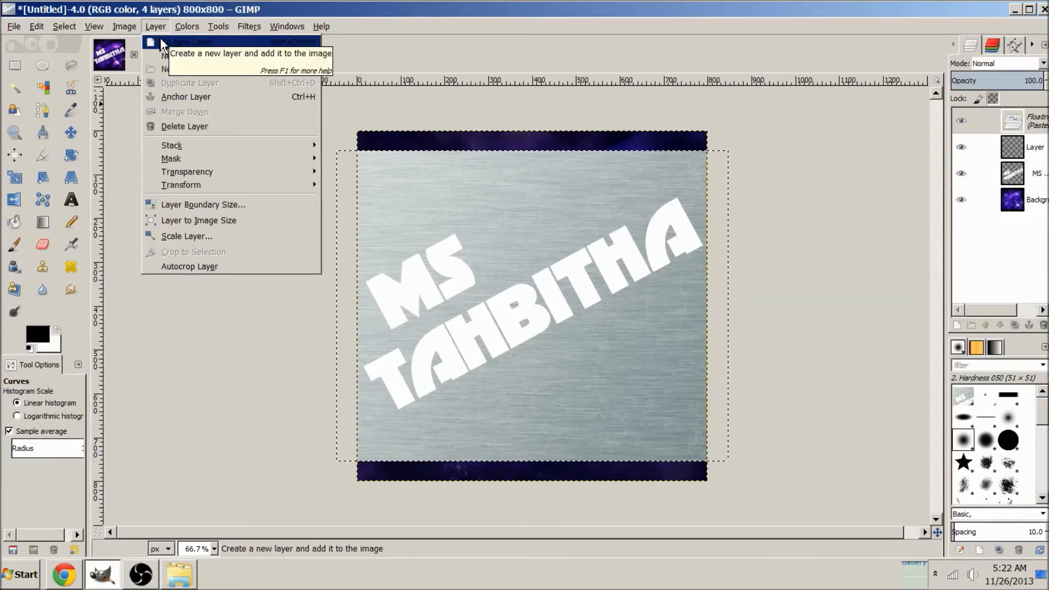
{"action": "left_click", "coordinate": [186, 41]}
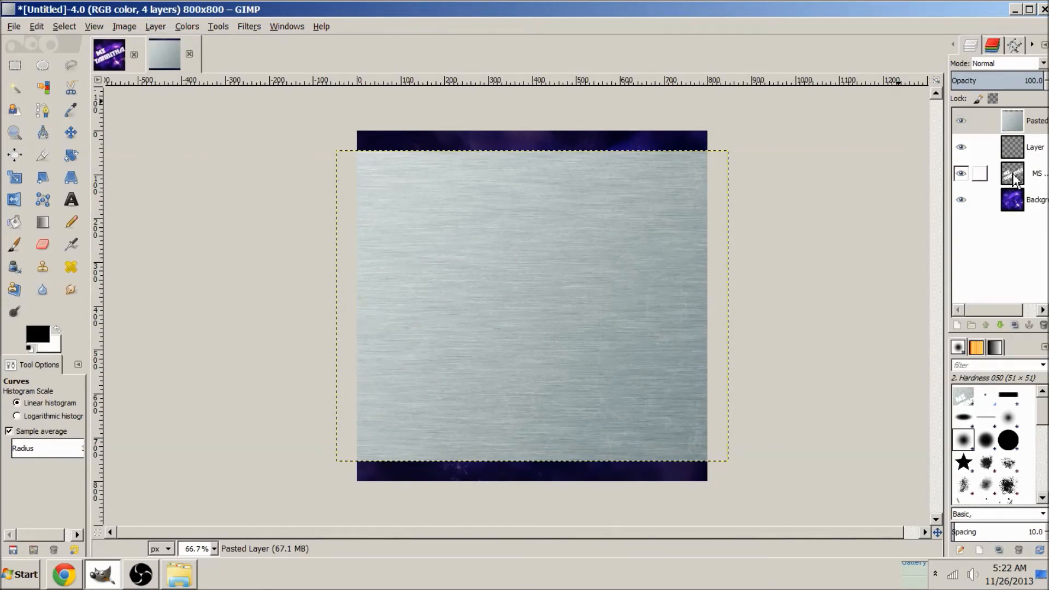
{"action": "left_click", "coordinate": [1003, 174]}
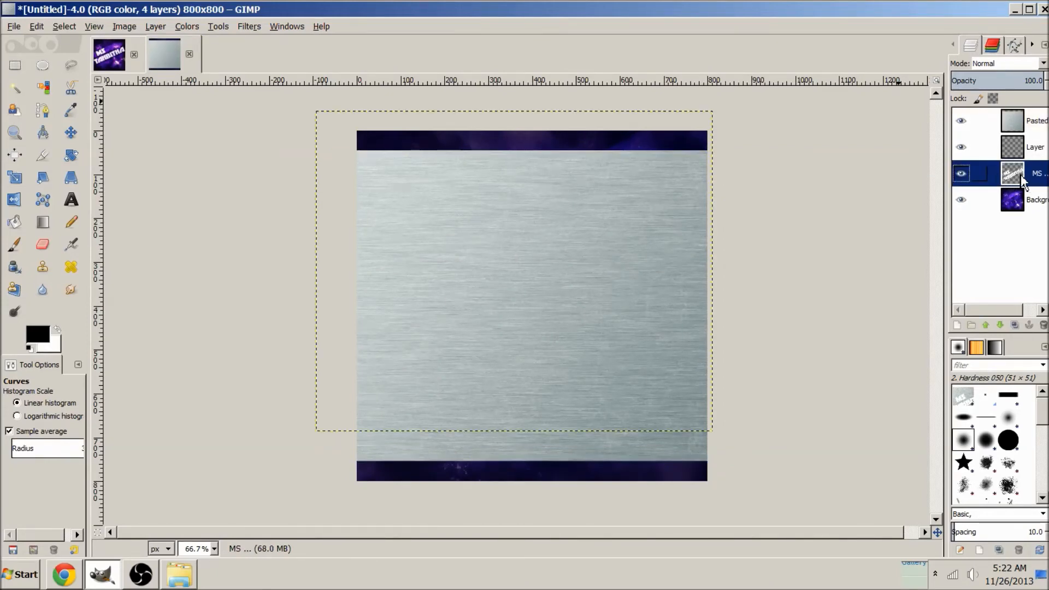
{"action": "right_click", "coordinate": [1010, 173]}
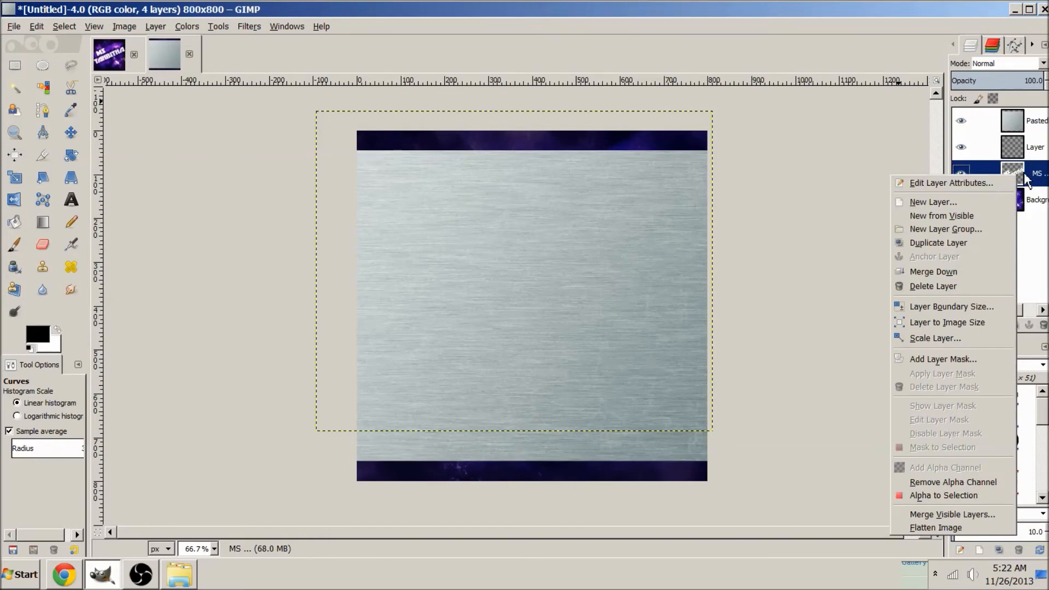
{"action": "mouse_move", "coordinate": [943, 495]}
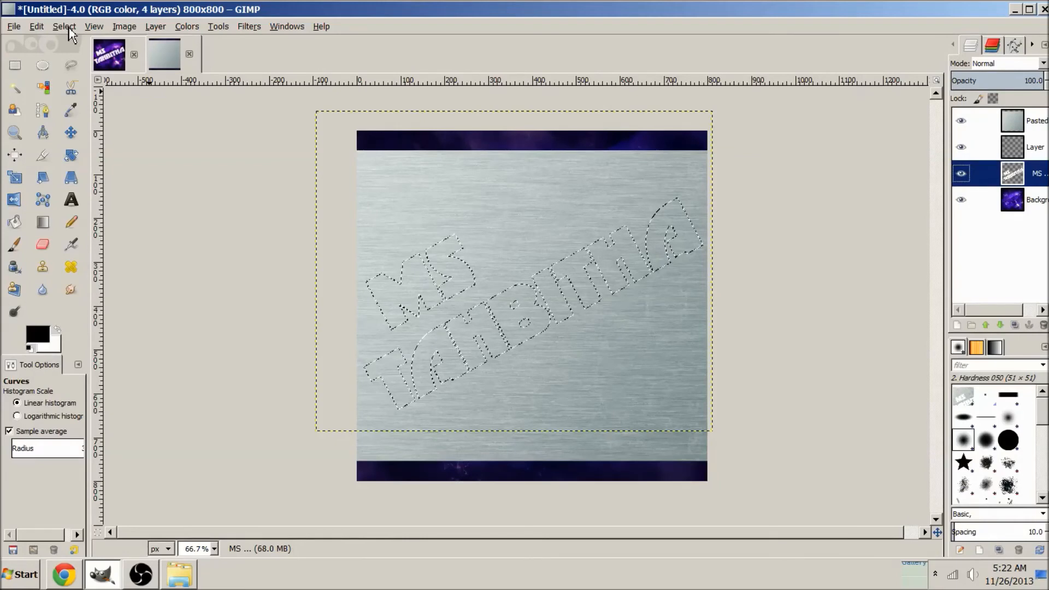
- Invert the selection, cut the surplus metal from the pasted layer, and clear the selection
{"action": "left_click", "coordinate": [64, 27]}
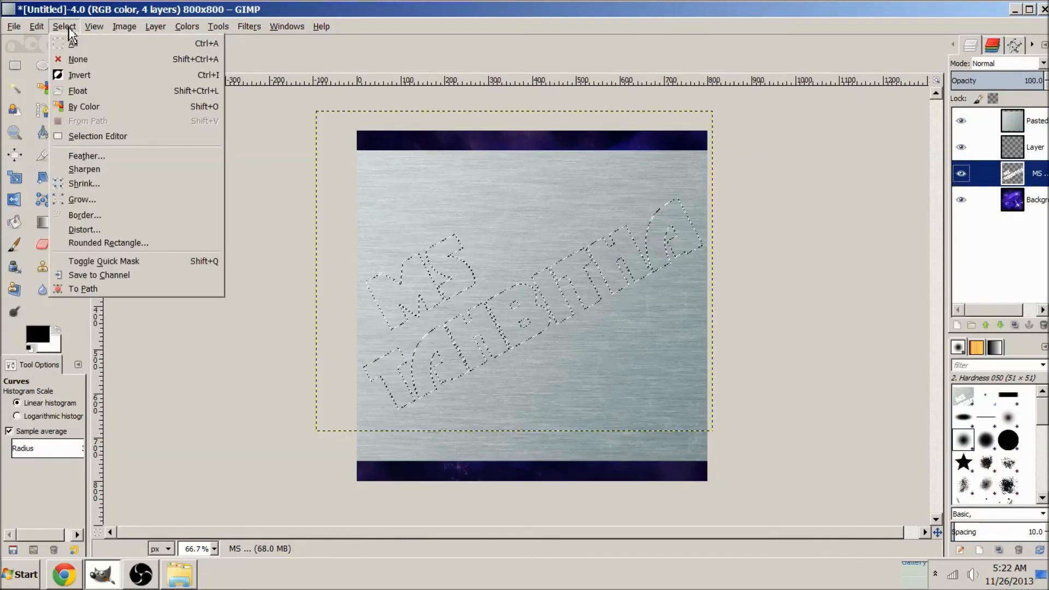
{"action": "mouse_move", "coordinate": [78, 75]}
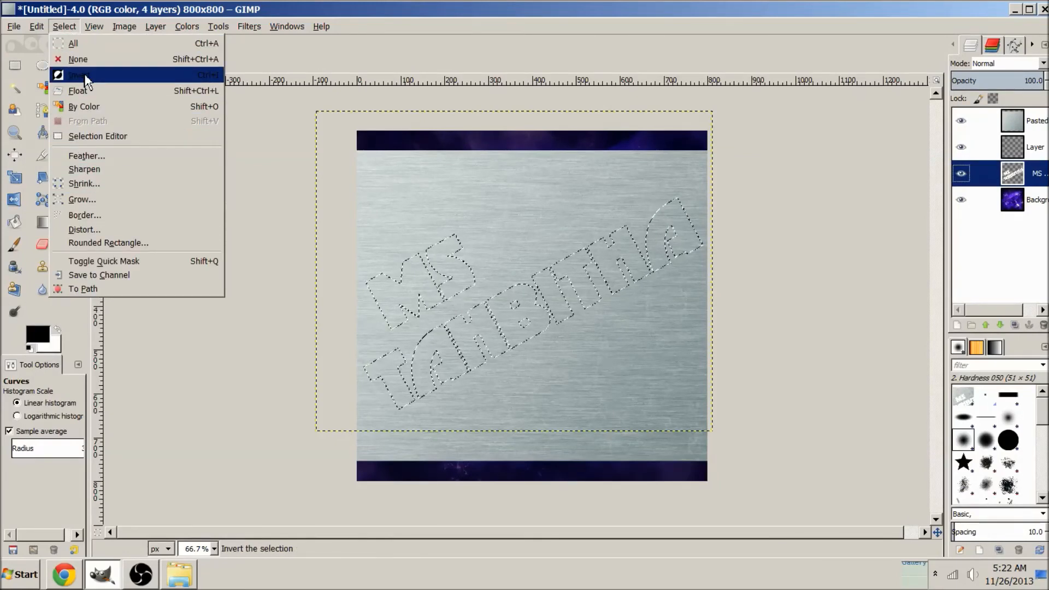
{"action": "left_click", "coordinate": [79, 76]}
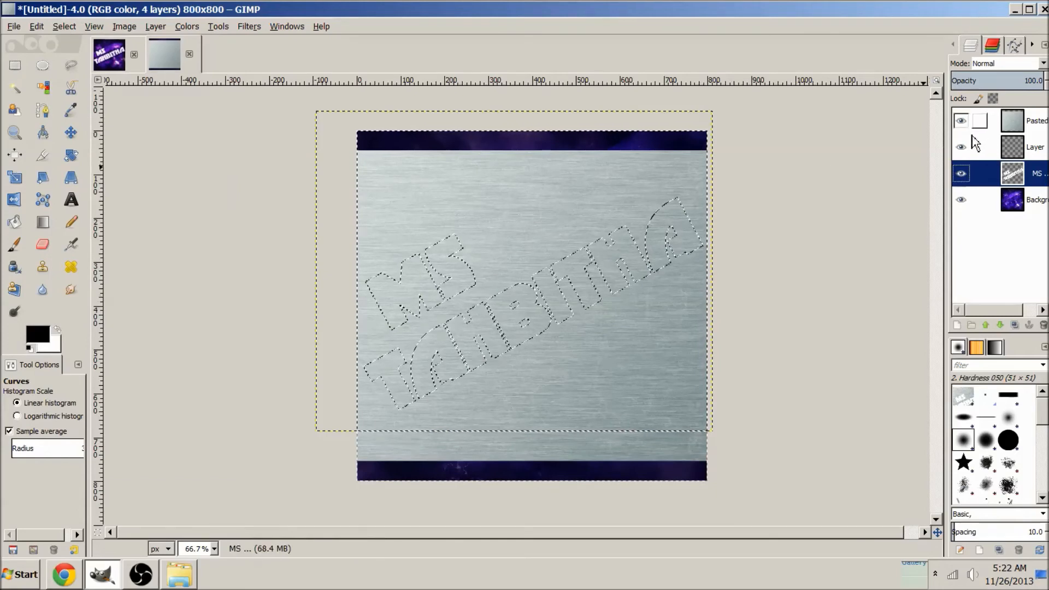
{"action": "left_click", "coordinate": [1003, 120]}
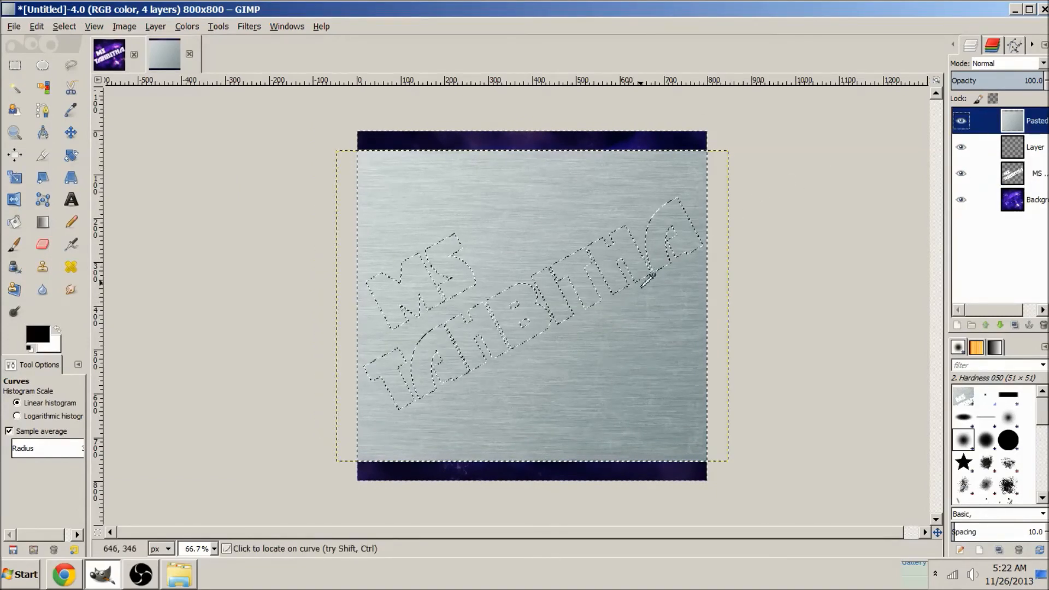
{"action": "right_click", "coordinate": [642, 274]}
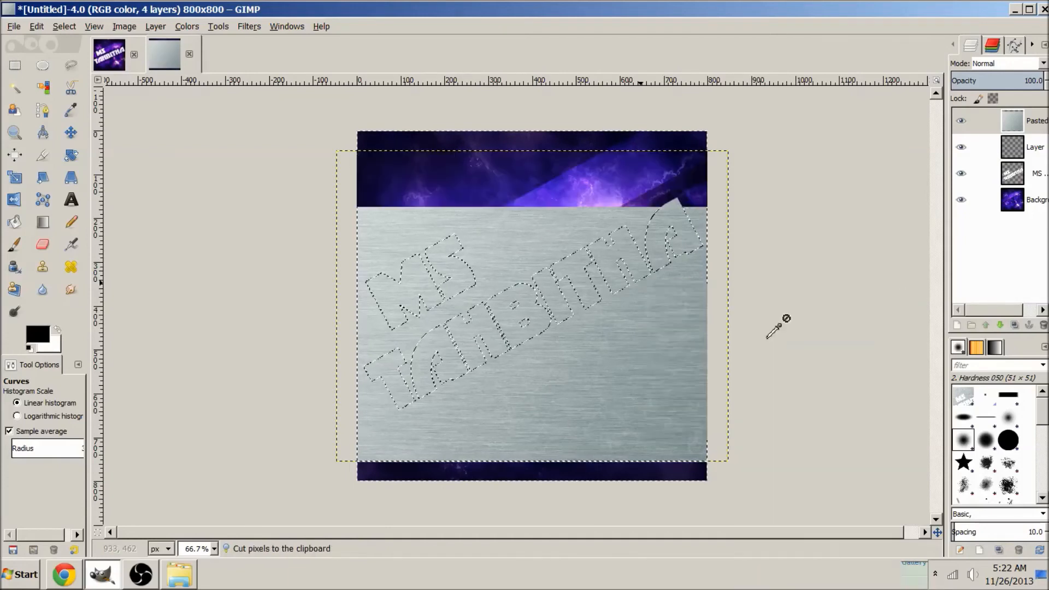
{"action": "left_click", "coordinate": [63, 26]}
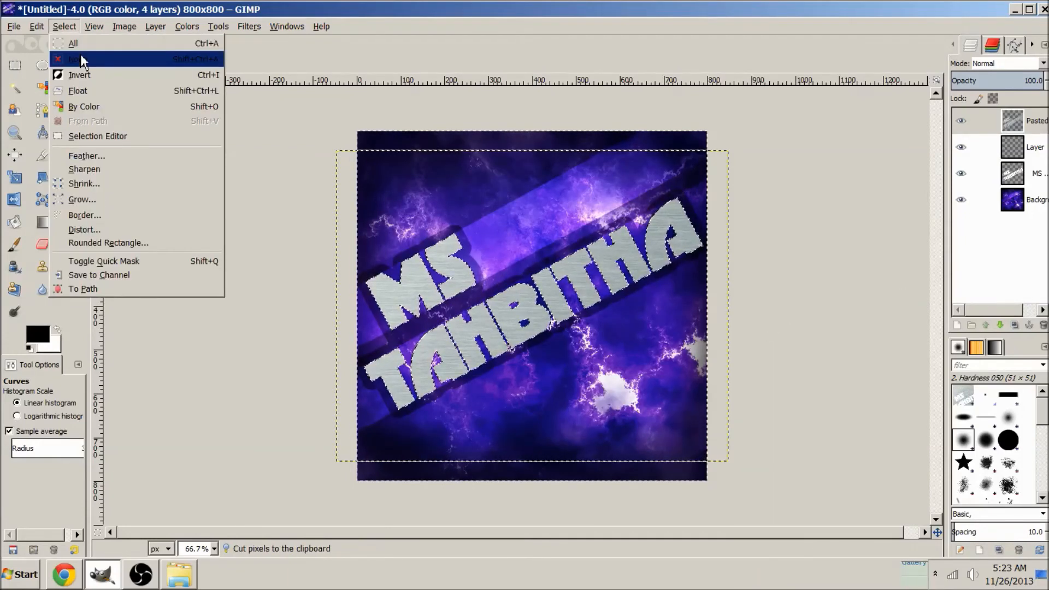
{"action": "left_click", "coordinate": [78, 59]}
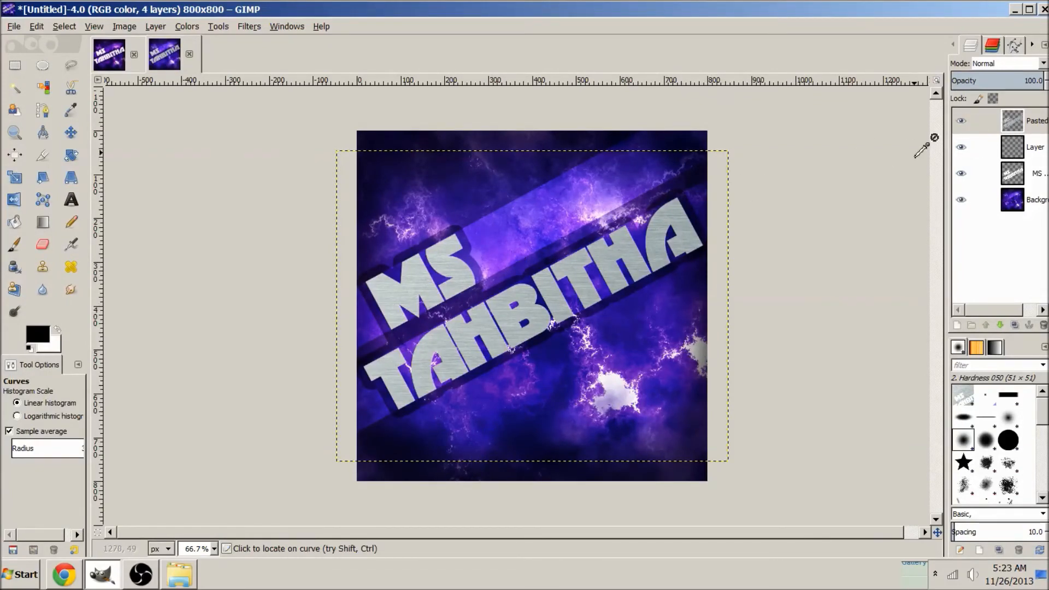
{"action": "left_click", "coordinate": [155, 26]}
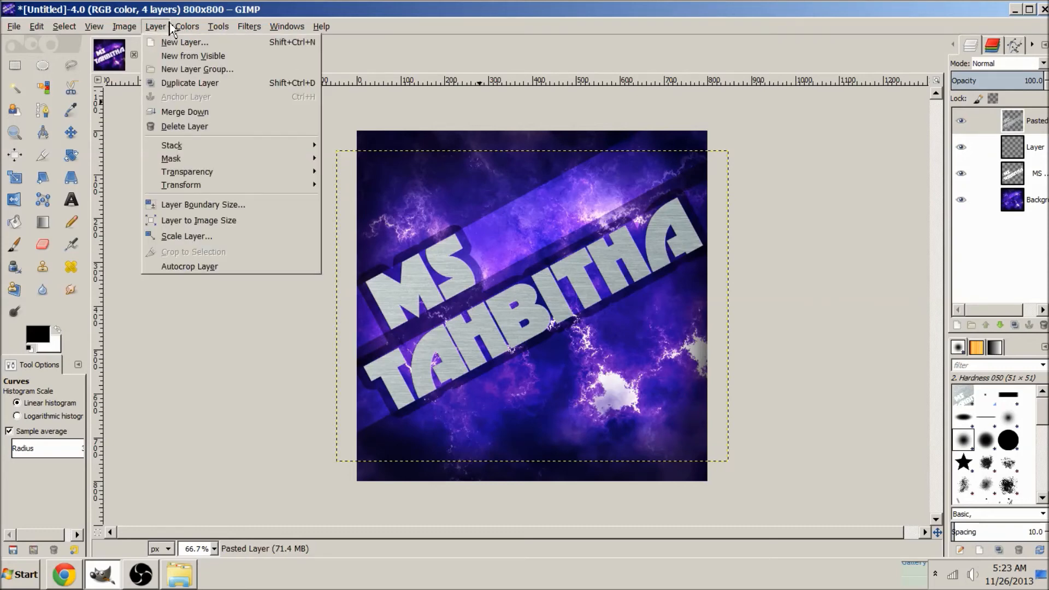
{"action": "left_click", "coordinate": [186, 26]}
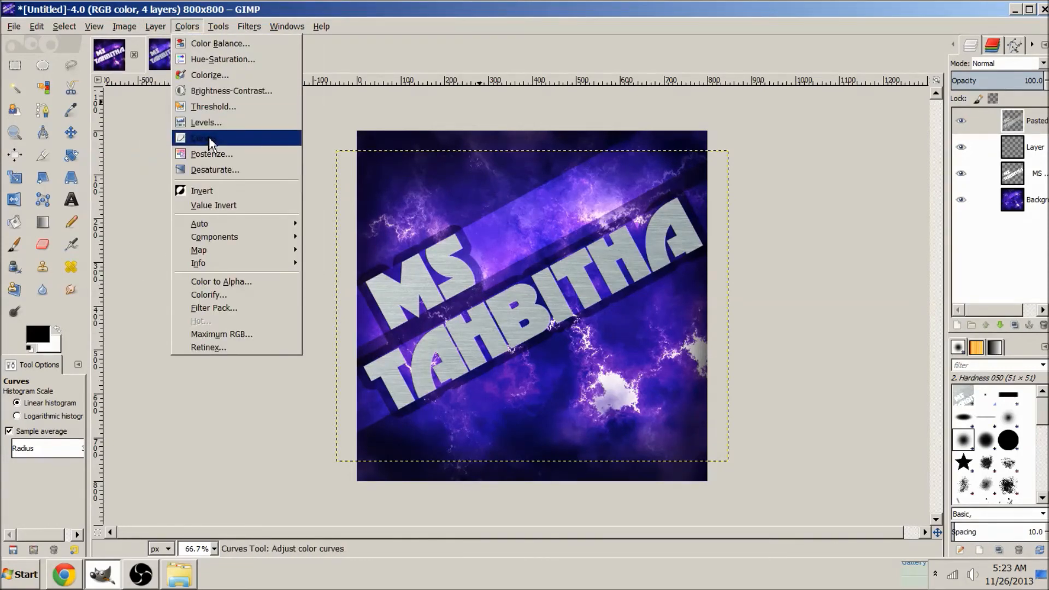
{"action": "left_click", "coordinate": [203, 137]}
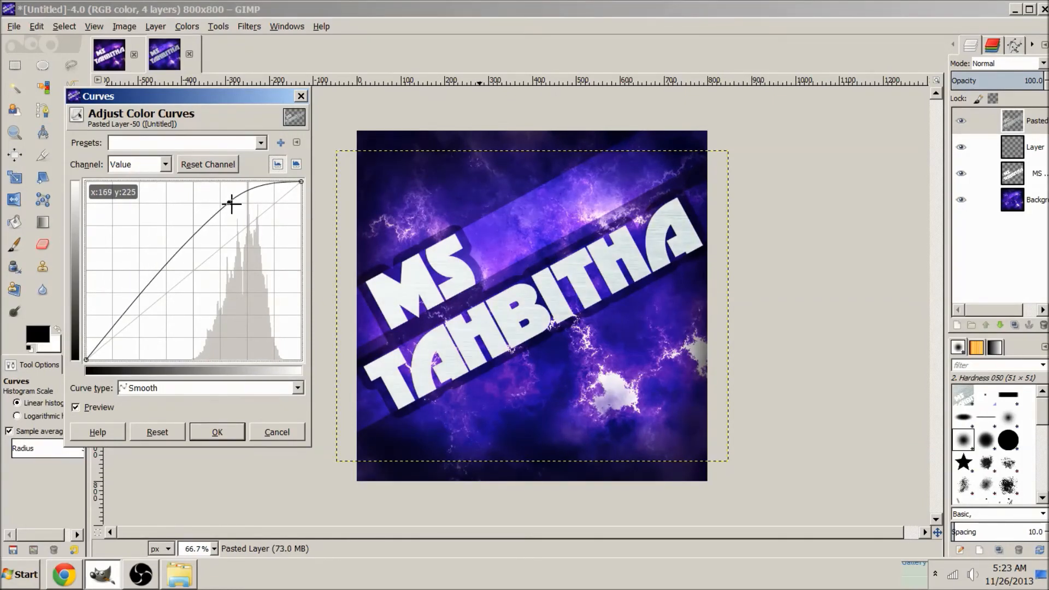
{"action": "left_click_drag", "start_coordinate": [231, 202], "coordinate": [219, 207]}
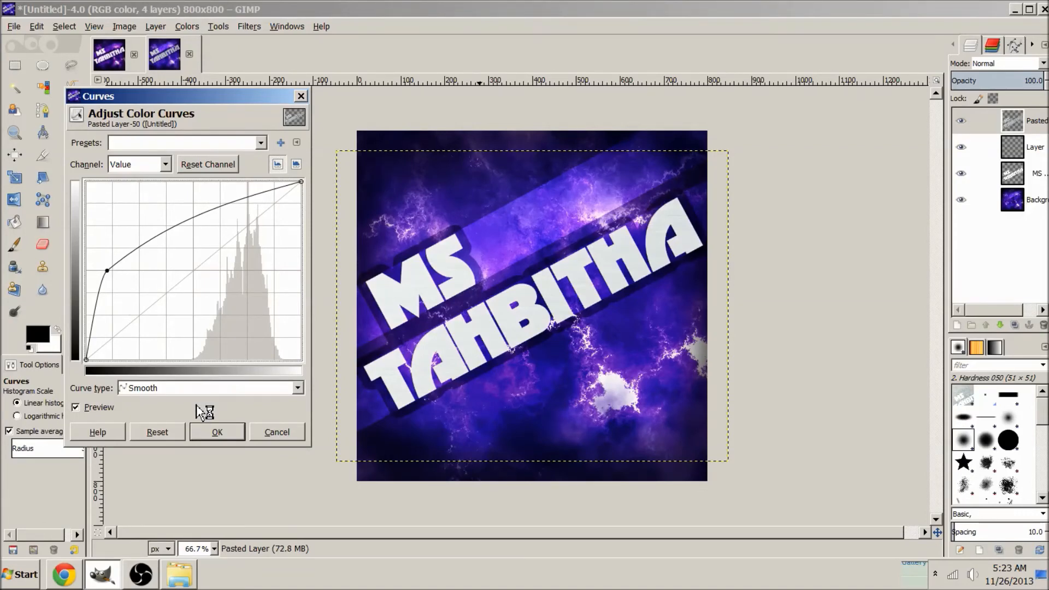
{"action": "left_click", "coordinate": [217, 432]}
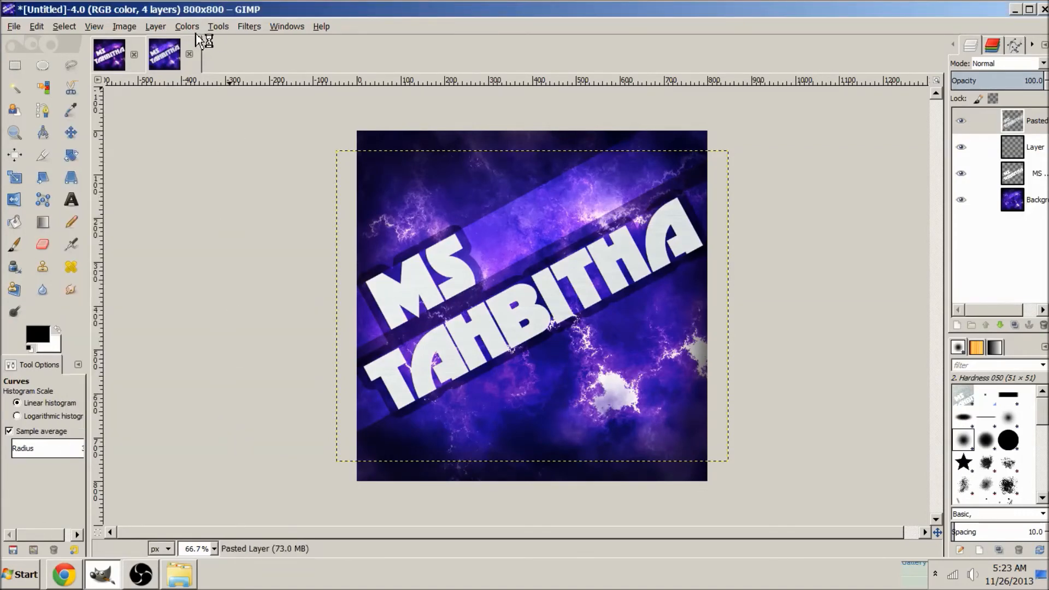
{"action": "left_click", "coordinate": [186, 26]}
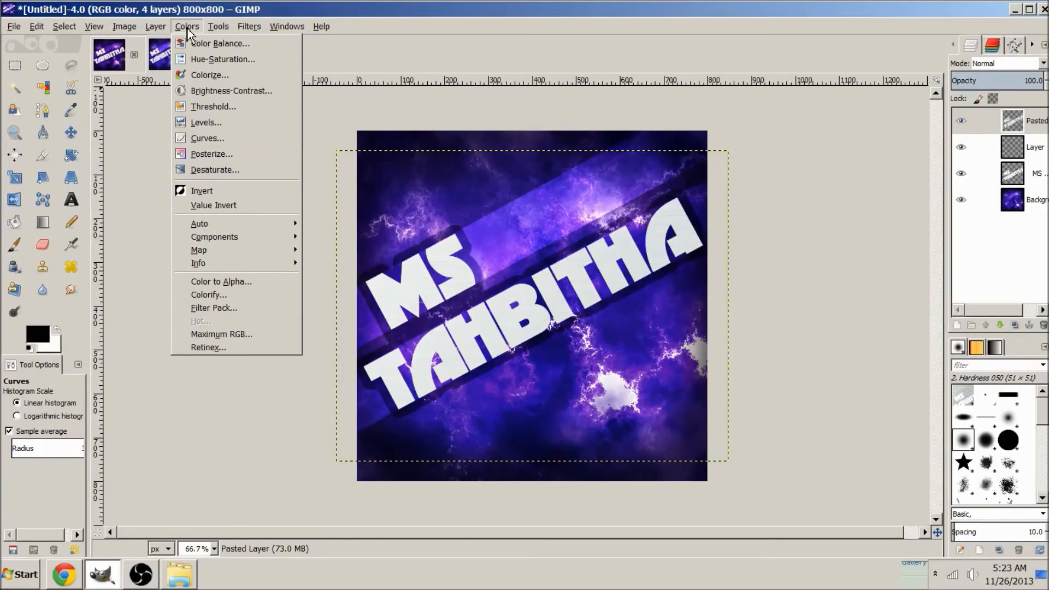
{"action": "mouse_move", "coordinate": [223, 59]}
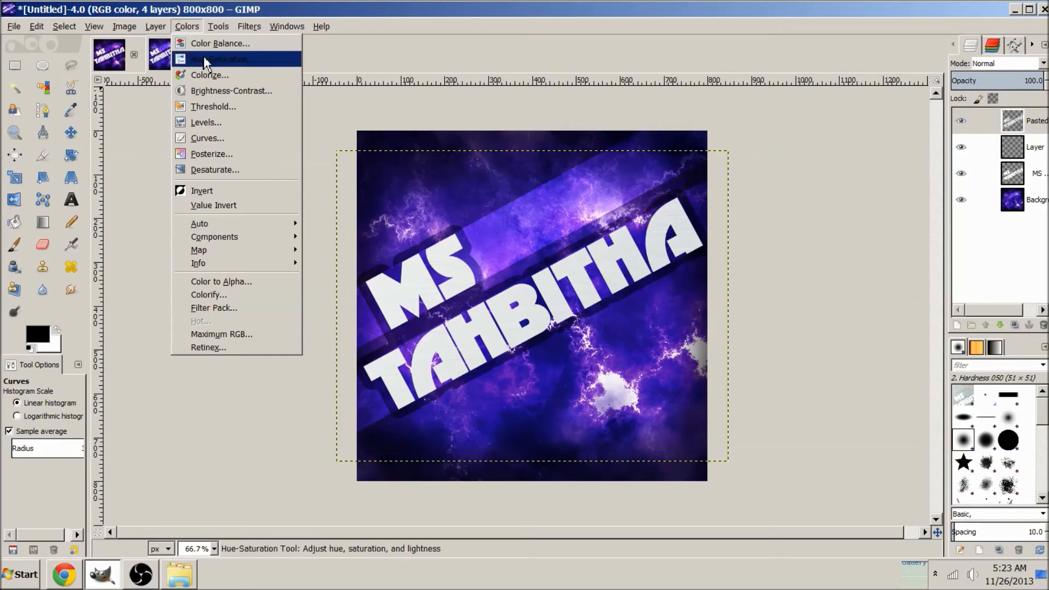
{"action": "left_click", "coordinate": [221, 59]}
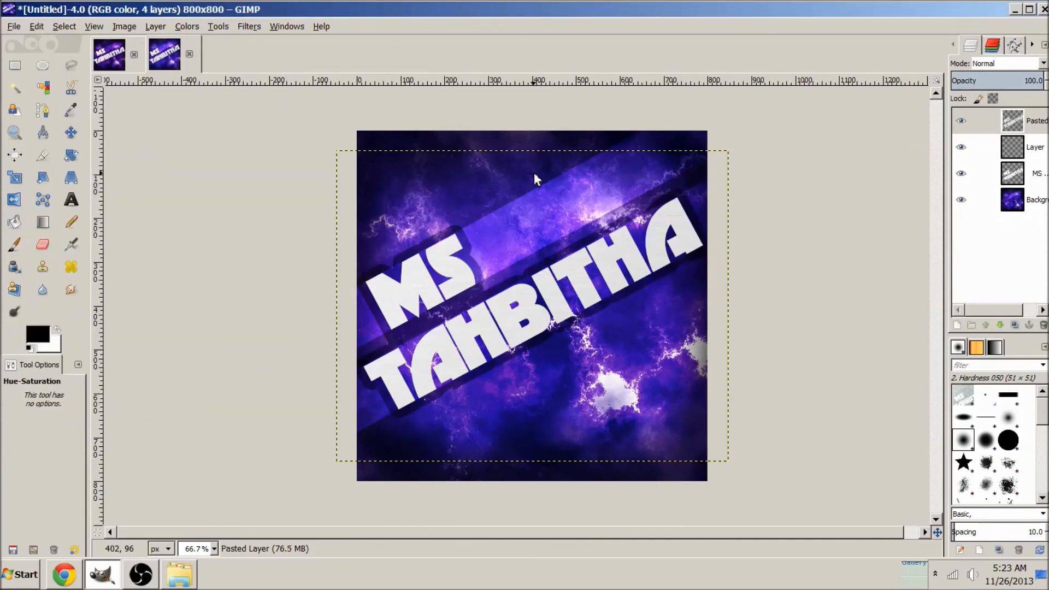
- Merge the middle layers down toward leaving only Pasted Layer above Background
{"action": "left_click", "coordinate": [962, 199]}
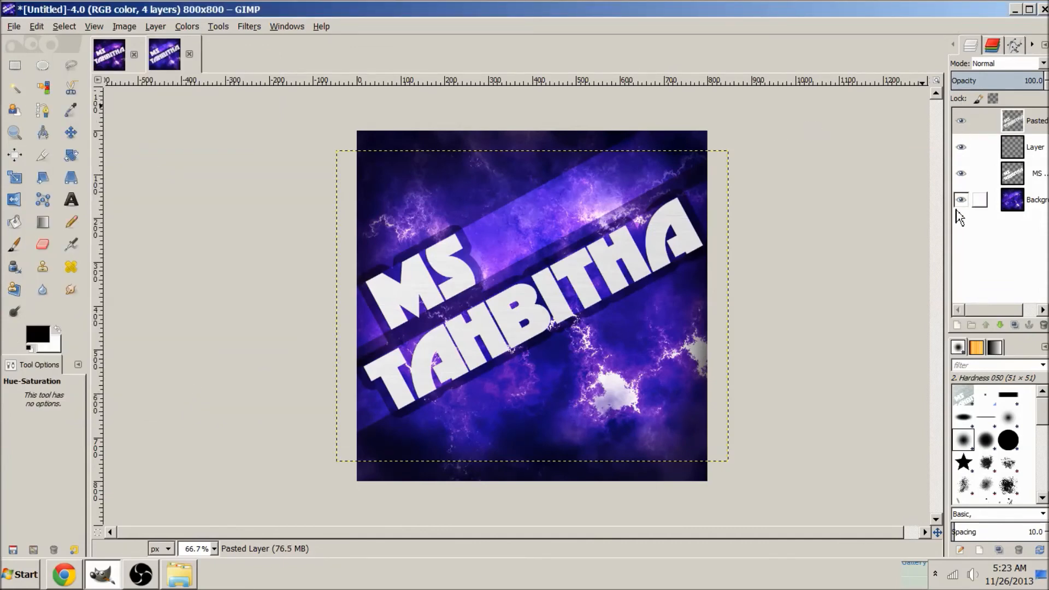
{"action": "left_click", "coordinate": [1035, 174]}
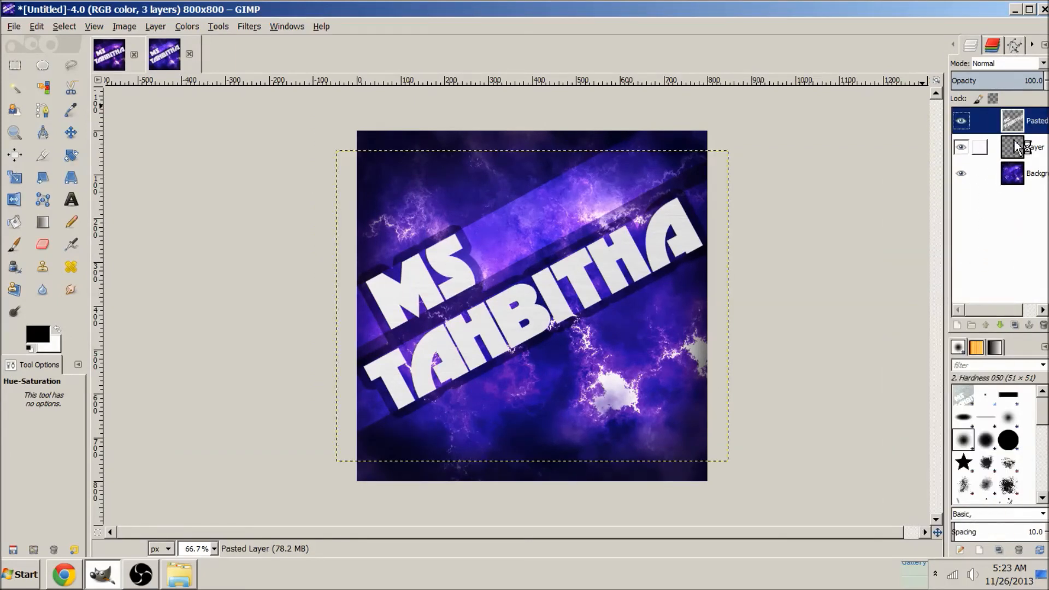
{"action": "left_click", "coordinate": [1030, 146]}
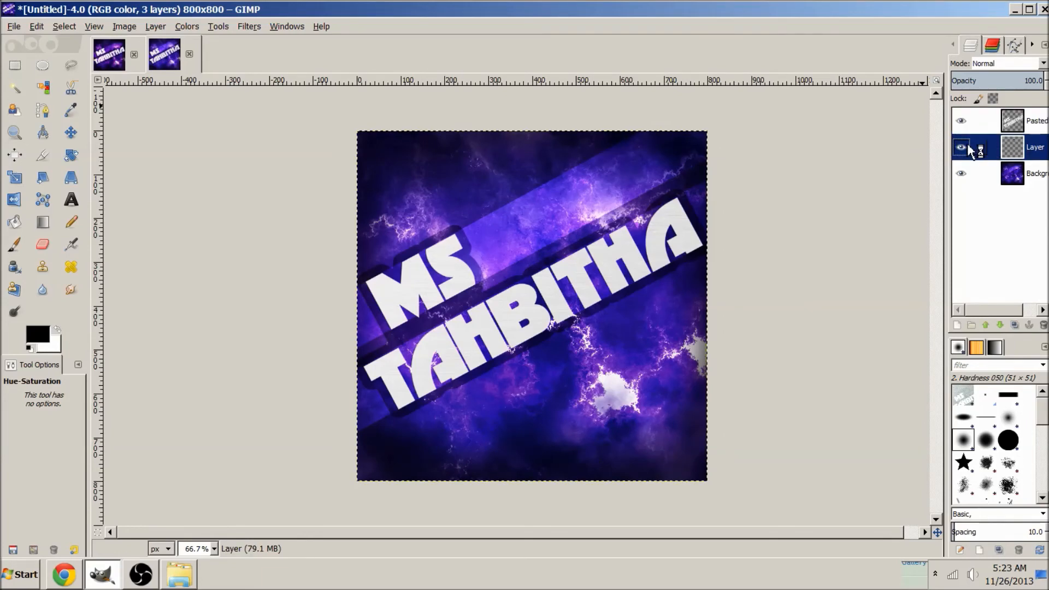
{"action": "left_click", "coordinate": [962, 148]}
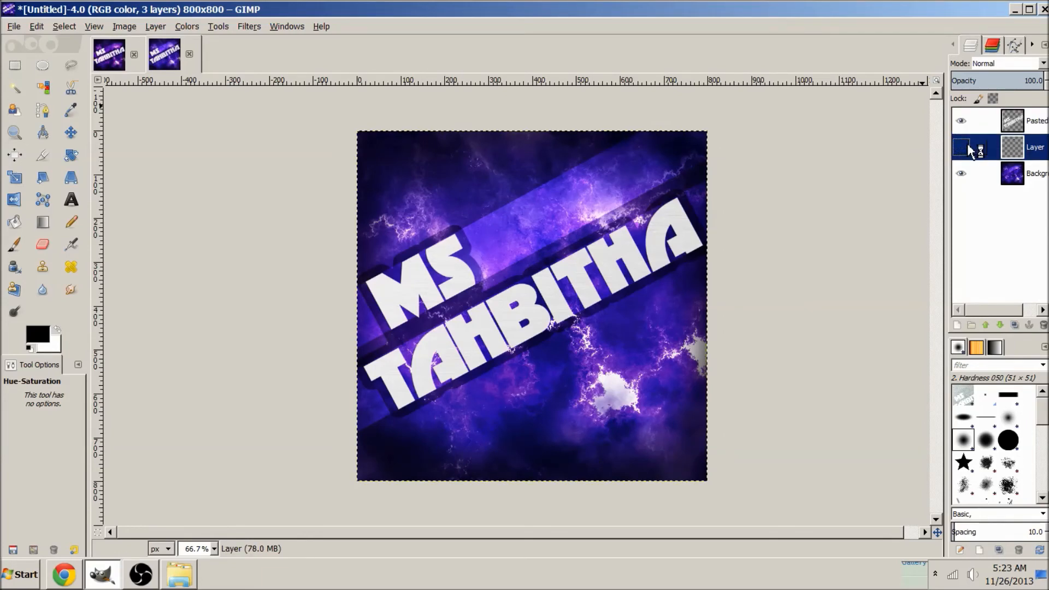
{"action": "right_click", "coordinate": [976, 148]}
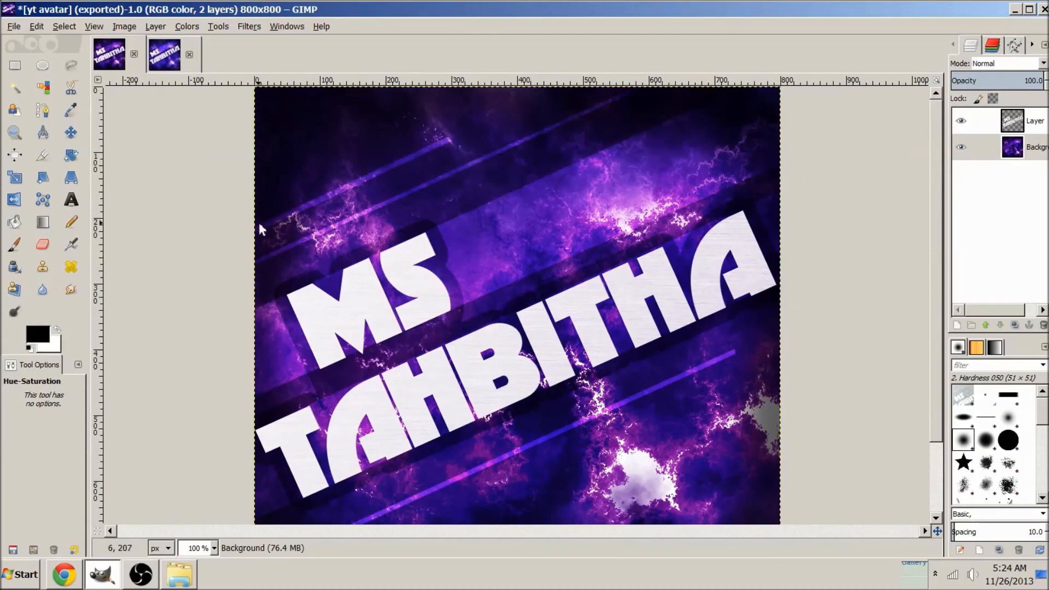
{"action": "mouse_move", "coordinate": [908, 151]}
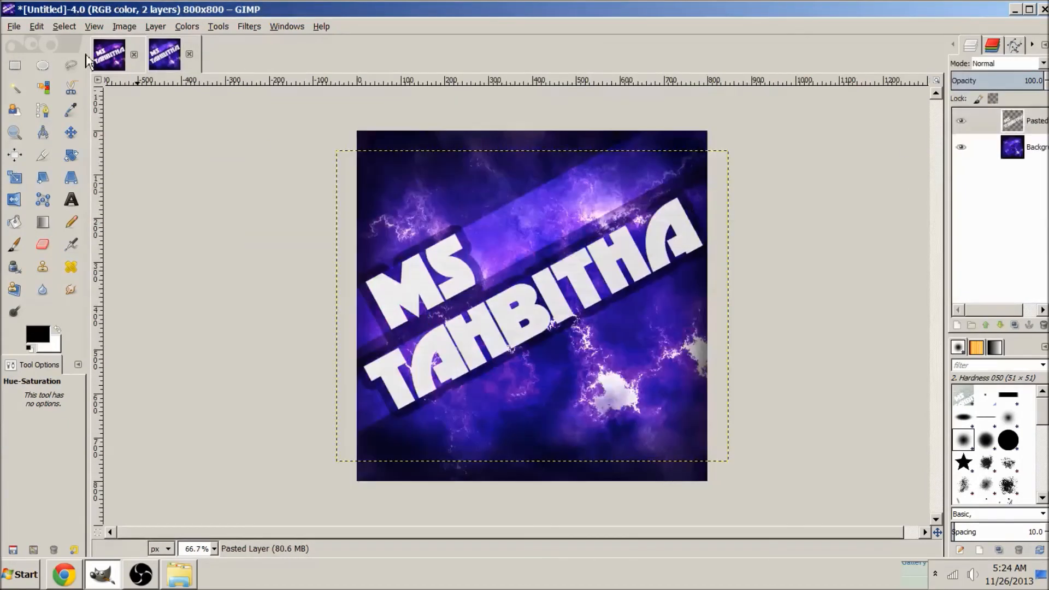
- At 100% zoom, Free Select a first thin diagonal strip at the upper left
{"action": "left_click", "coordinate": [14, 132]}
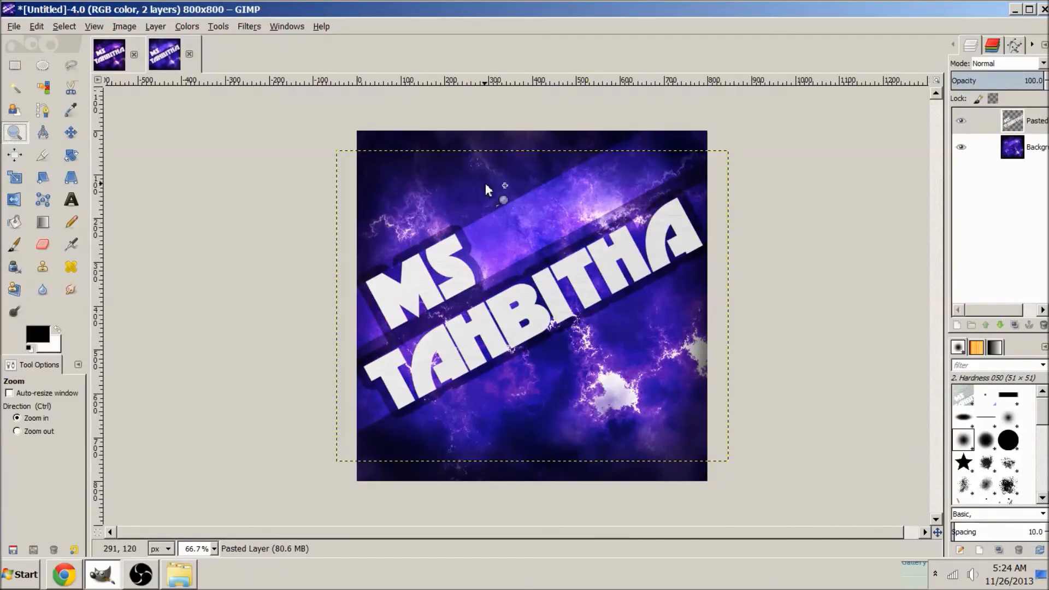
{"action": "left_click", "coordinate": [70, 64]}
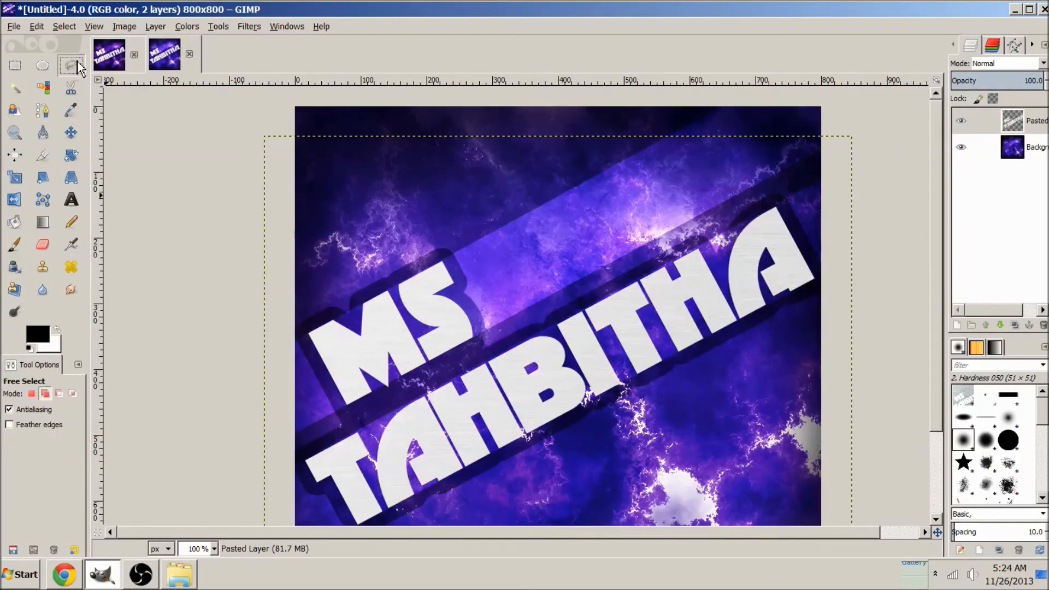
{"action": "left_click", "coordinate": [70, 64]}
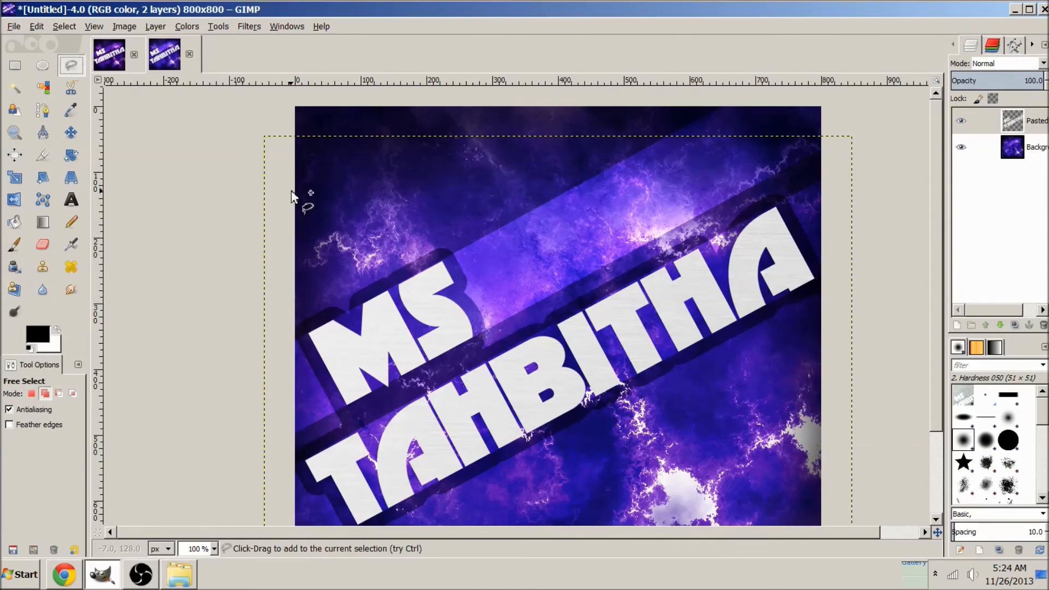
{"action": "left_click", "coordinate": [1037, 147]}
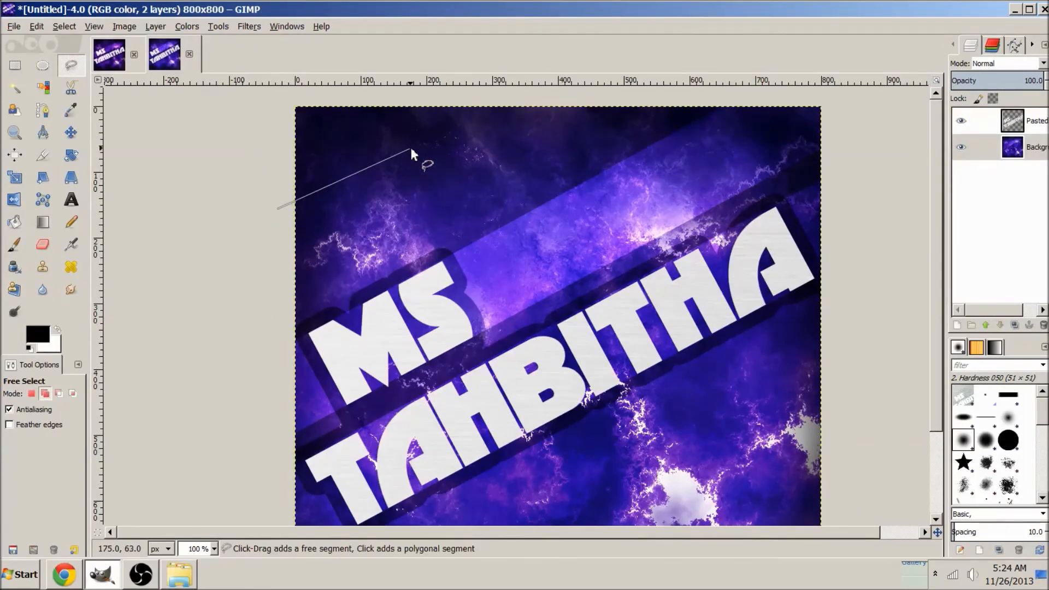
{"action": "mouse_move", "coordinate": [453, 127]}
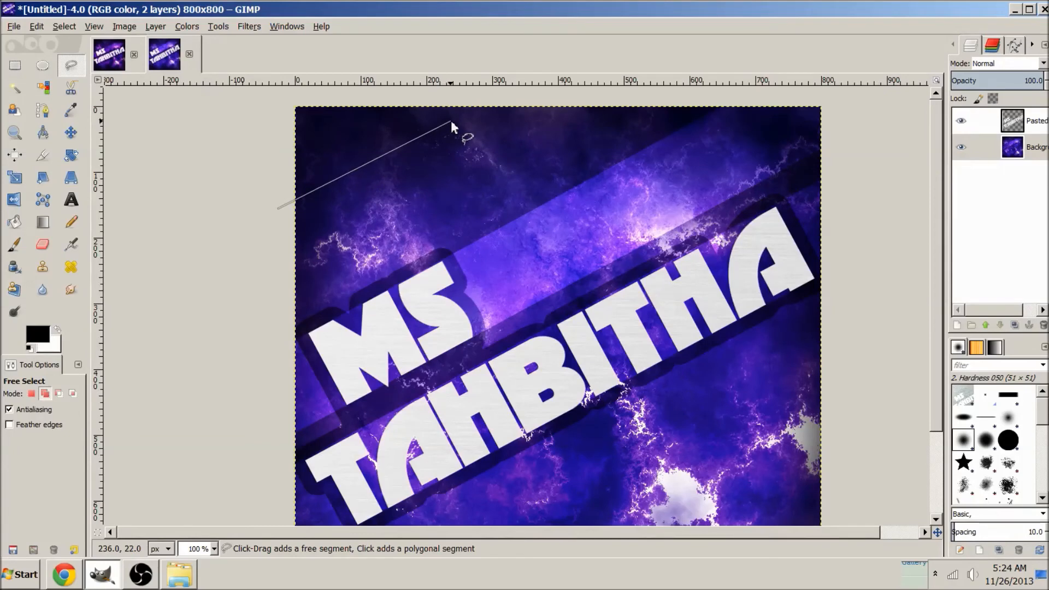
{"action": "left_click", "coordinate": [294, 224]}
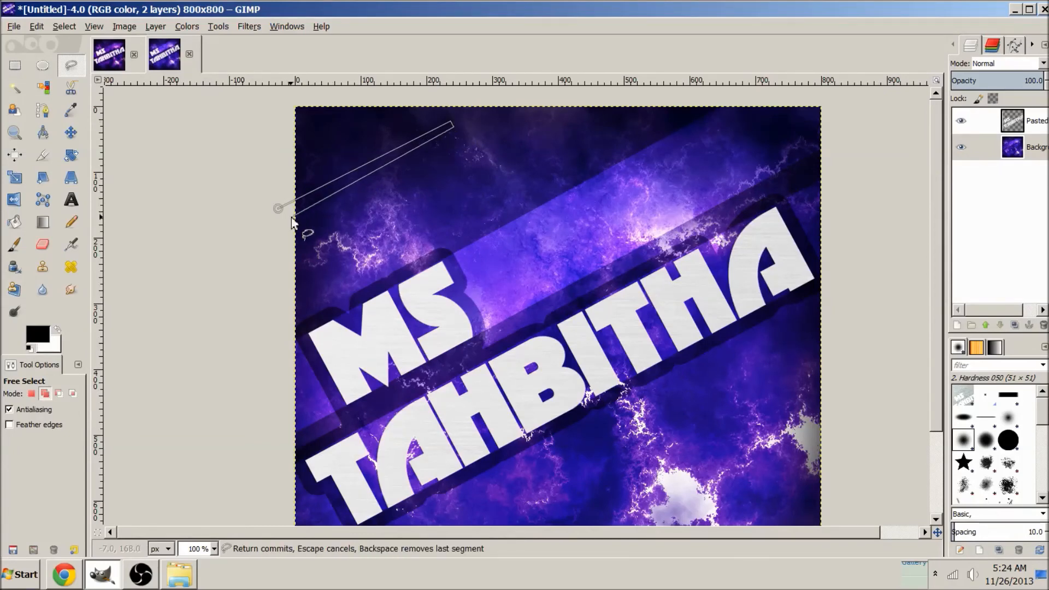
{"action": "mouse_move", "coordinate": [281, 218]}
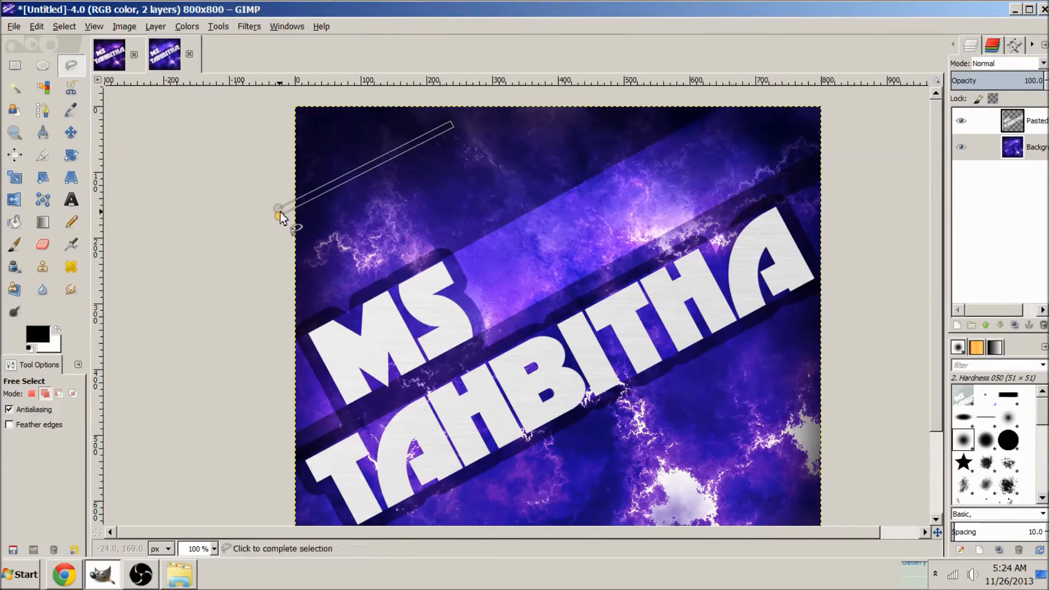
{"action": "left_click", "coordinate": [278, 215]}
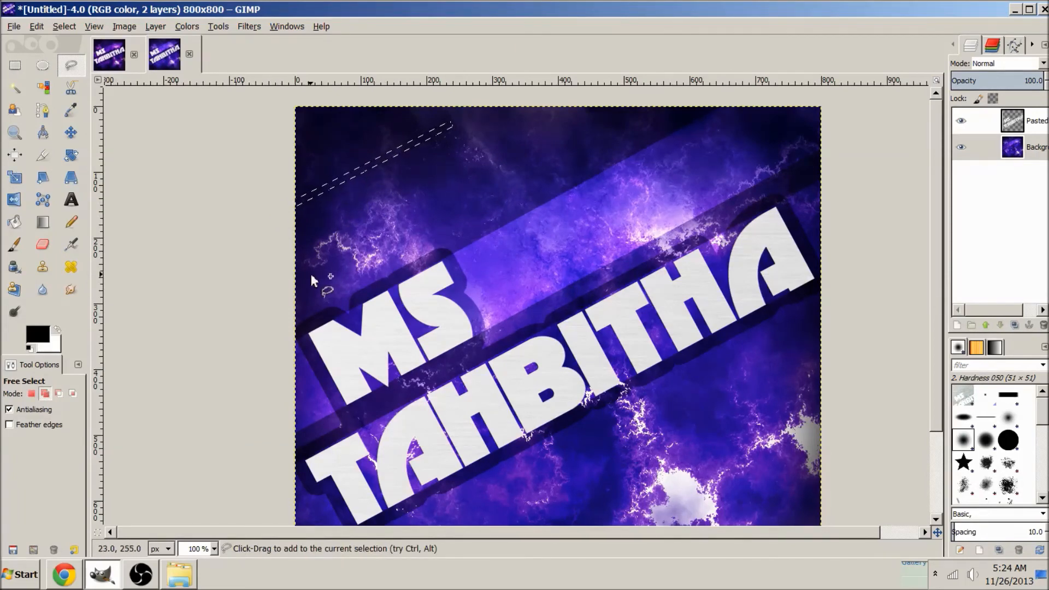
- Add a second thin diagonal strip below the first, ending at the top edge
{"action": "left_click", "coordinate": [495, 154]}
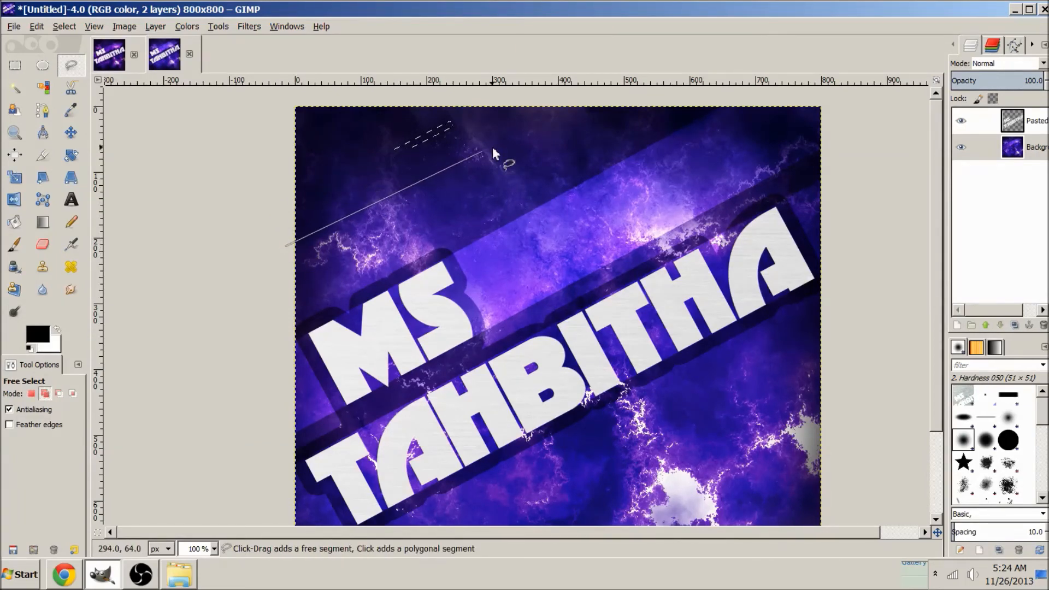
{"action": "left_click", "coordinate": [542, 123]}
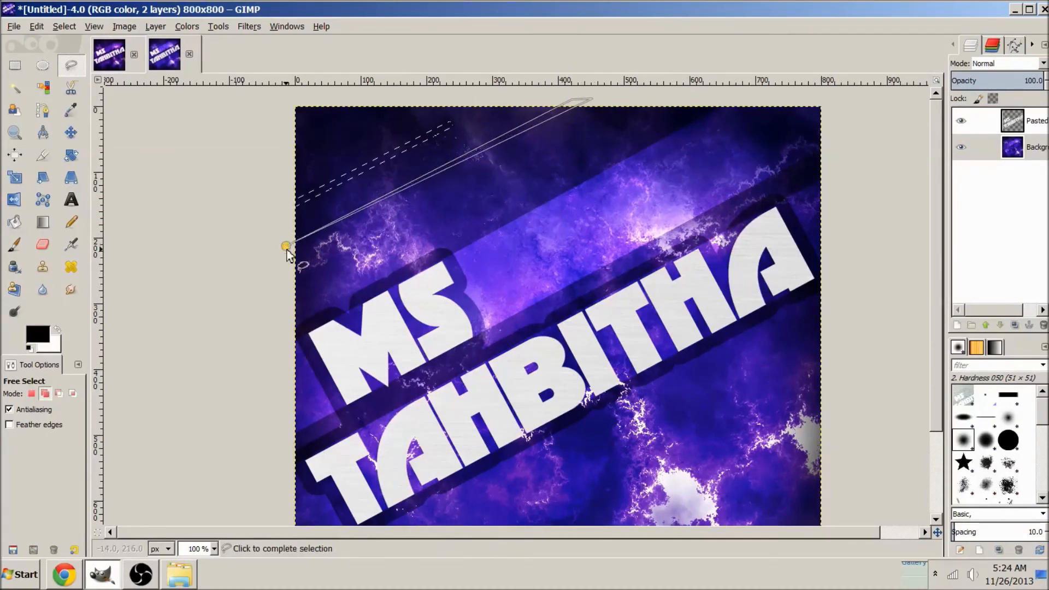
{"action": "left_click", "coordinate": [287, 246]}
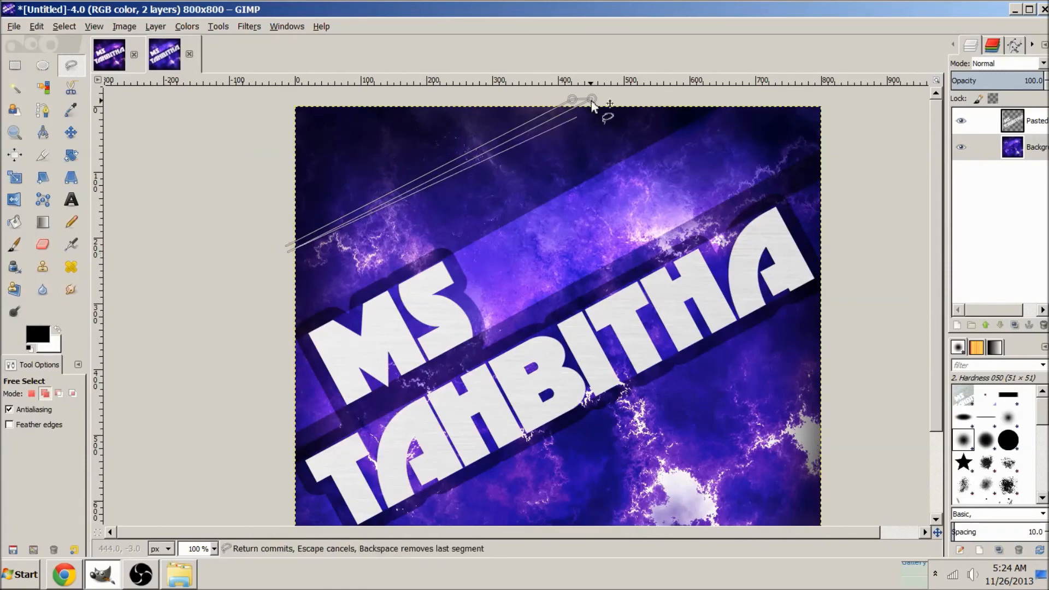
{"action": "left_click", "coordinate": [574, 99]}
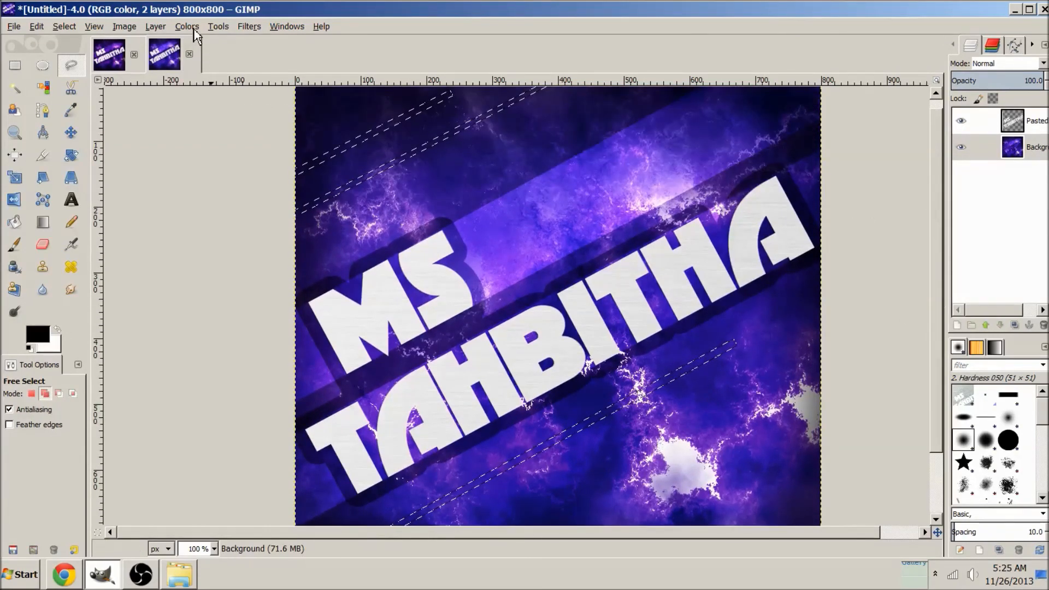
- Brighten the selected diagonal strips into light streaks with a raised Curves adjustment
{"action": "left_click", "coordinate": [186, 27]}
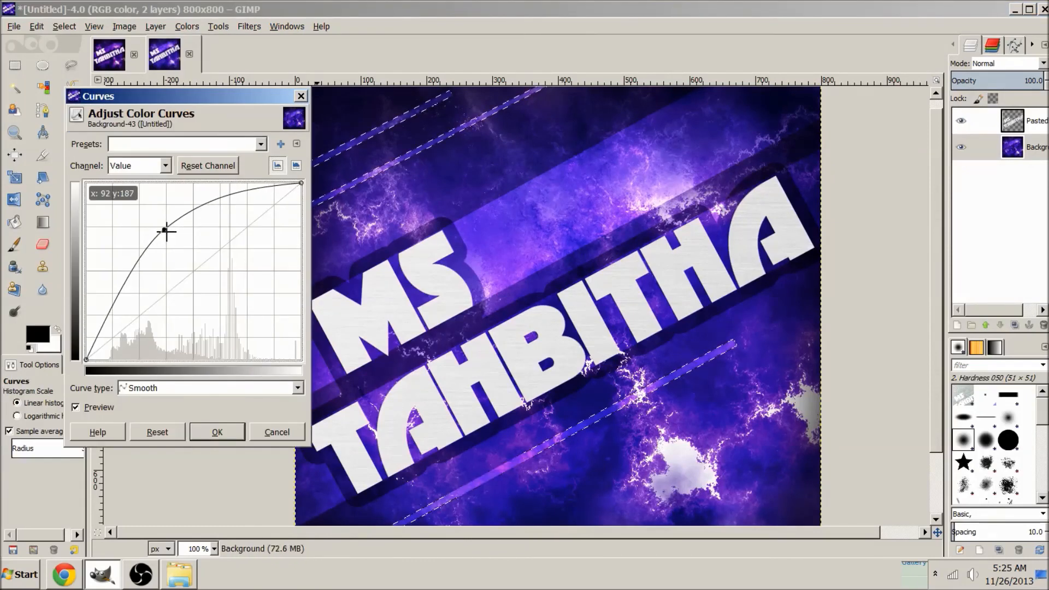
{"action": "left_click", "coordinate": [63, 27]}
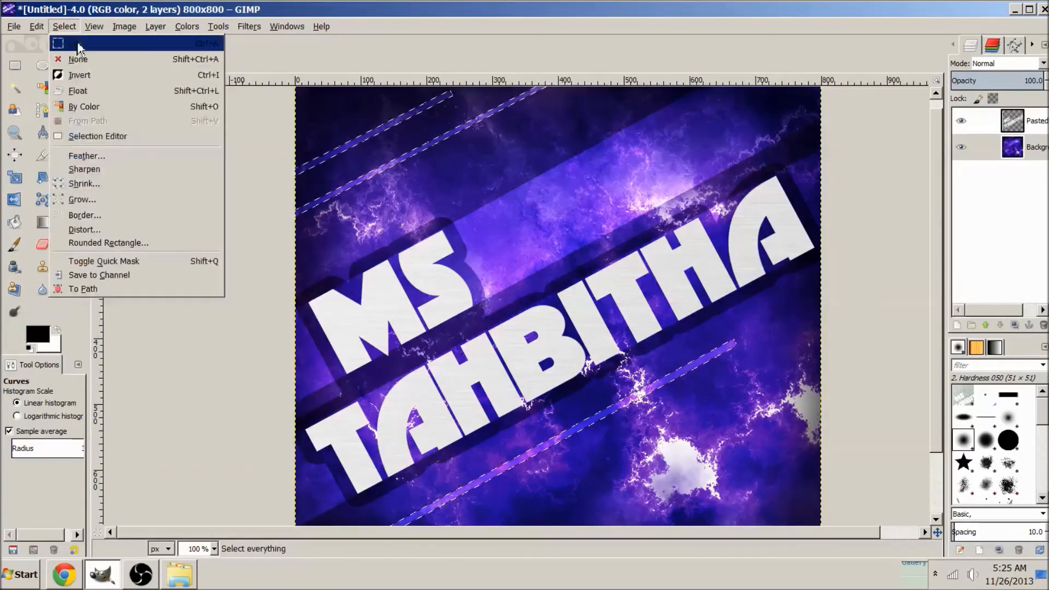
{"action": "left_click", "coordinate": [72, 43]}
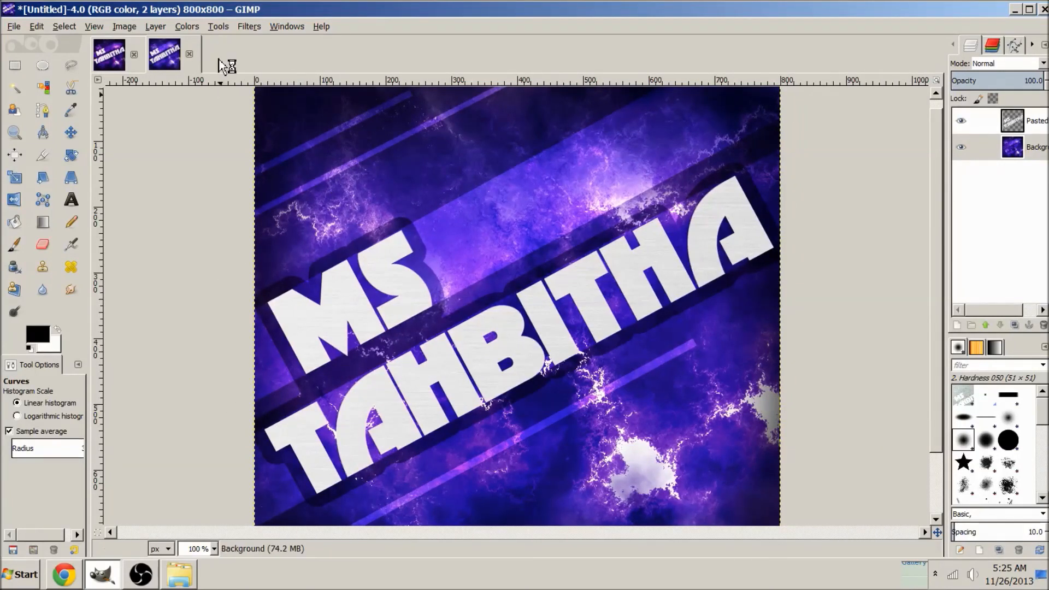
- Darken the whole background with a lowered Curves adjustment for contrast
{"action": "left_click", "coordinate": [185, 26]}
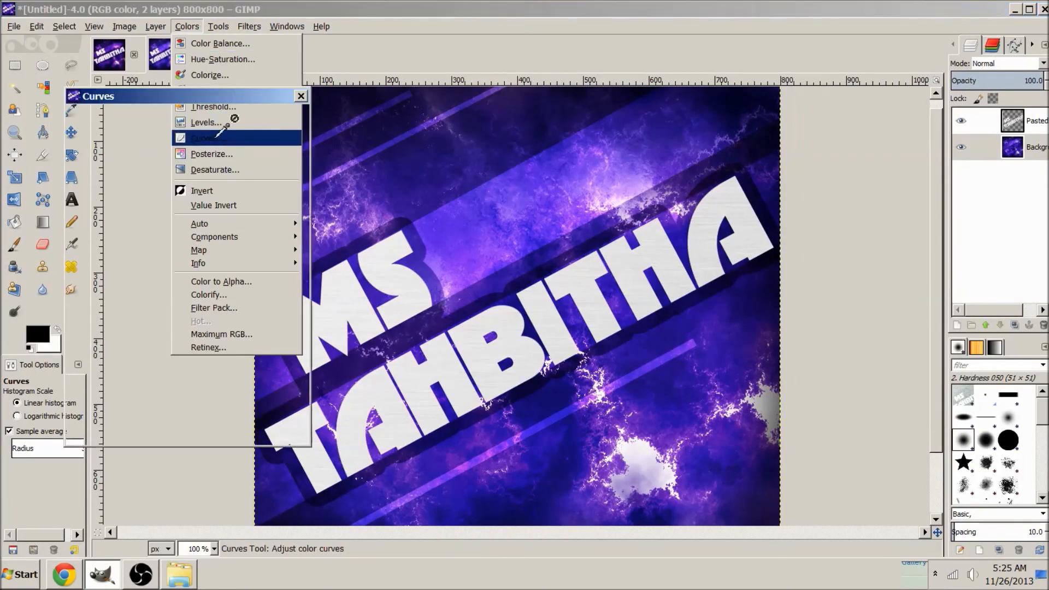
{"action": "left_click", "coordinate": [203, 138]}
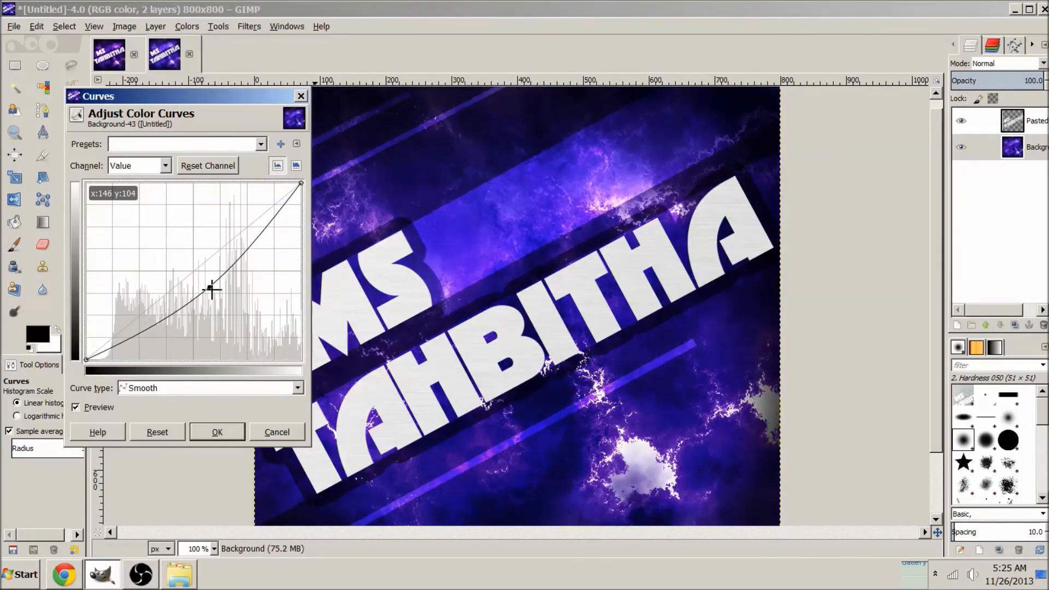
{"action": "left_click", "coordinate": [216, 431]}
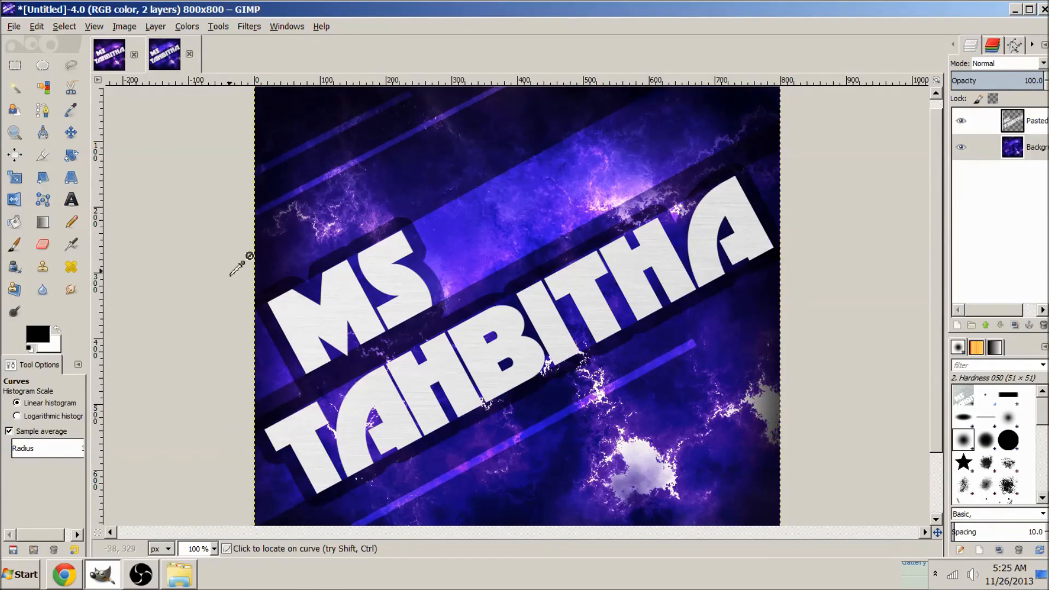
{"action": "mouse_move", "coordinate": [930, 180]}
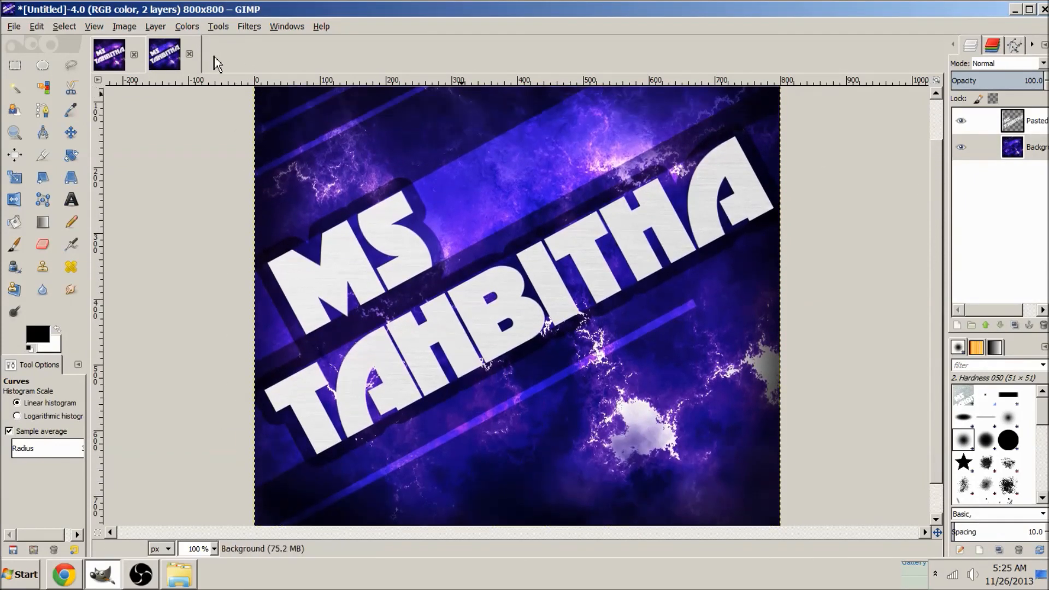
{"action": "left_click", "coordinate": [185, 26]}
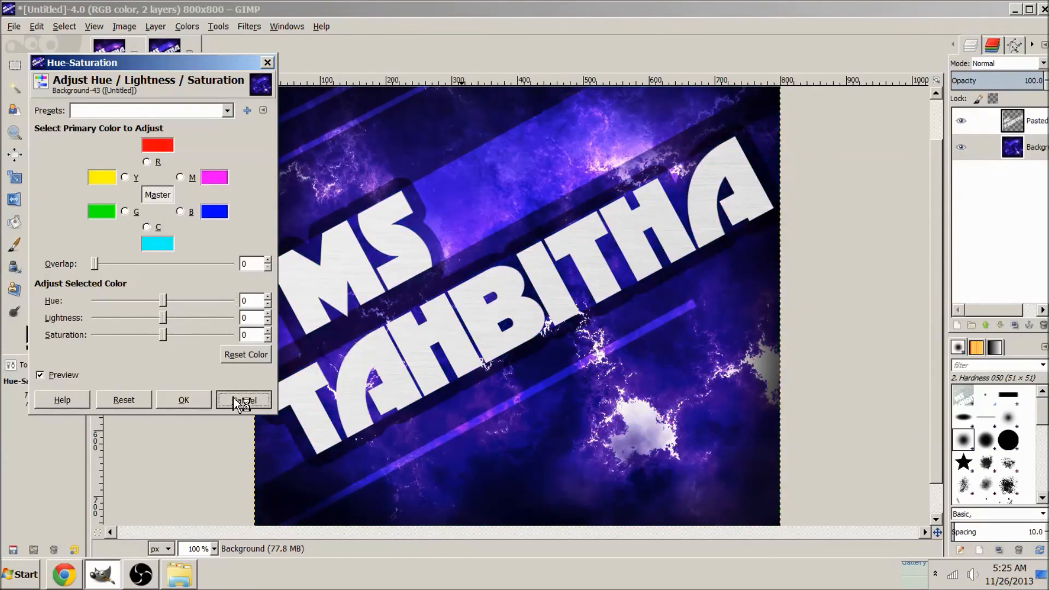
{"action": "left_click", "coordinate": [242, 400]}
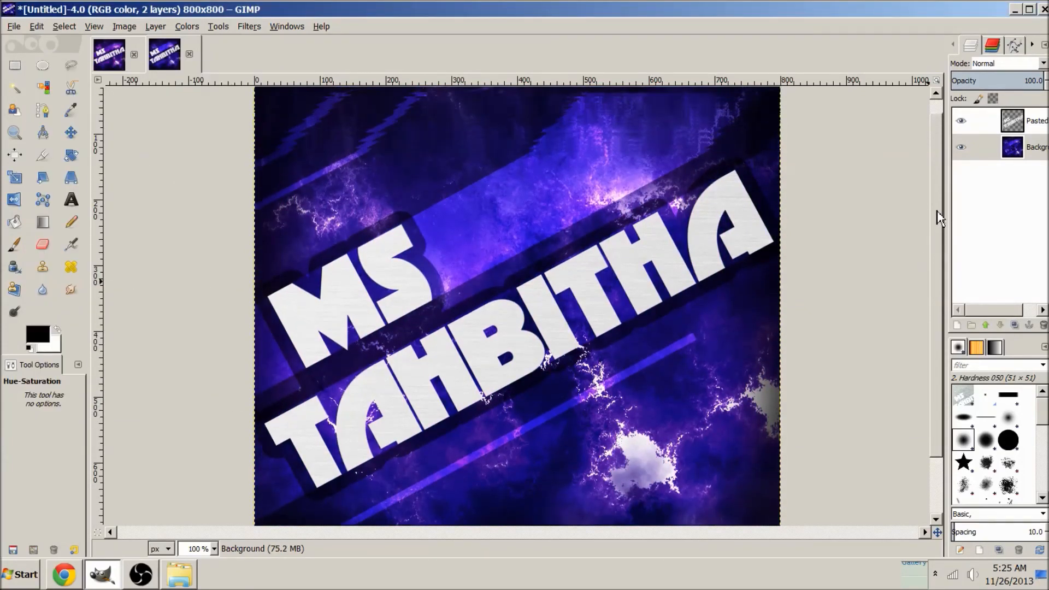
{"action": "scroll", "scroll_direction": "up", "scroll_amount": 3}
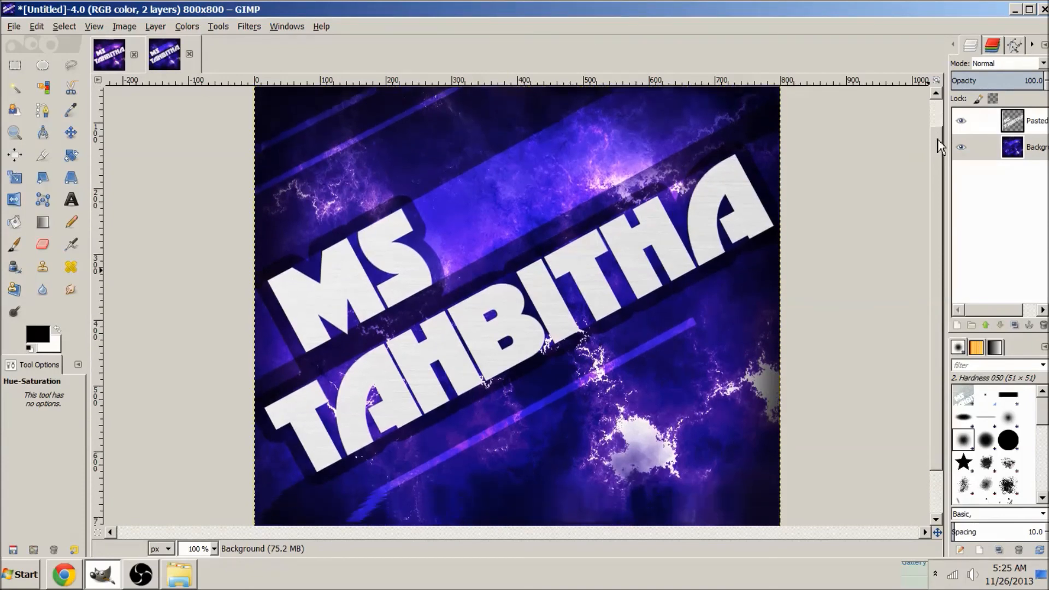
{"action": "scroll", "scroll_direction": "down", "scroll_amount": 3}
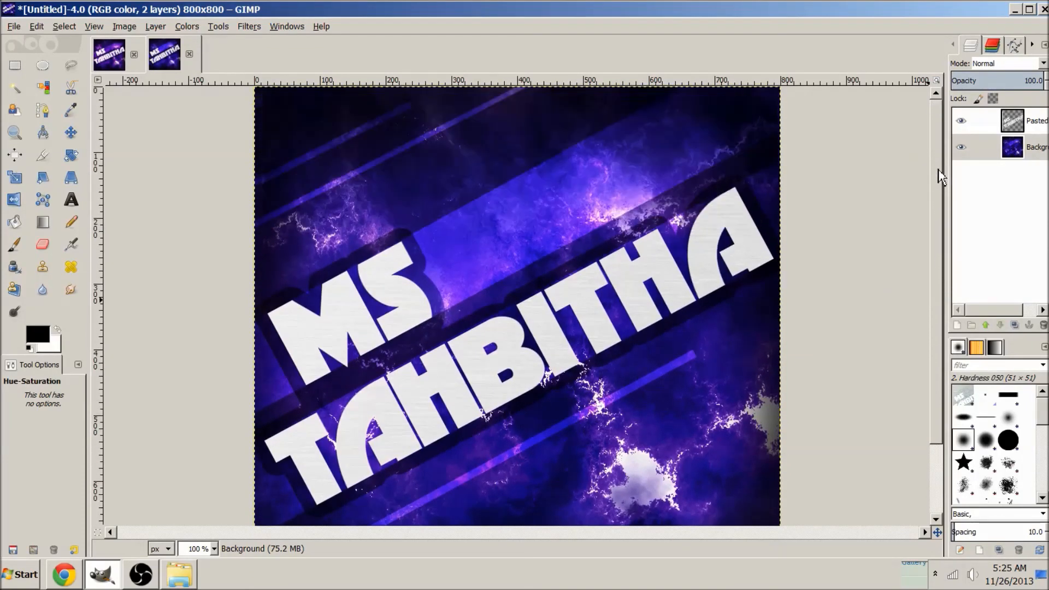